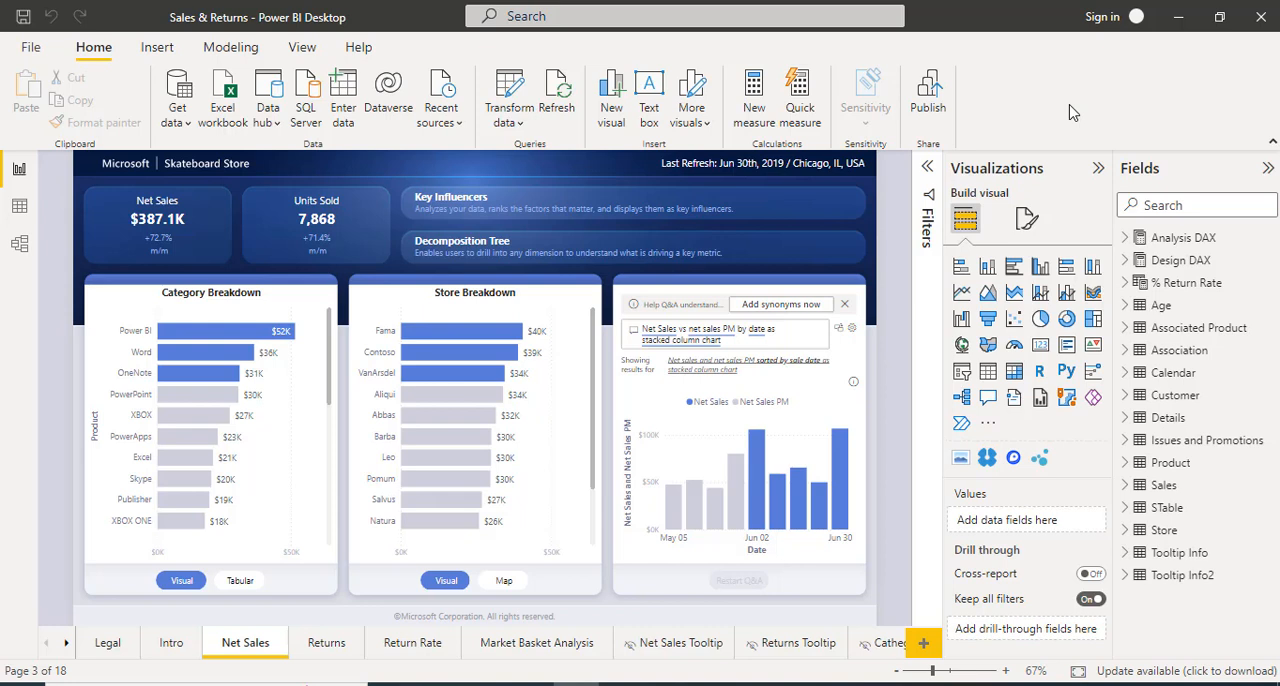
mouse_move(904, 208)
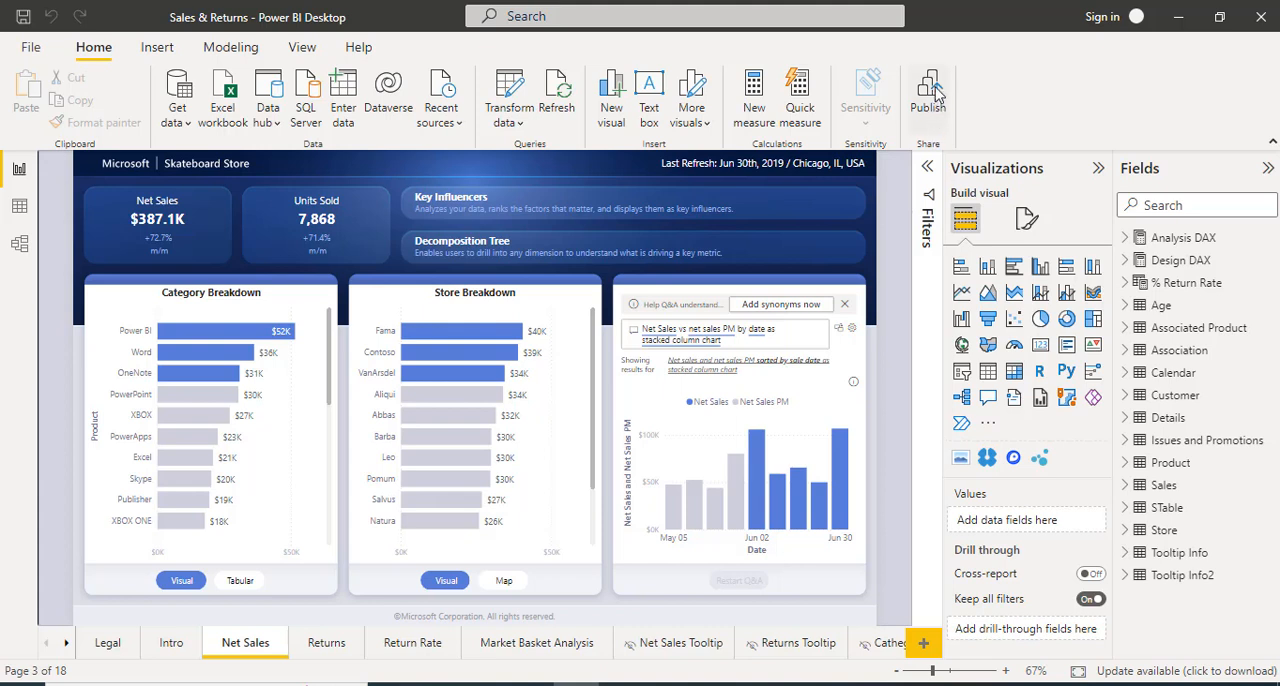
mouse_move(928, 96)
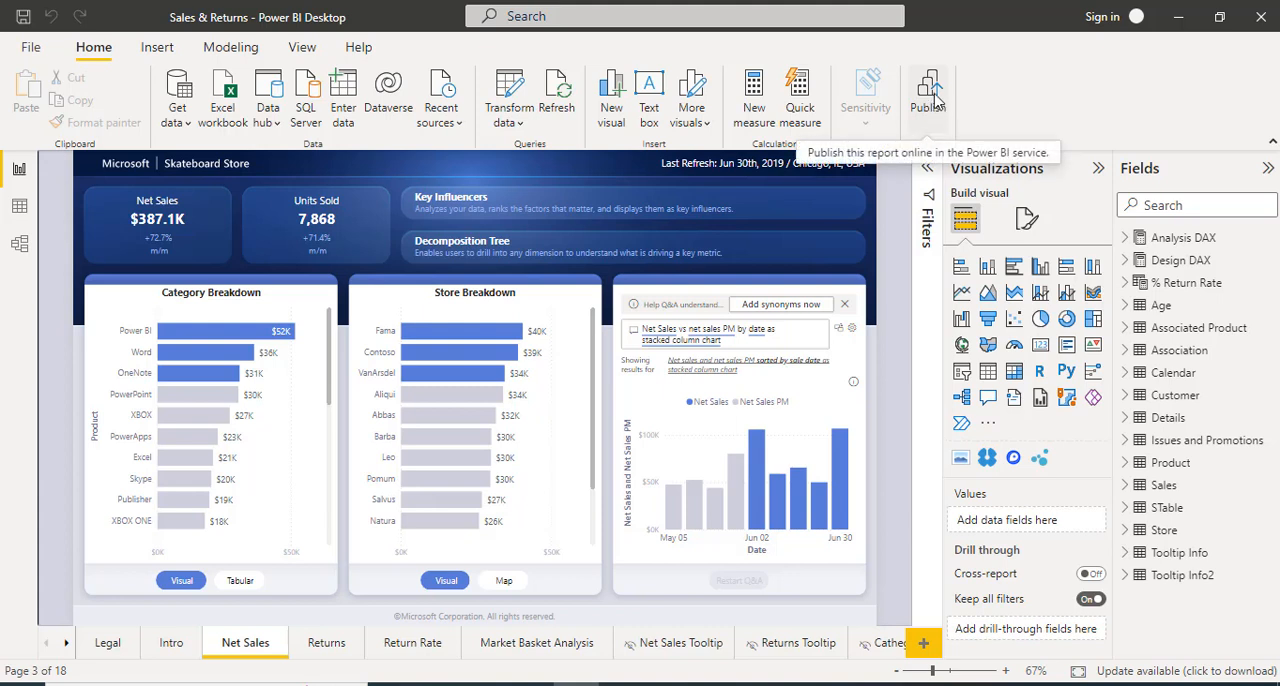
mouse_move(1104, 50)
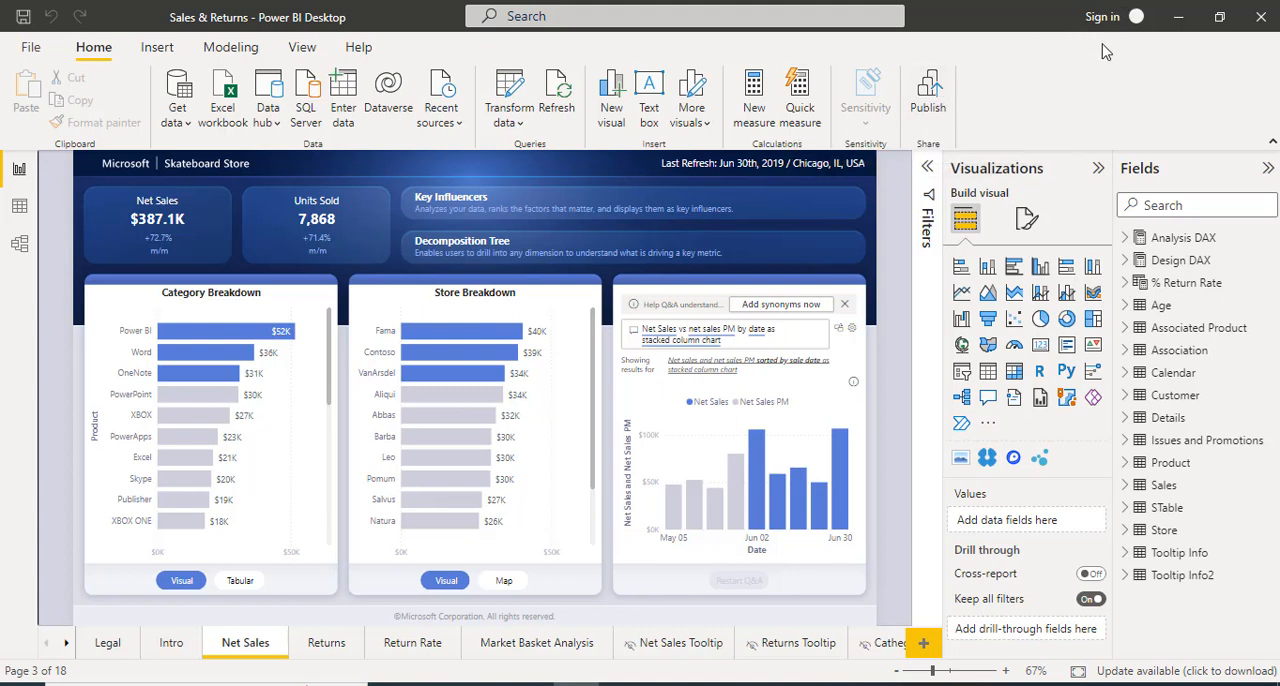
mouse_move(1080, 52)
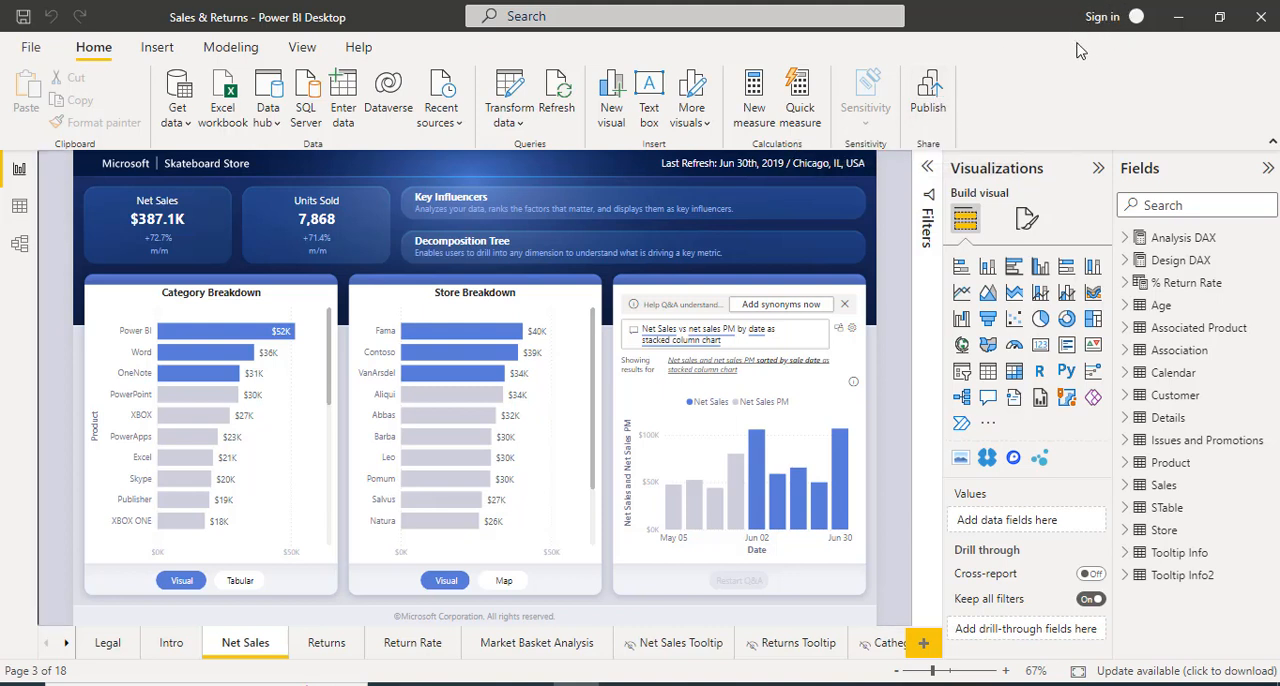
mouse_move(1104, 46)
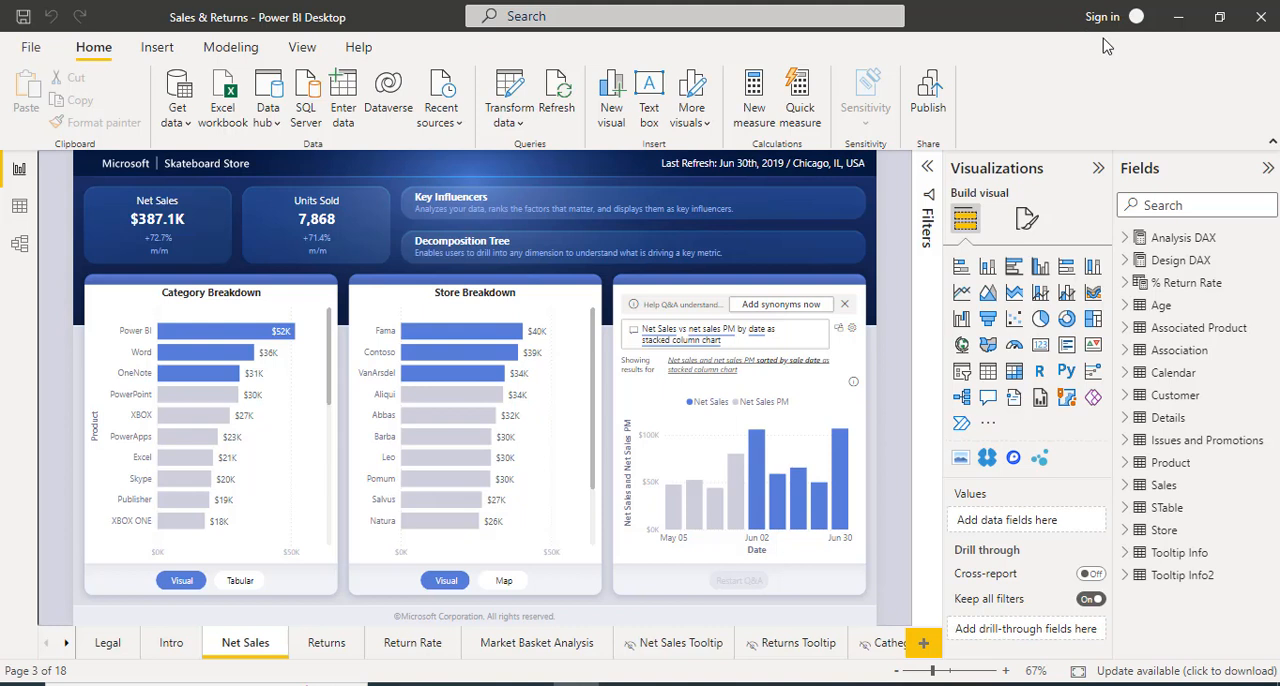
mouse_move(928, 96)
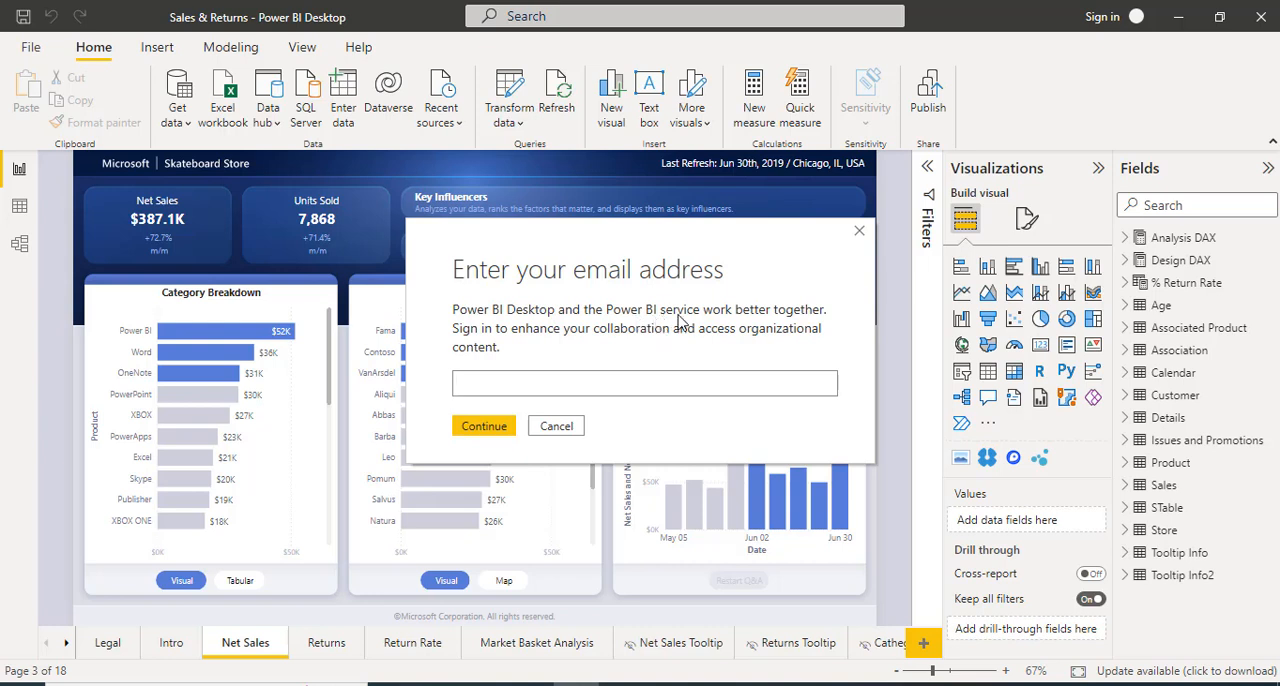
mouse_move(504, 340)
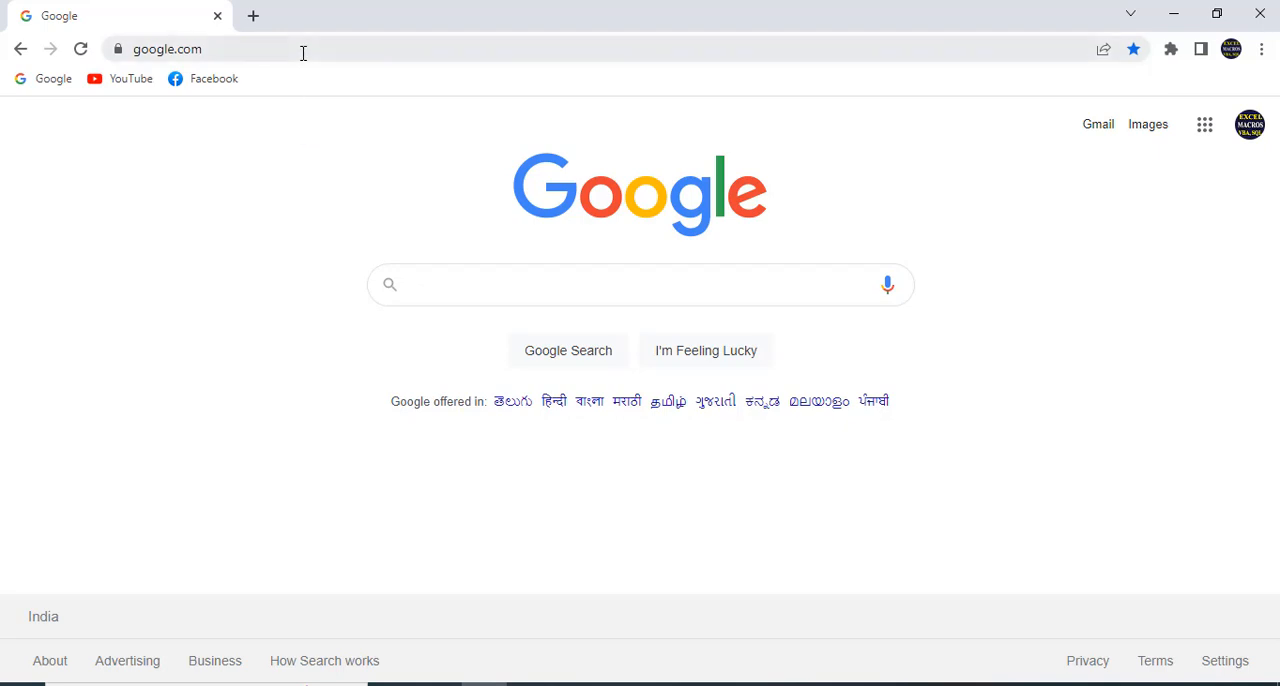
Step: Go to the Microsoft 365 enterprise compare-plans URL and bring the E1/E3/E5 pricing cards into view
text(https://www.microsoft.com/en-in/microsoft-365/enterprise/compare-office-365-plans)
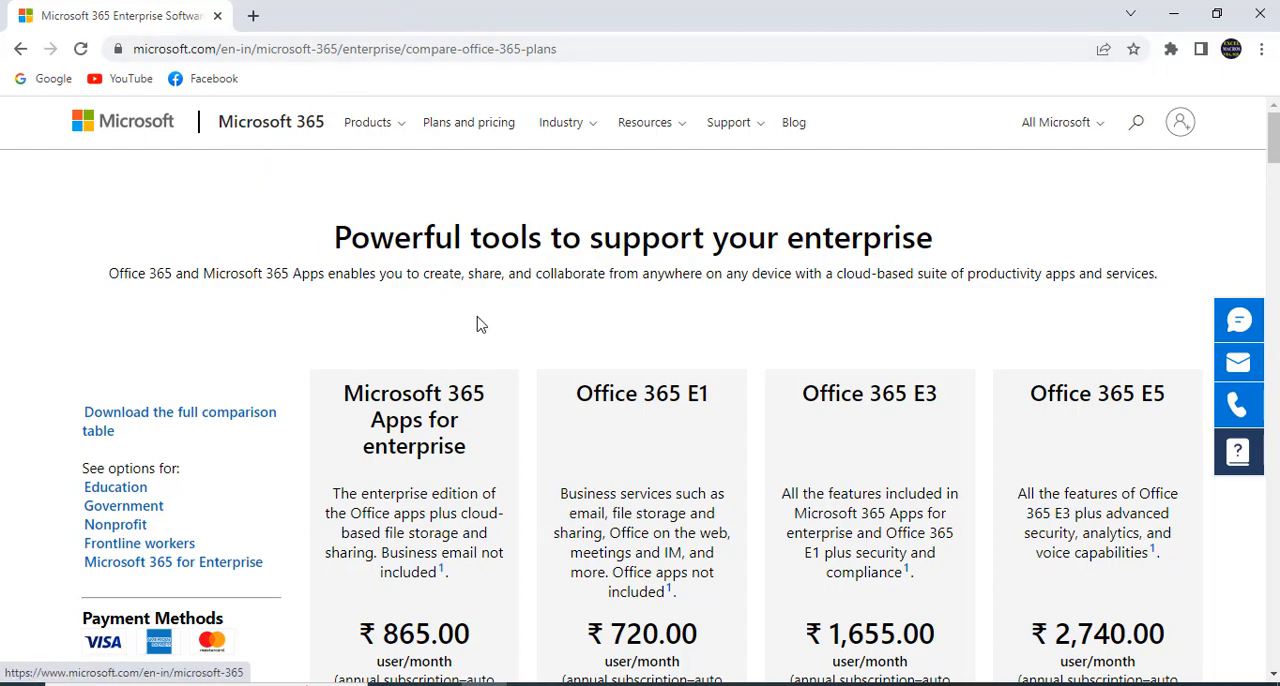
scroll(down, 3)
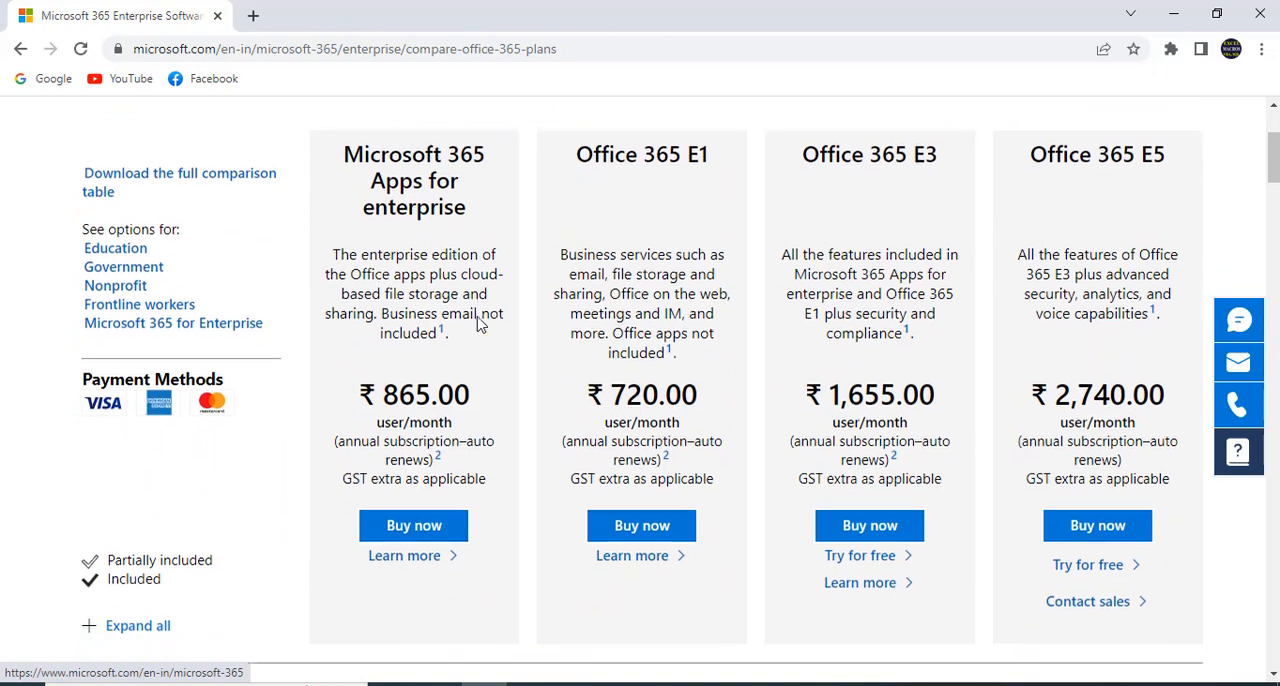
scroll(up, 3)
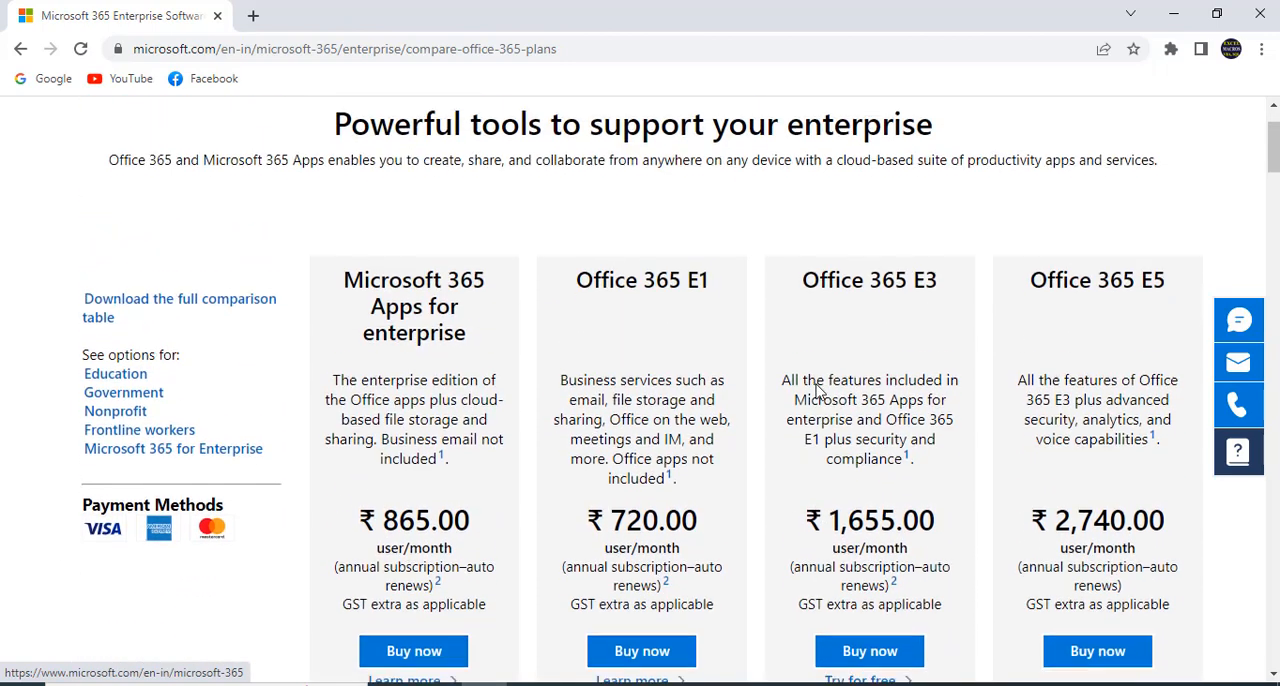
scroll(down, 3)
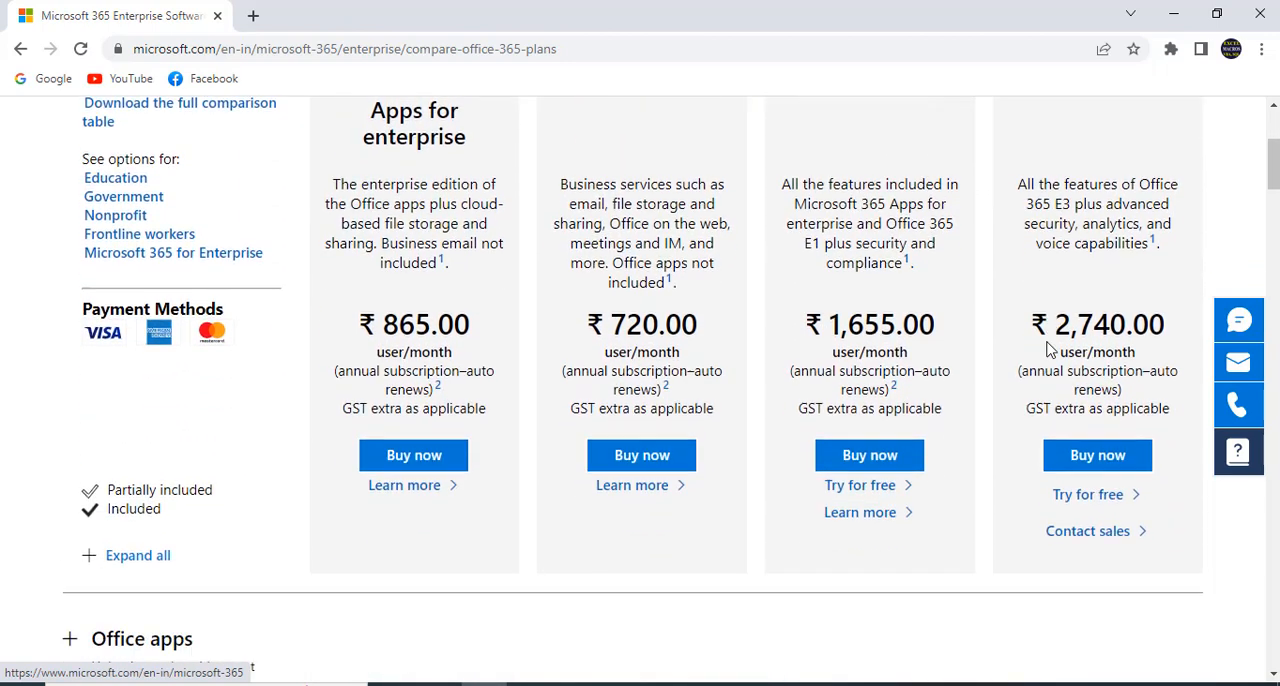
scroll(down, 3)
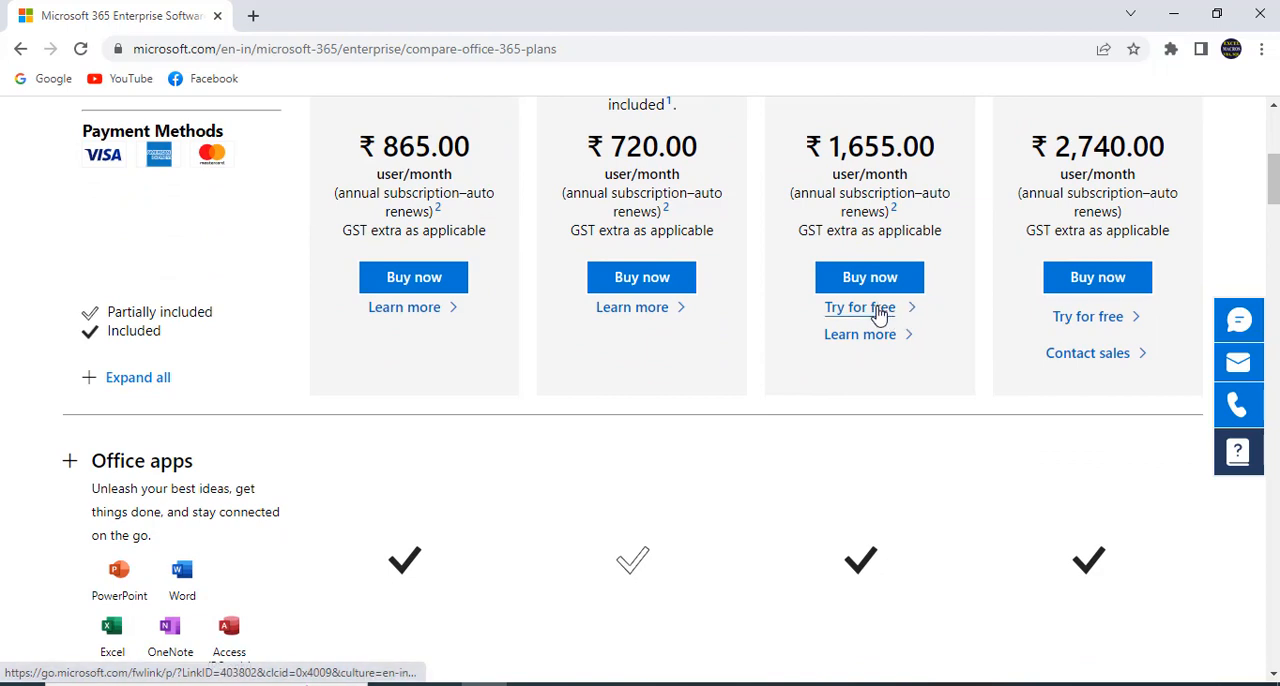
Step: Start the Office 365 E3 free trial and submit the excelmap .com email for the account check
click(860, 308)
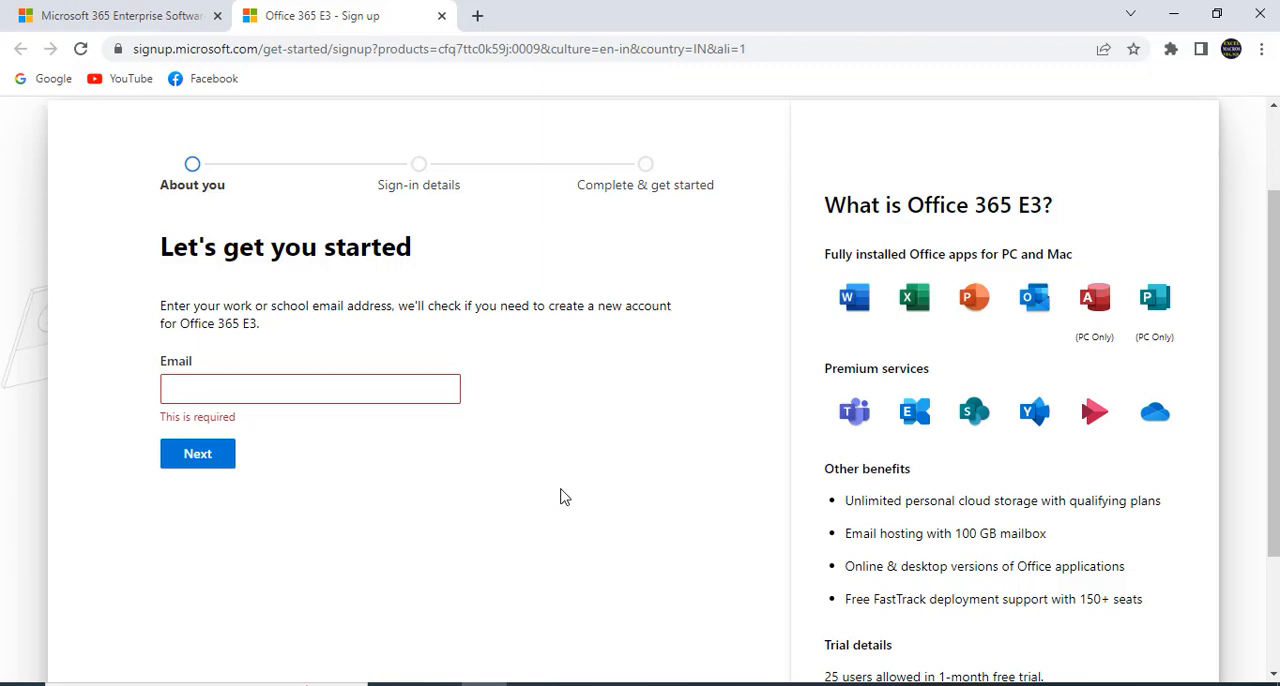
scroll(down, 3)
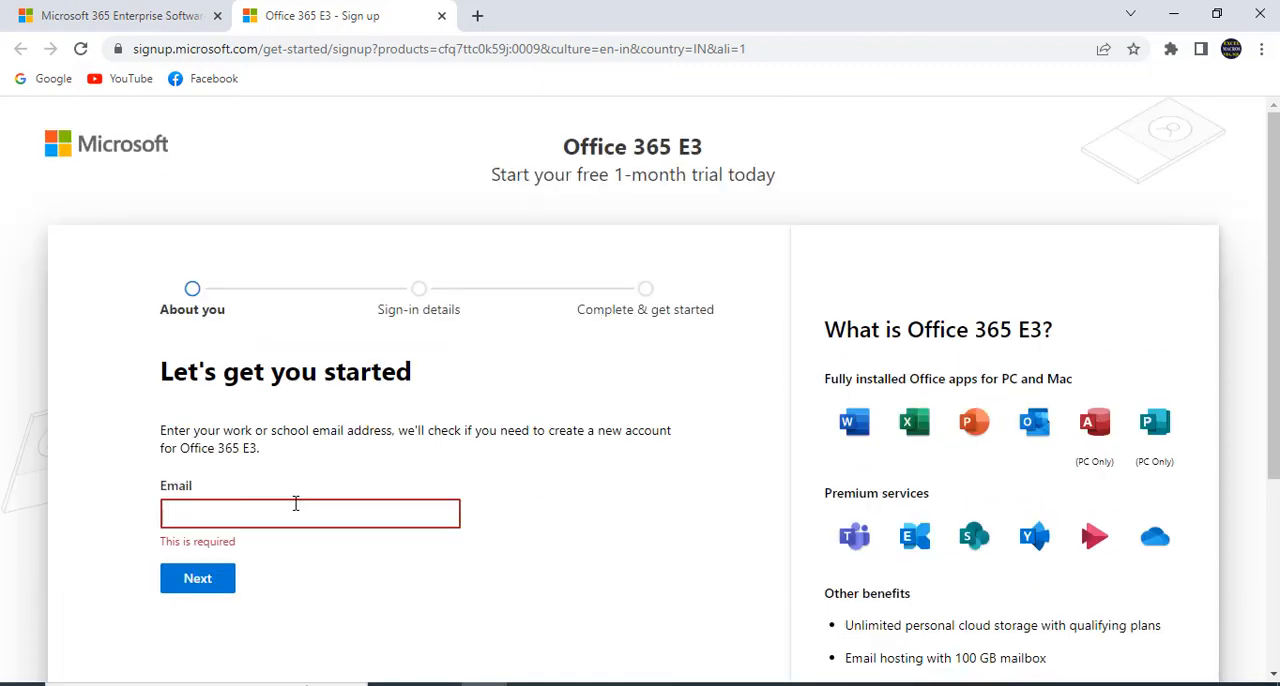
text(s)
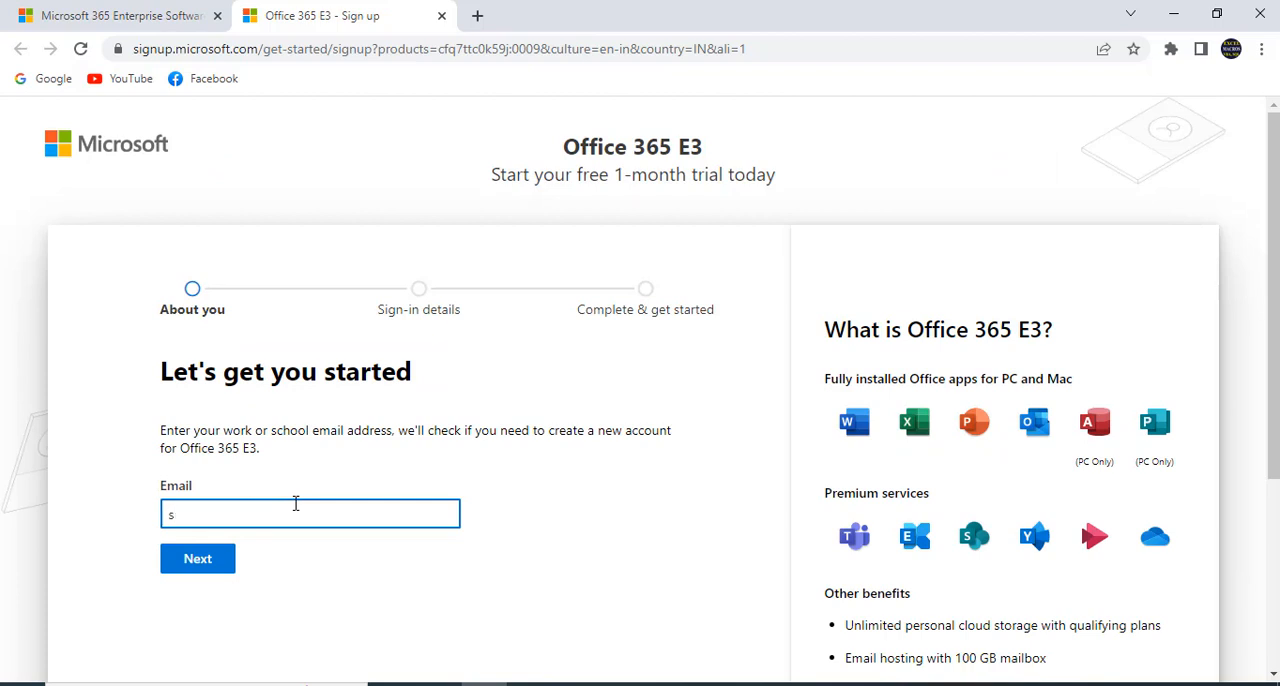
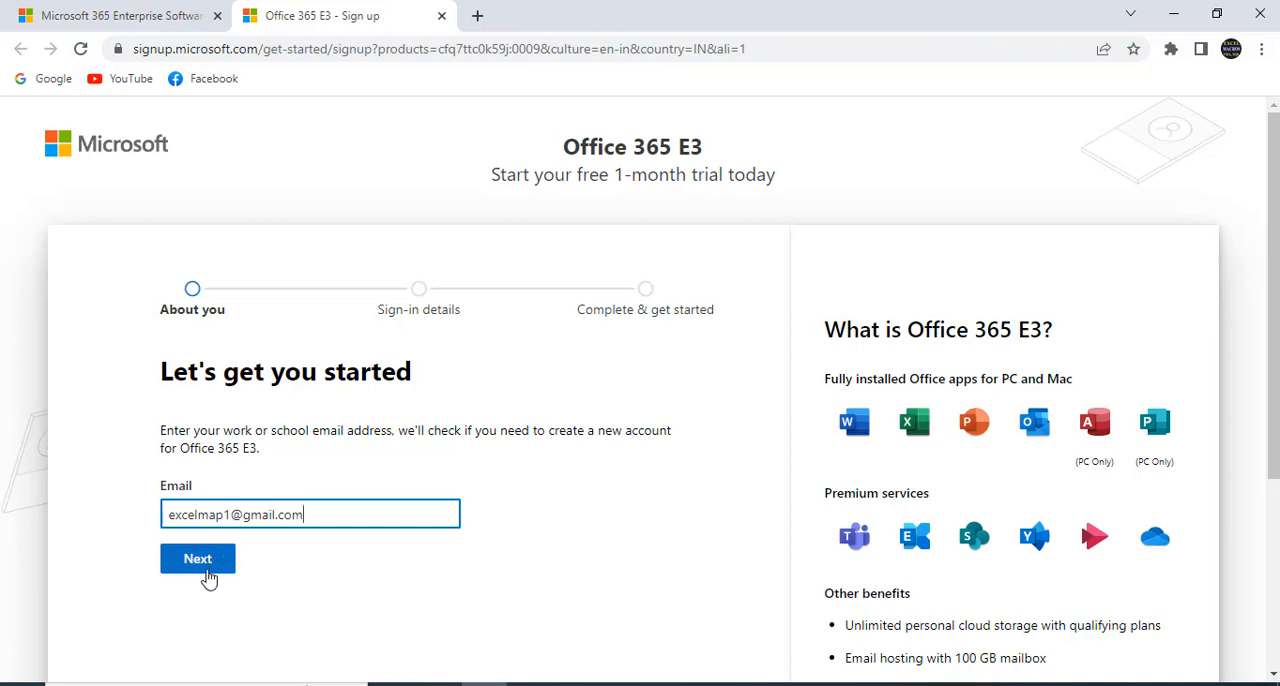
click(196, 558)
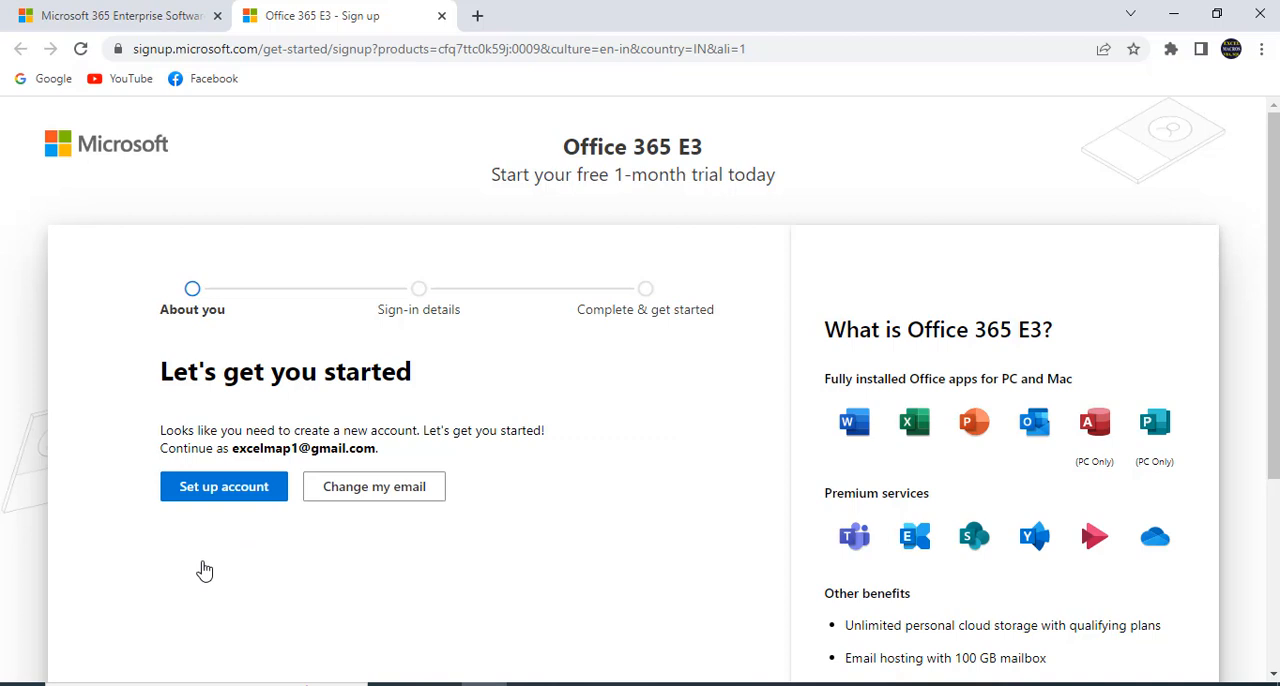
mouse_move(204, 504)
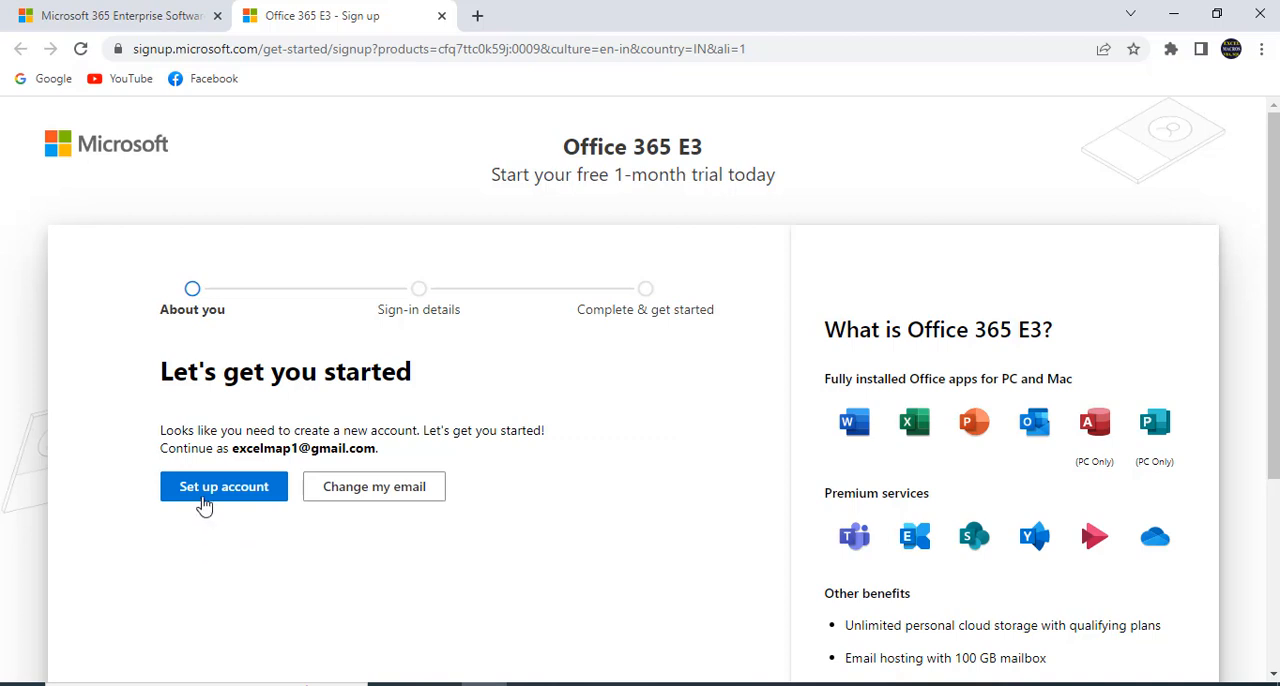
mouse_move(336, 468)
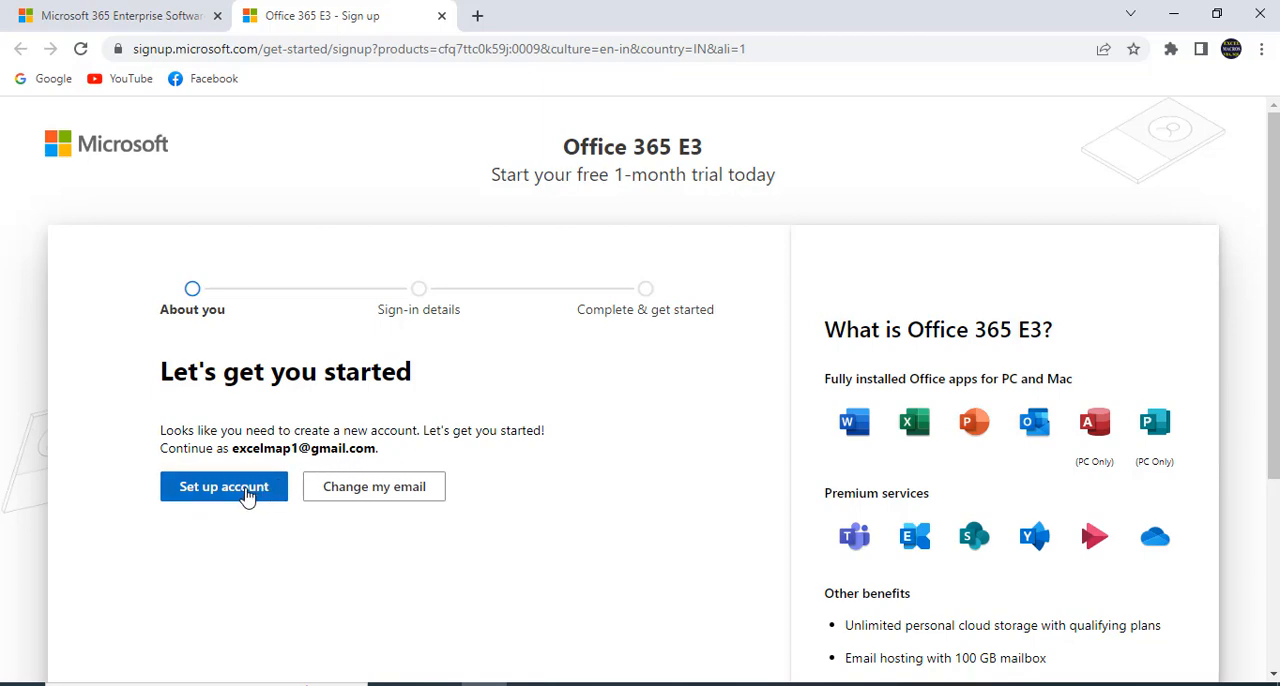
click(224, 486)
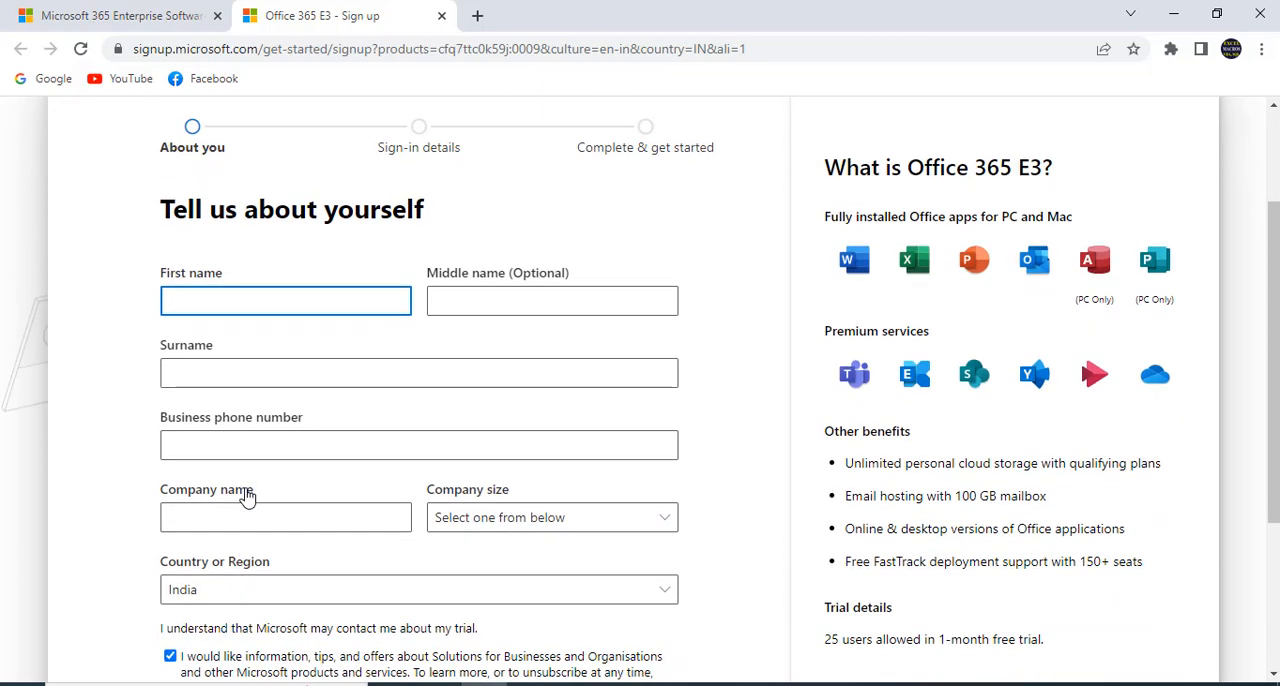
scroll(down, 3)
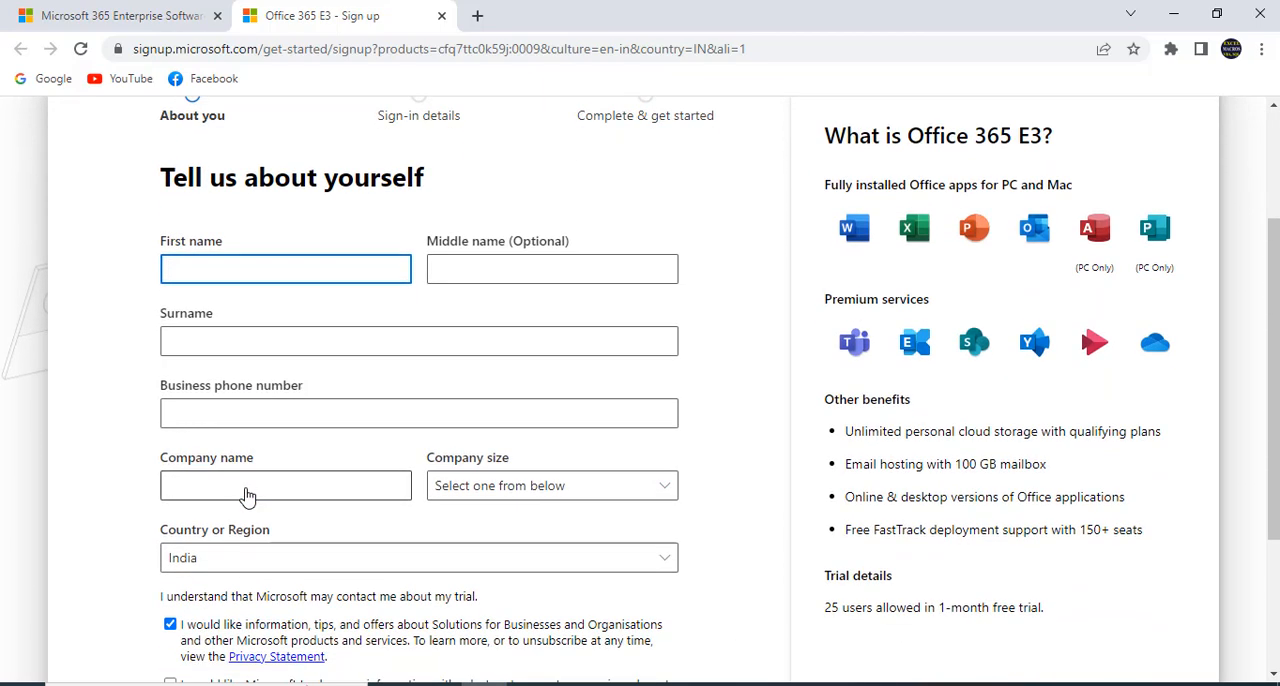
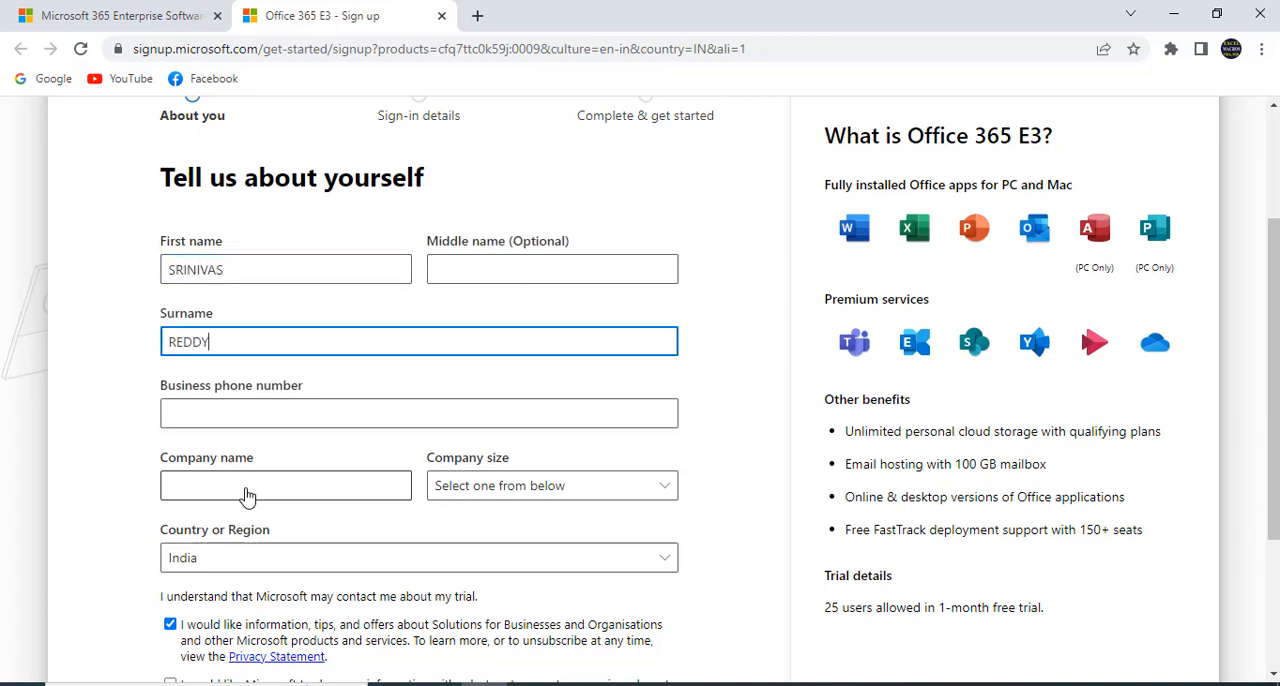
click(418, 412)
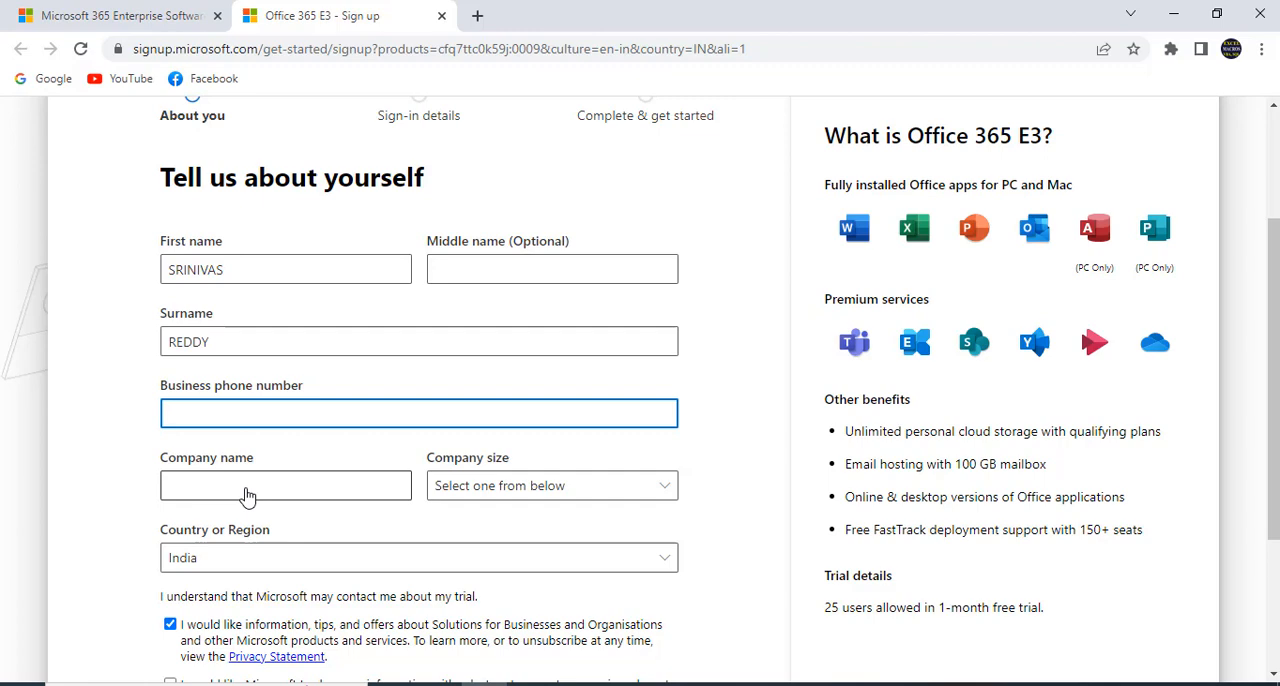
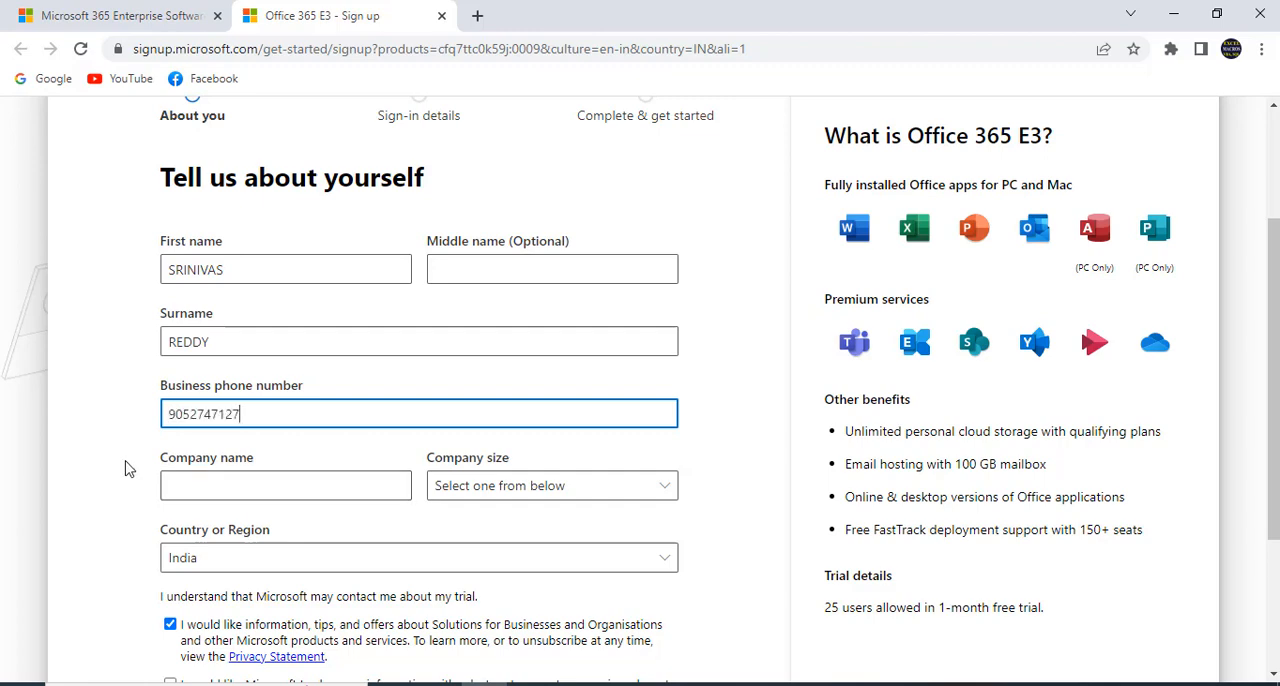
Step: Enter company name excelmap, choose 5-9 people as company size, and submit the about-you details
scroll(down, 3)
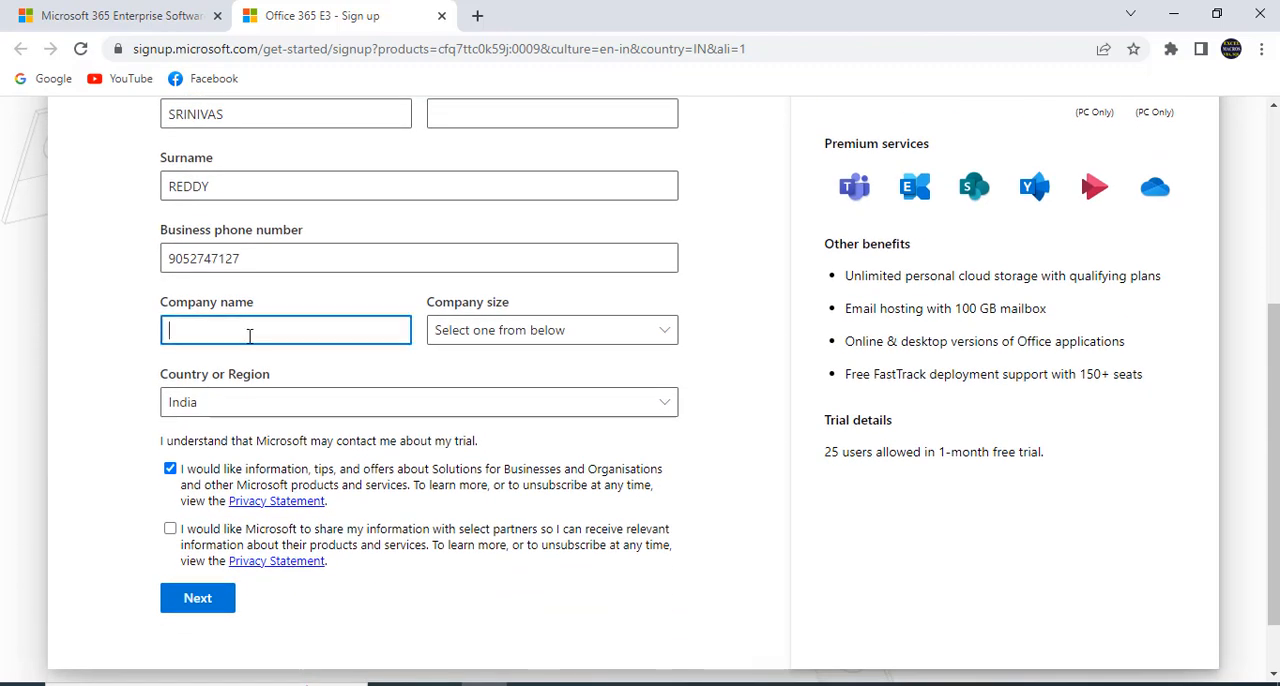
text(excel)
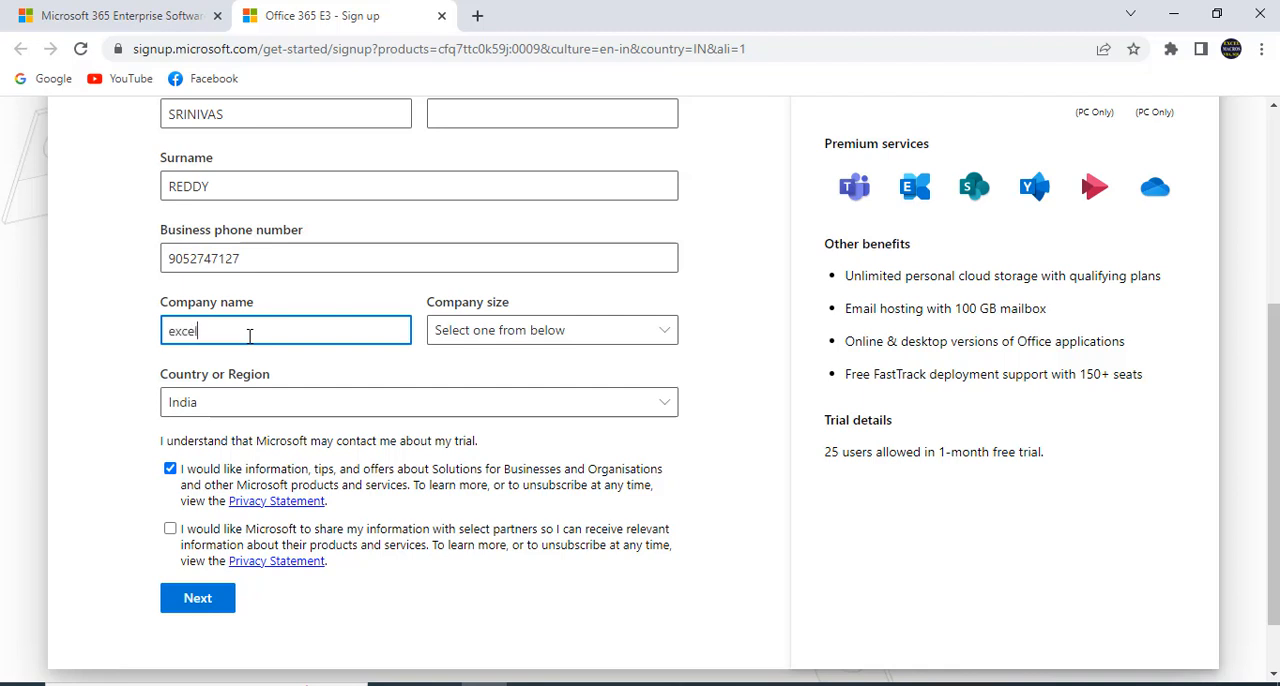
text(map)
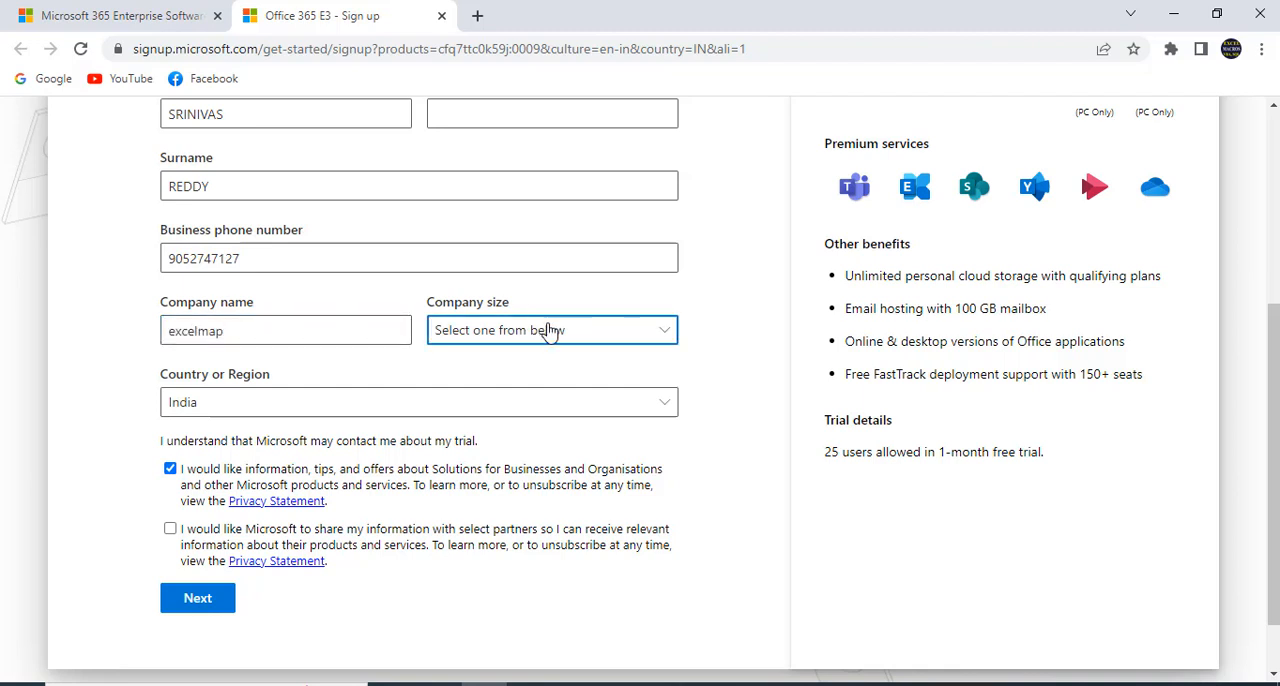
click(552, 330)
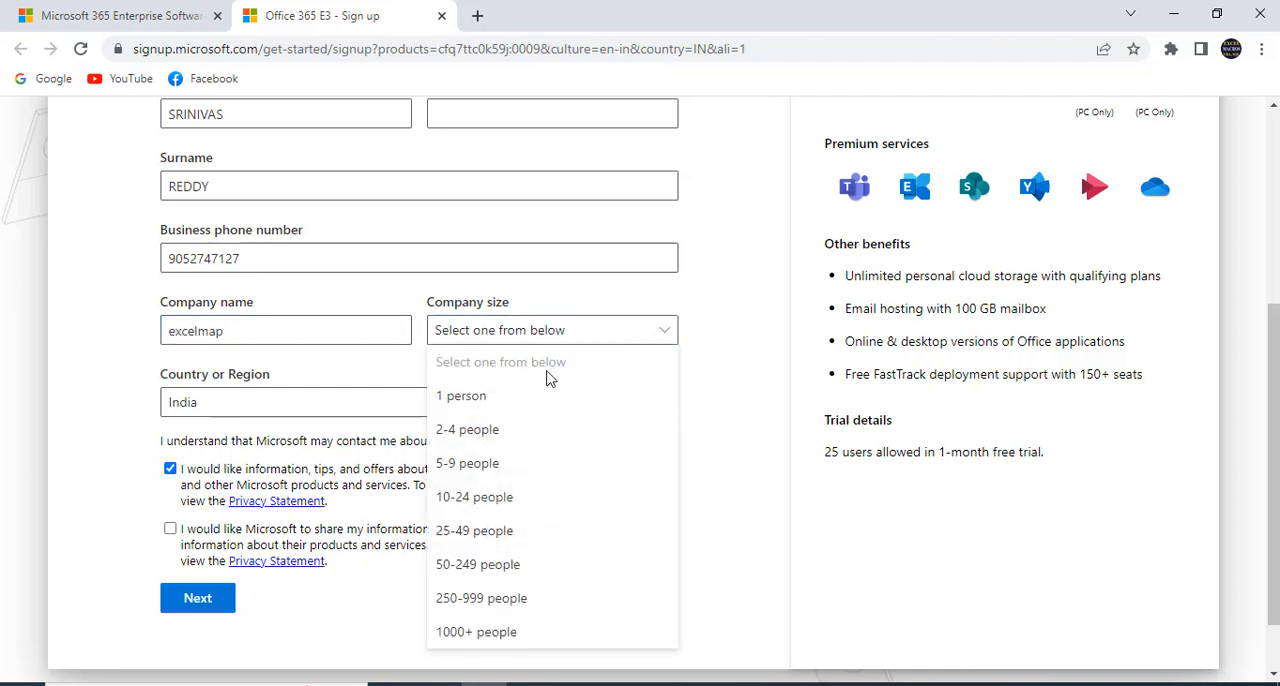
click(468, 464)
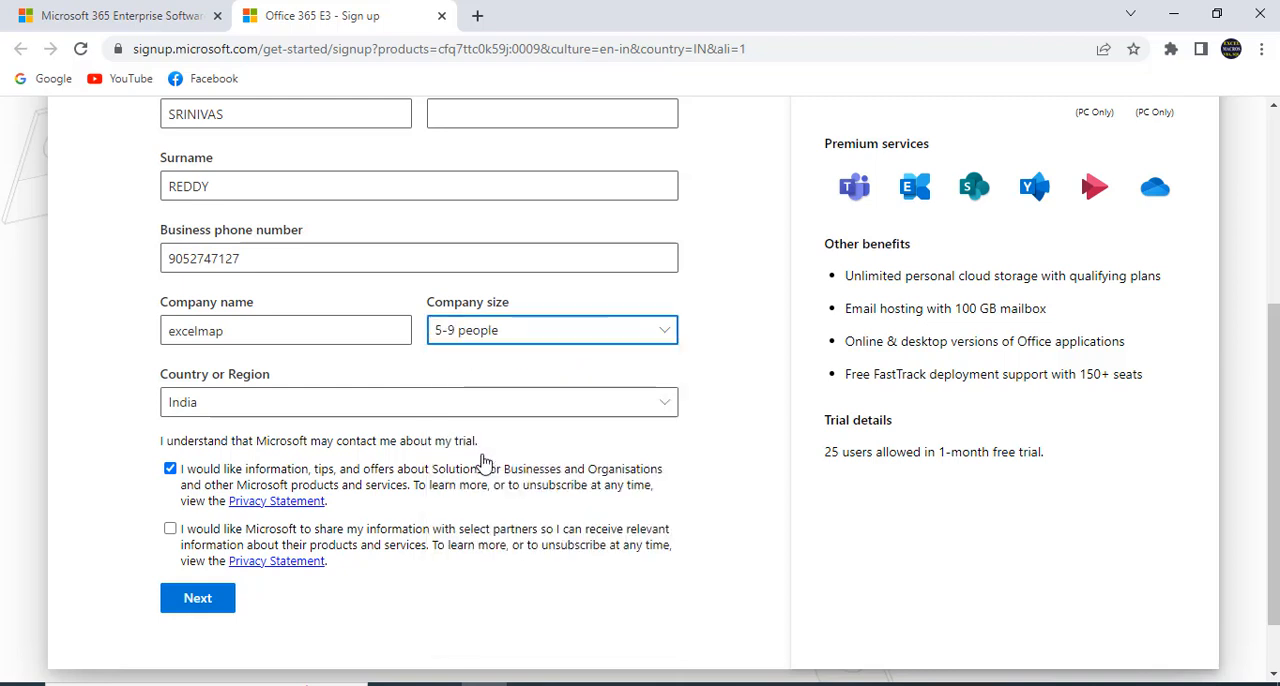
mouse_move(204, 550)
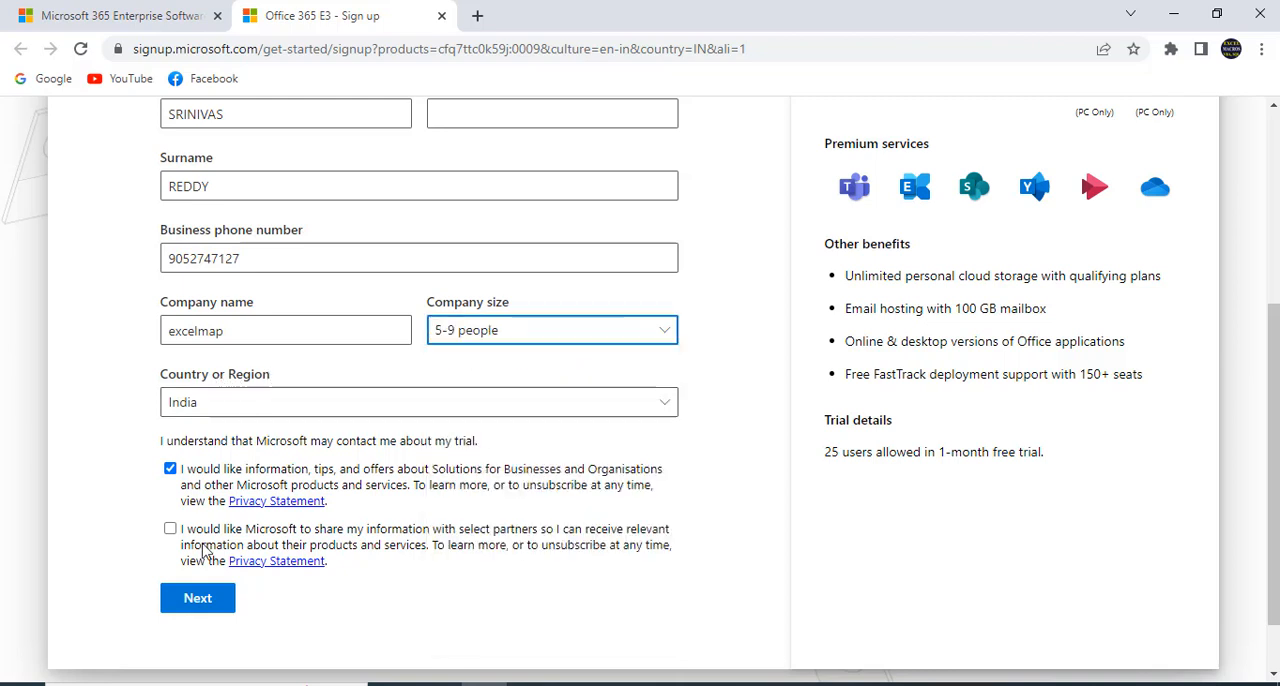
click(196, 598)
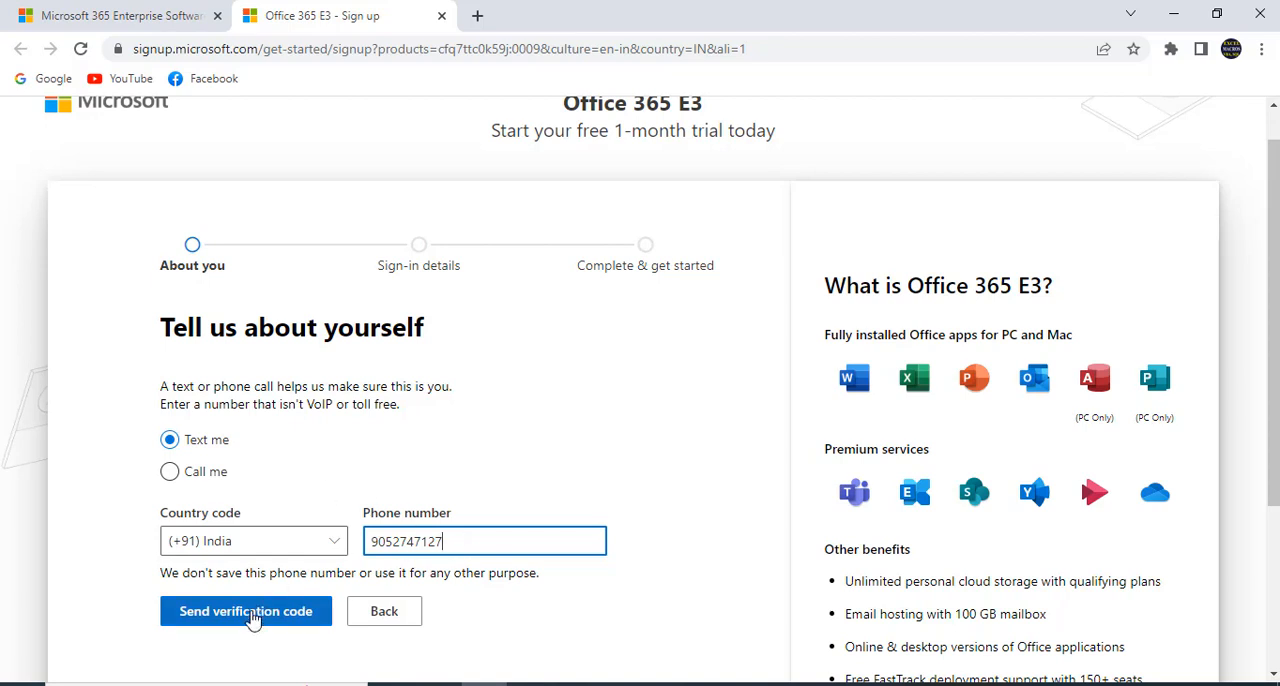
Step: Request a text verification code, enter the received code and verify the phone number
click(244, 612)
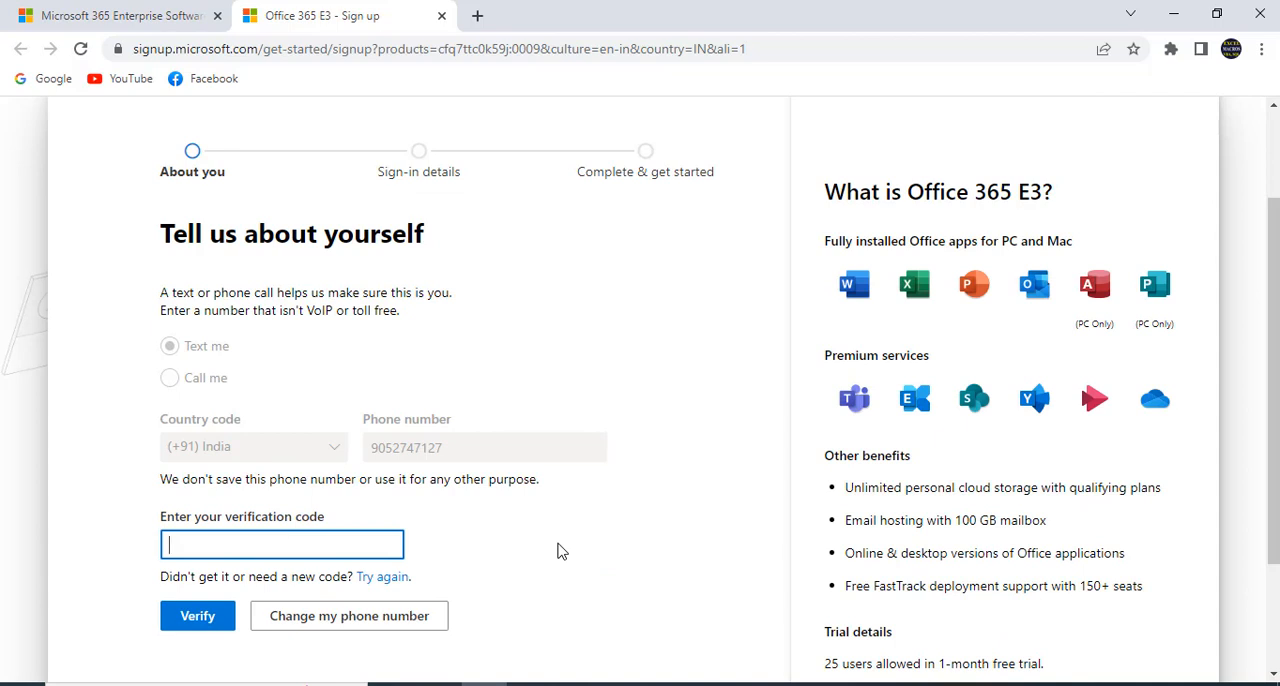
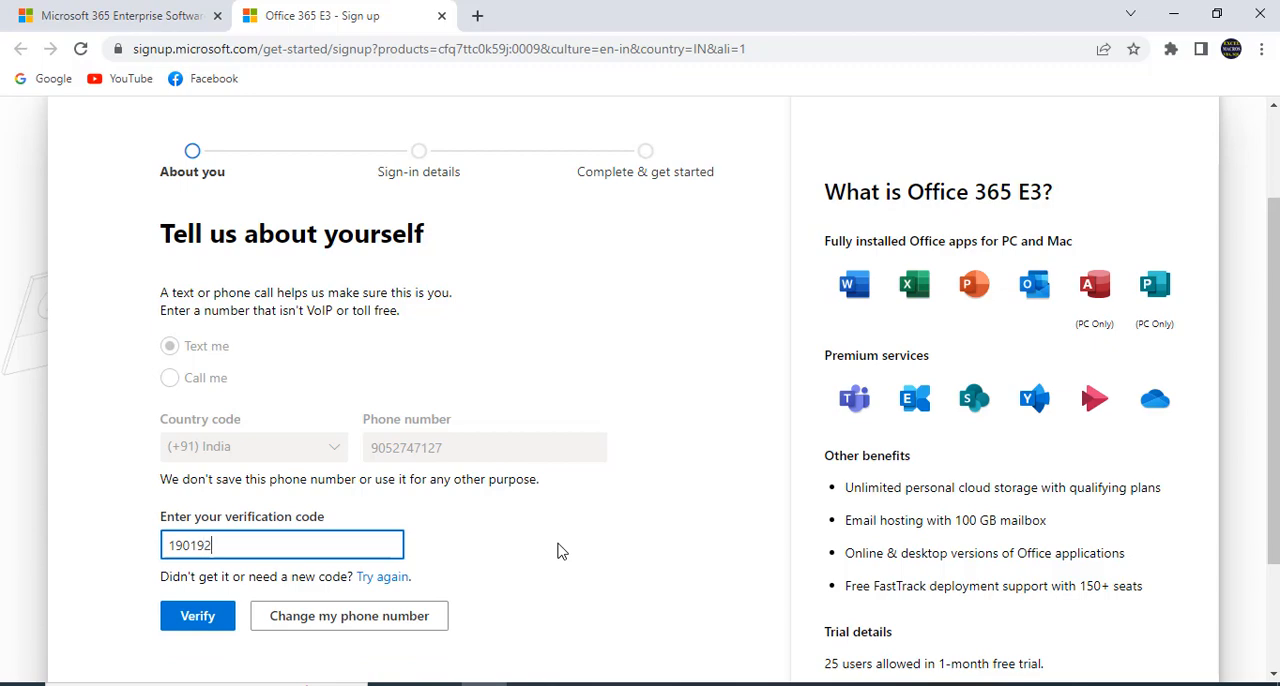
click(196, 616)
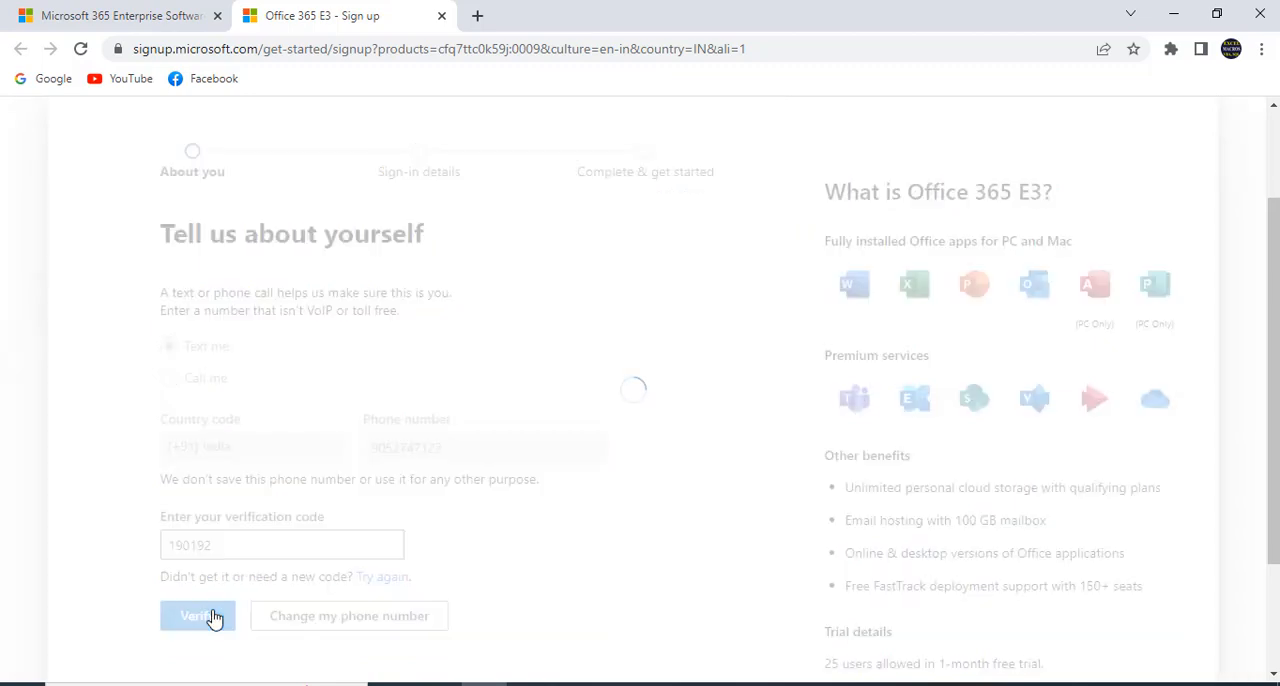
click(196, 616)
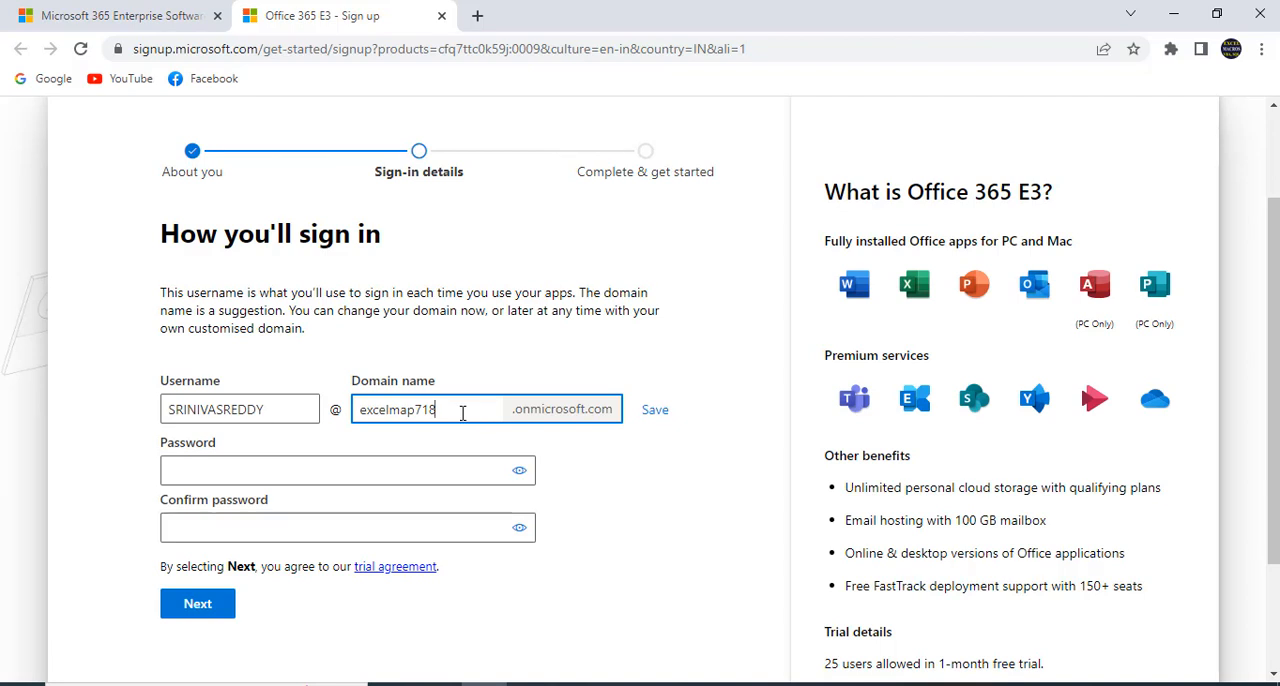
Step: Change the suggested domain name to excelmaphyd and save it
key(Backspace)
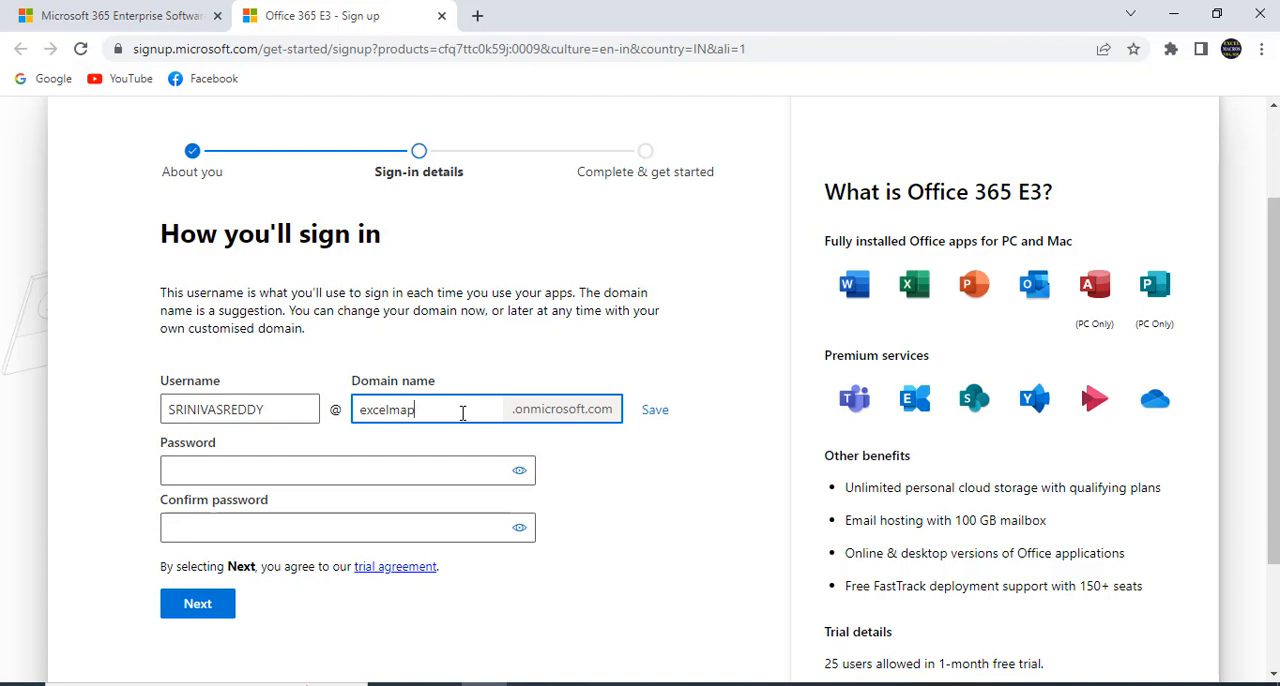
text(hyd)
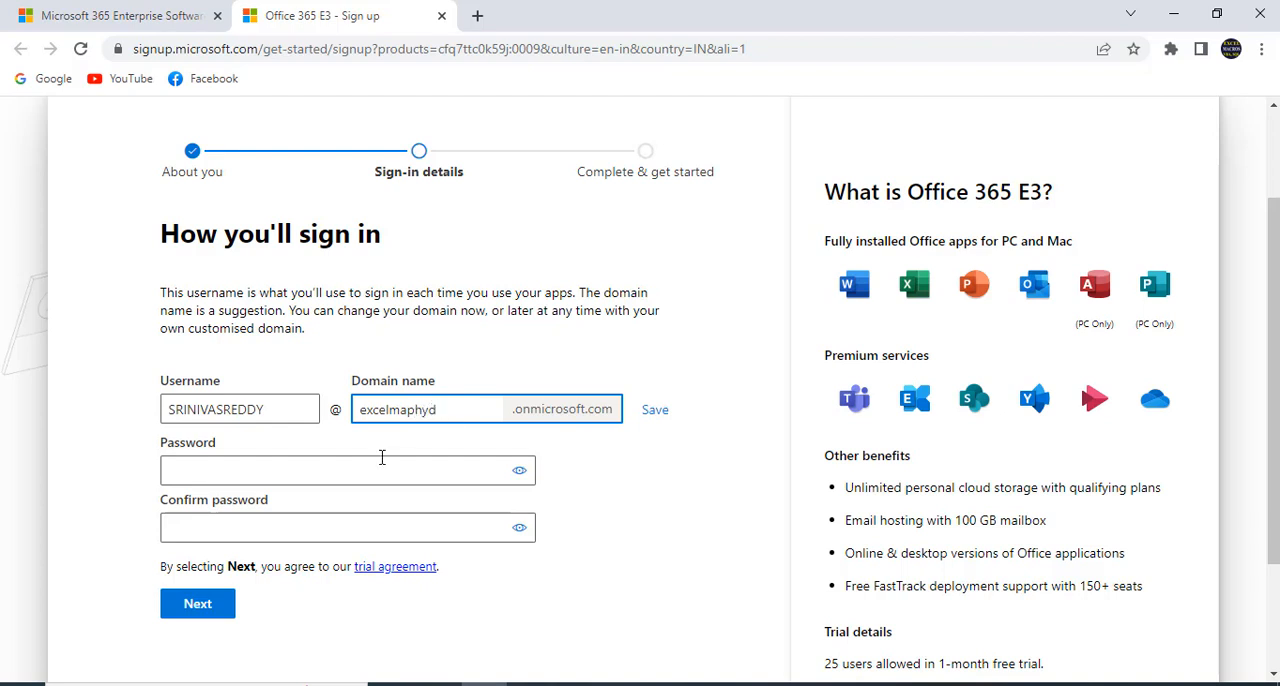
mouse_move(678, 438)
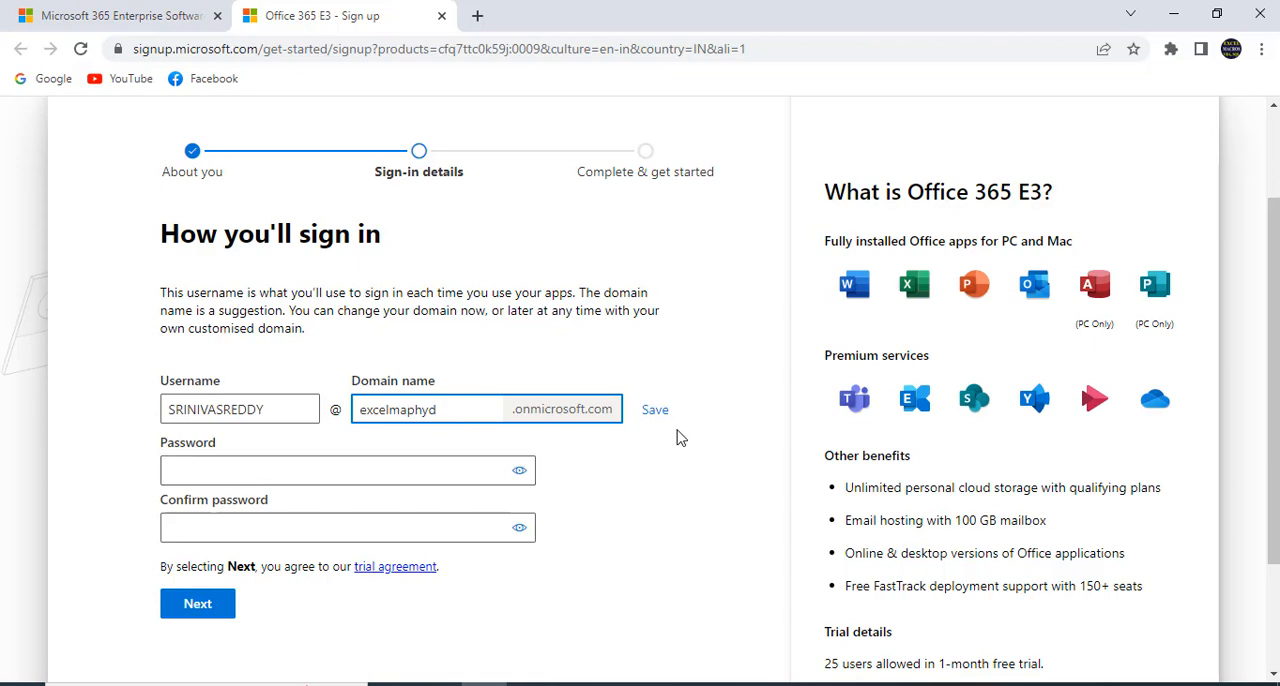
click(654, 408)
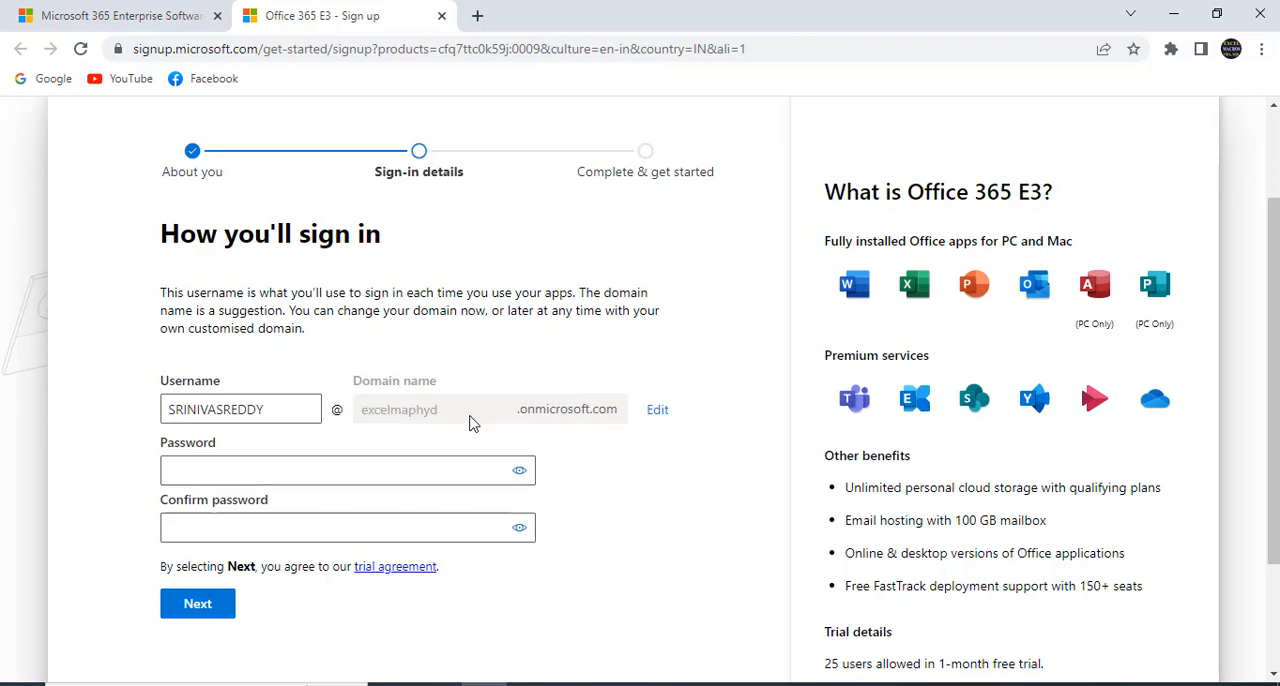
mouse_move(436, 424)
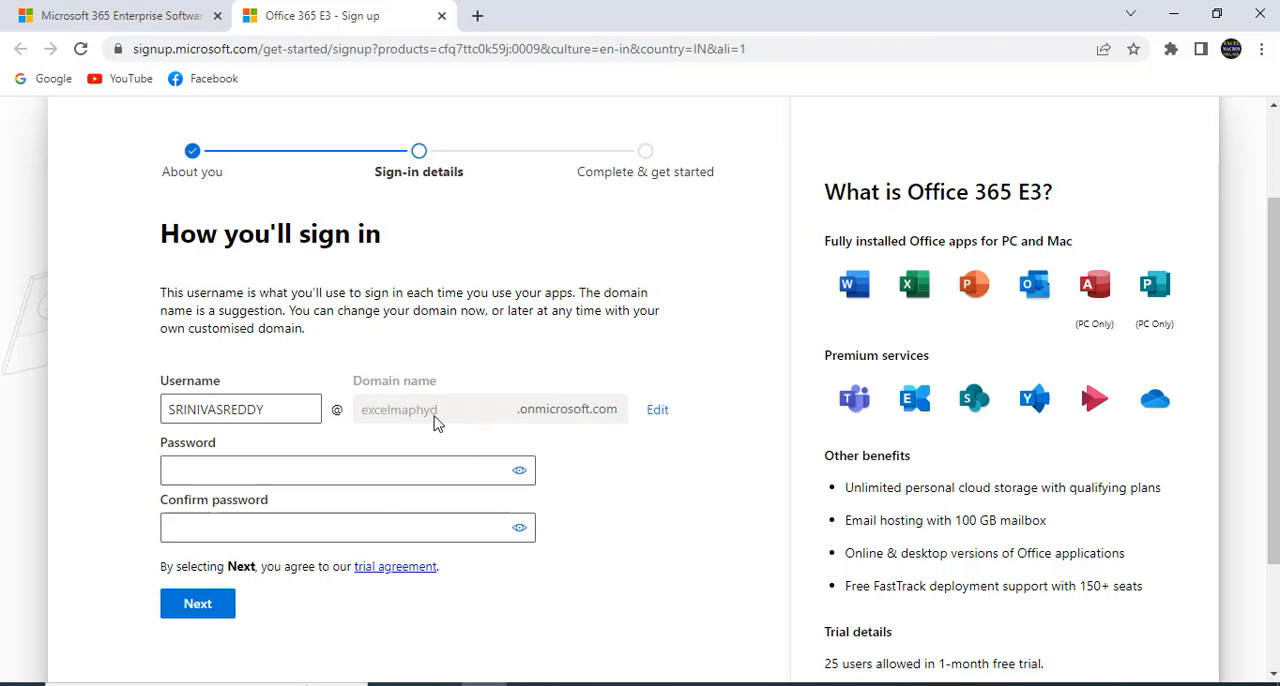
mouse_move(656, 408)
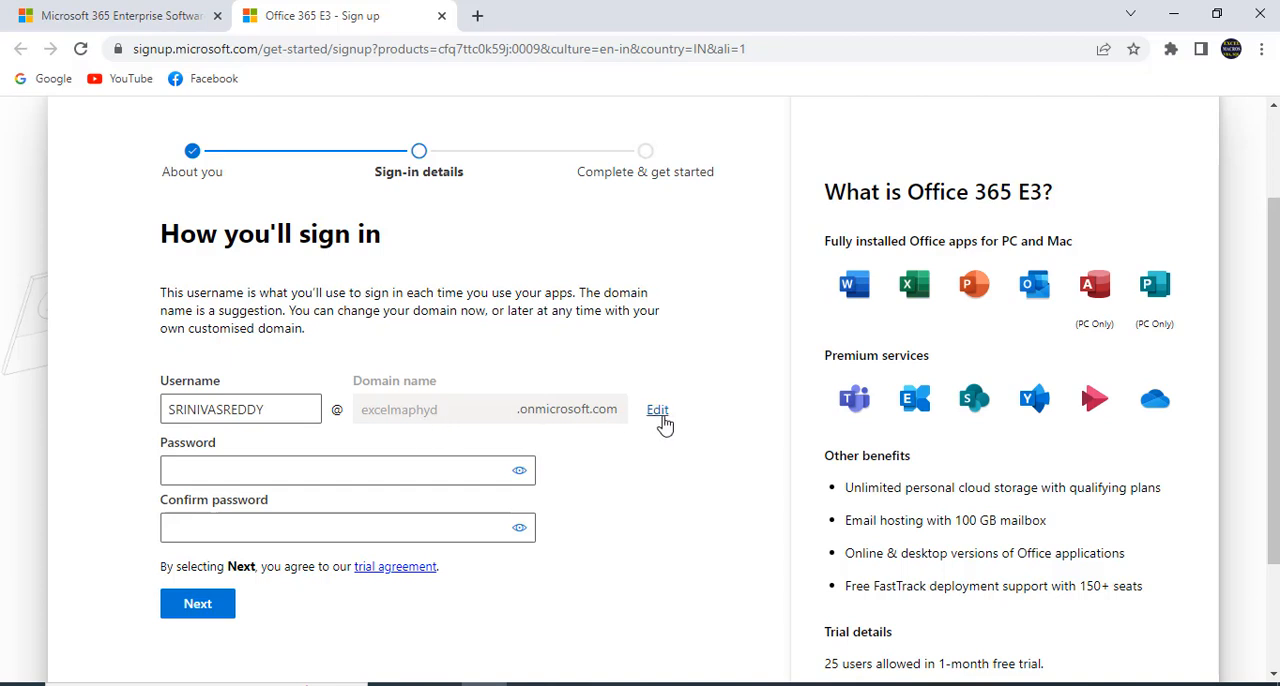
Step: Enter the account password and submit the sign-in details
click(348, 470)
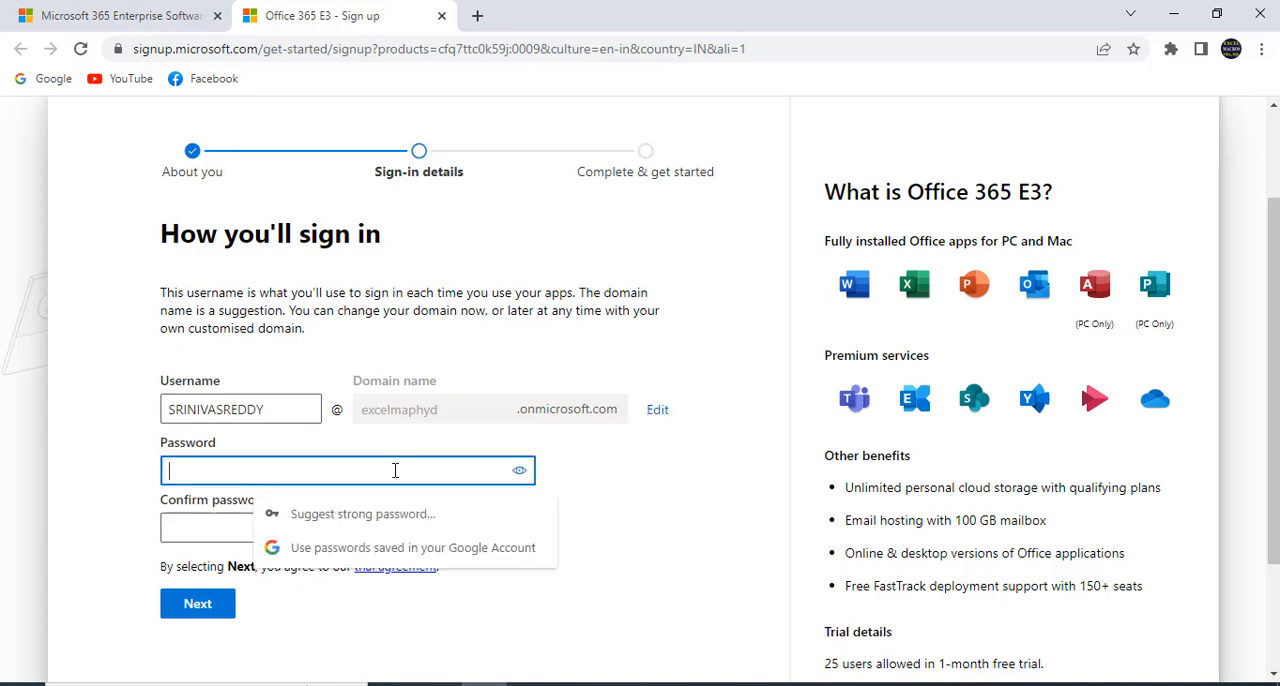
text(••)
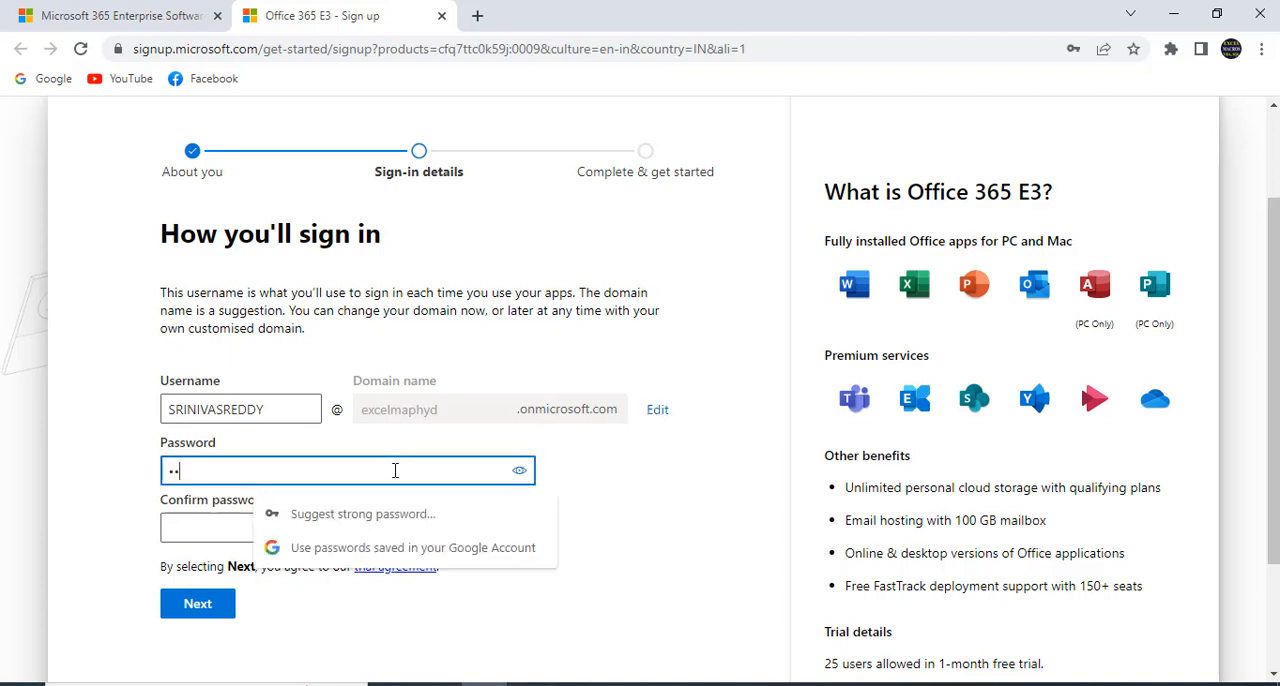
text(•••••)
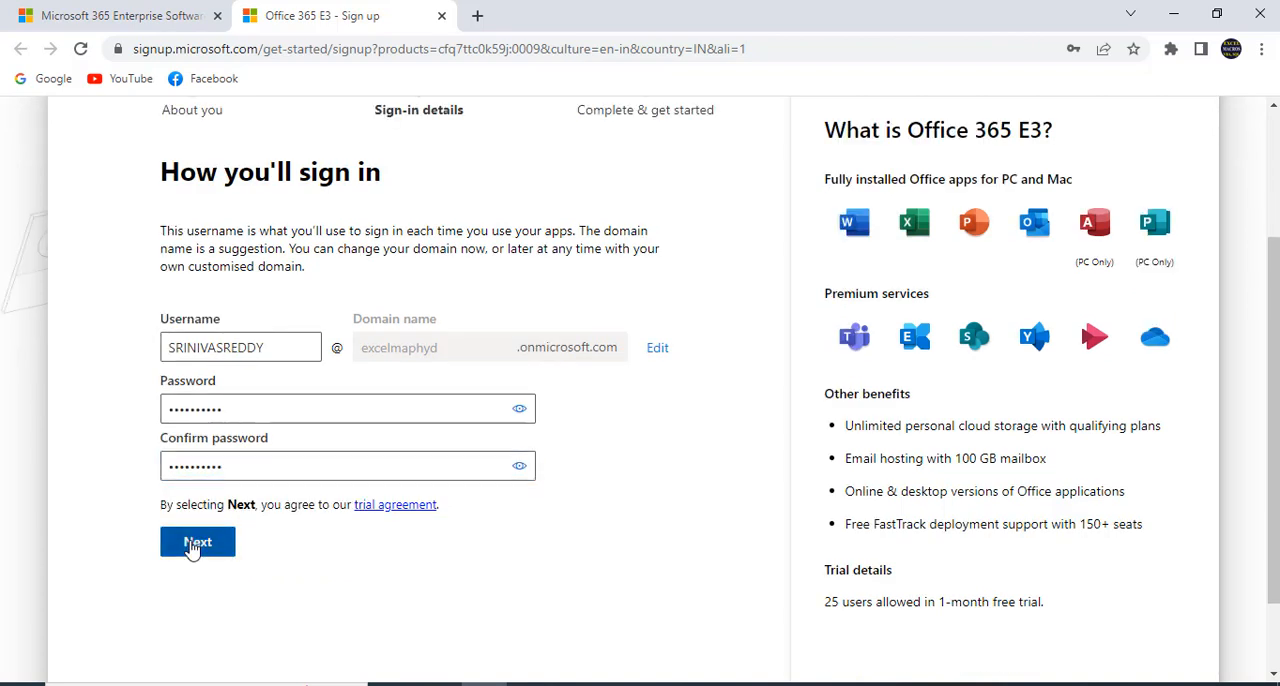
click(196, 540)
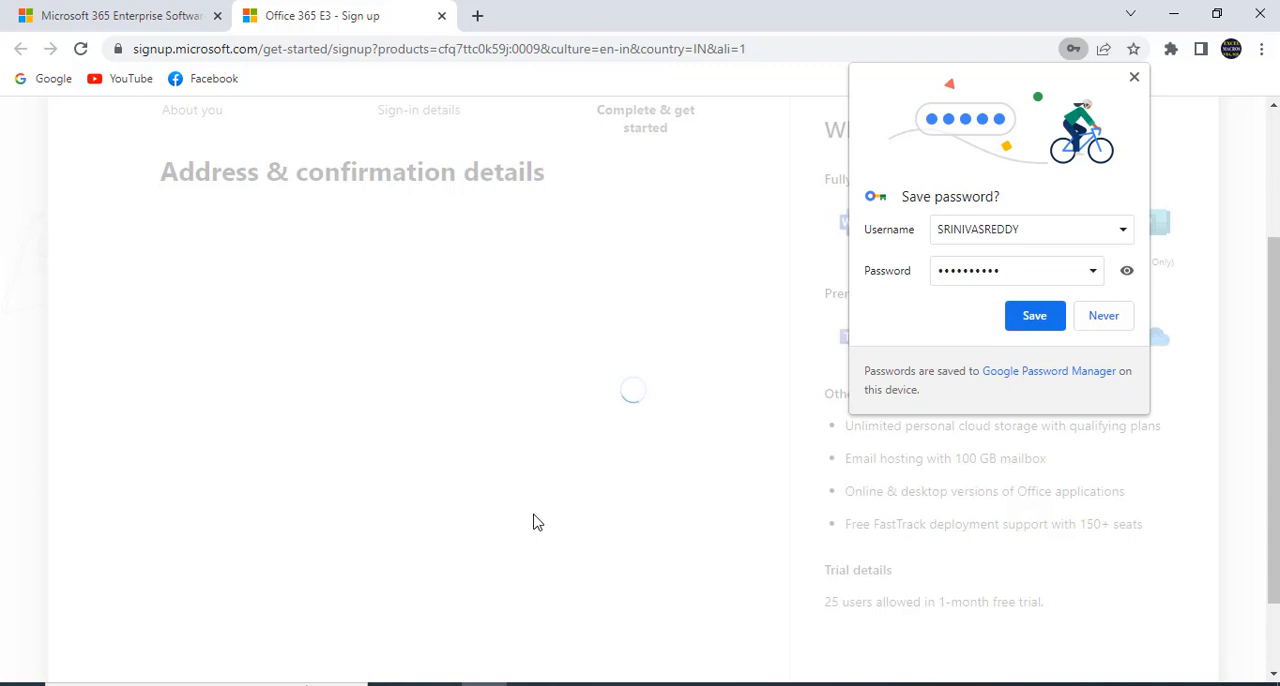
mouse_move(616, 430)
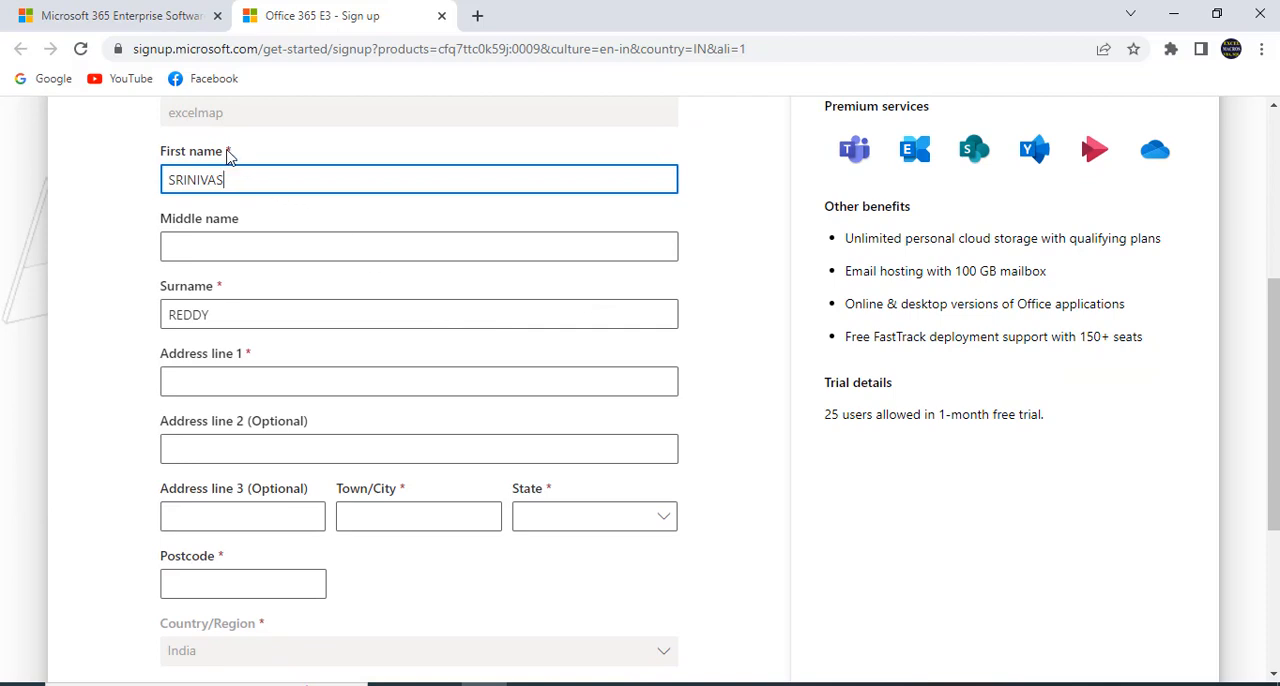
Step: Save the address with line 1 'hyd' and city Hyderabad, Telangana 500070
click(418, 380)
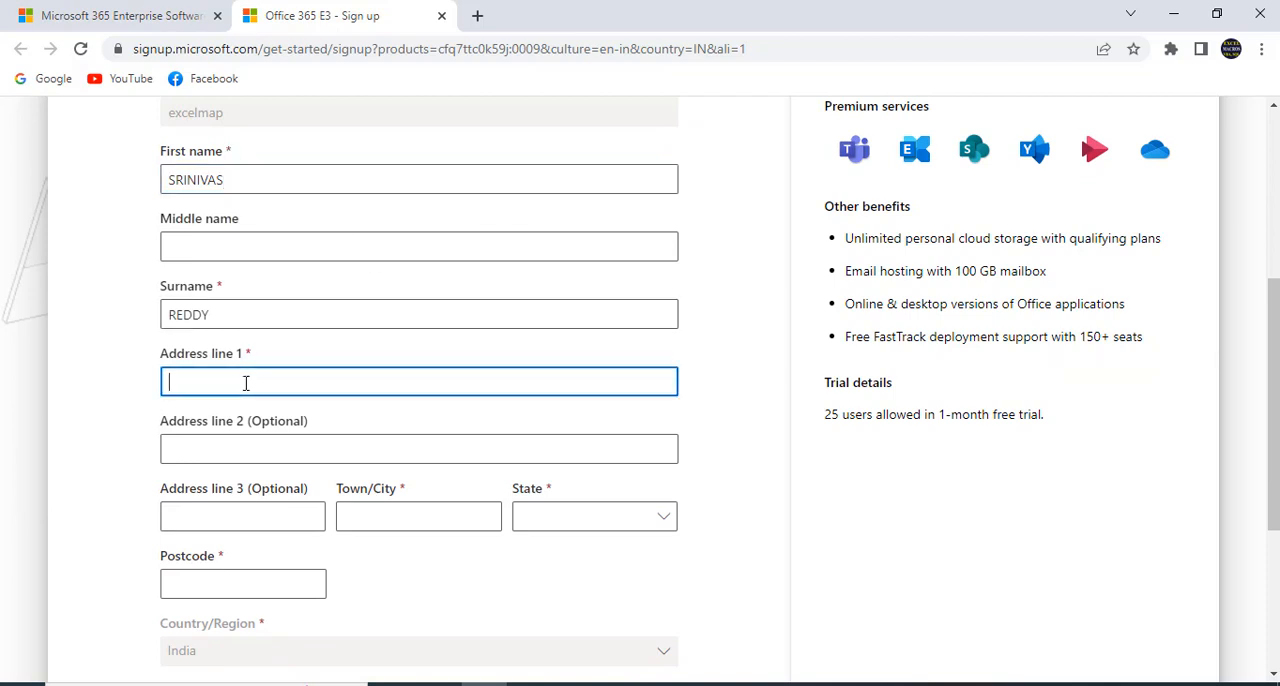
text(hyd)
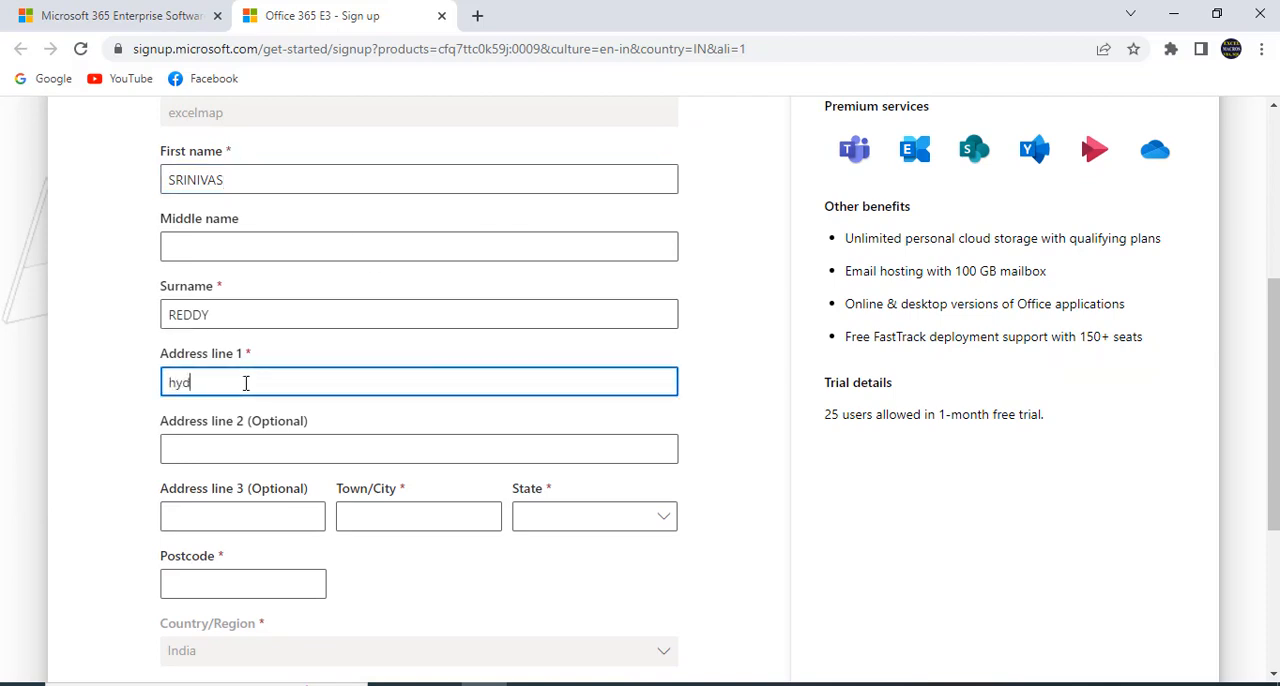
click(418, 448)
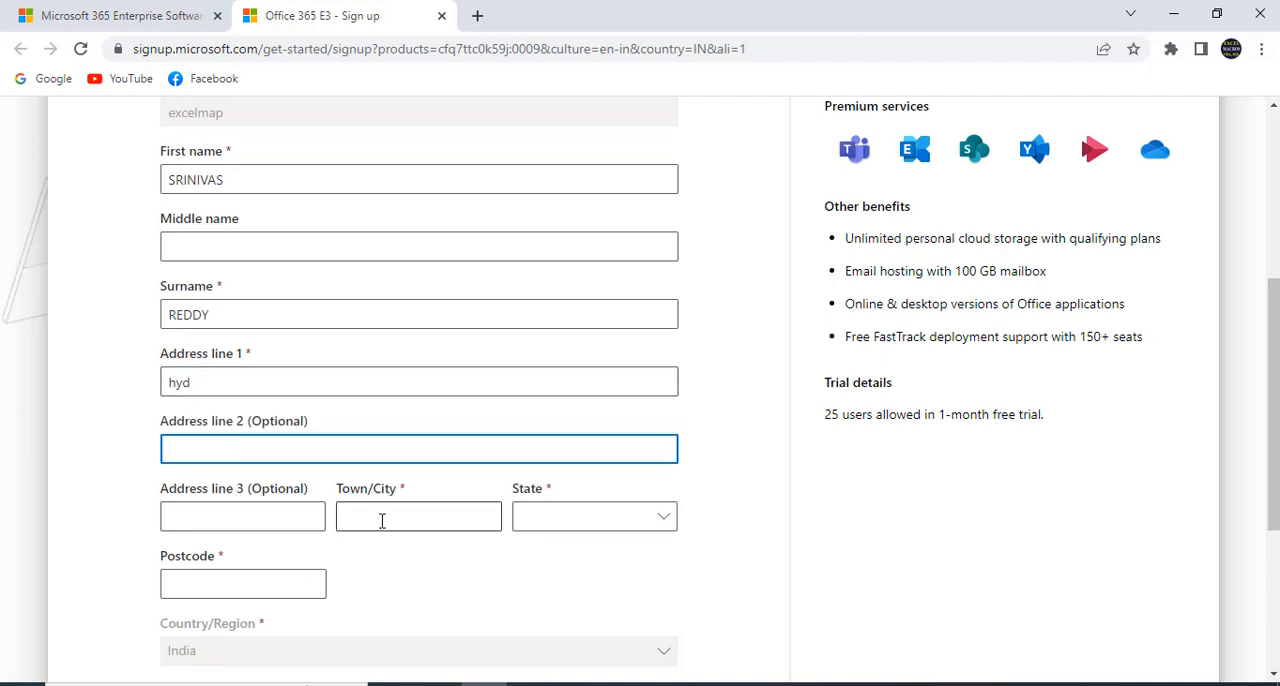
text(hyderabad)
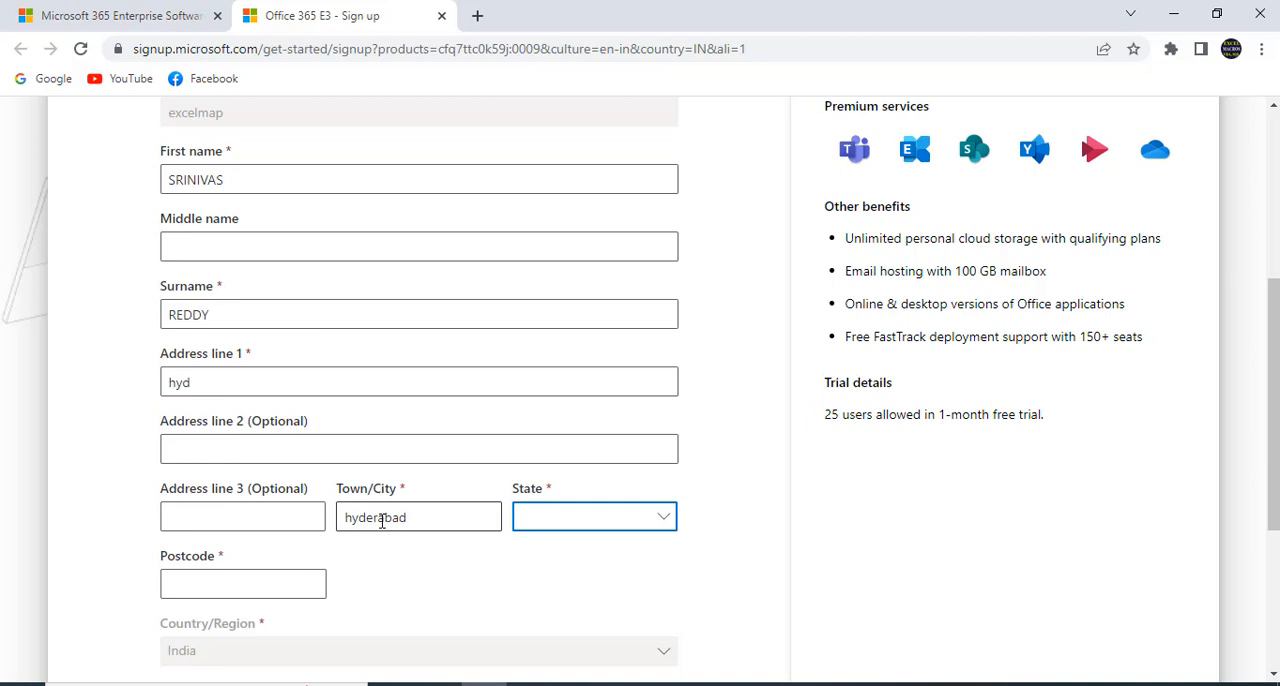
scroll(down, 3)
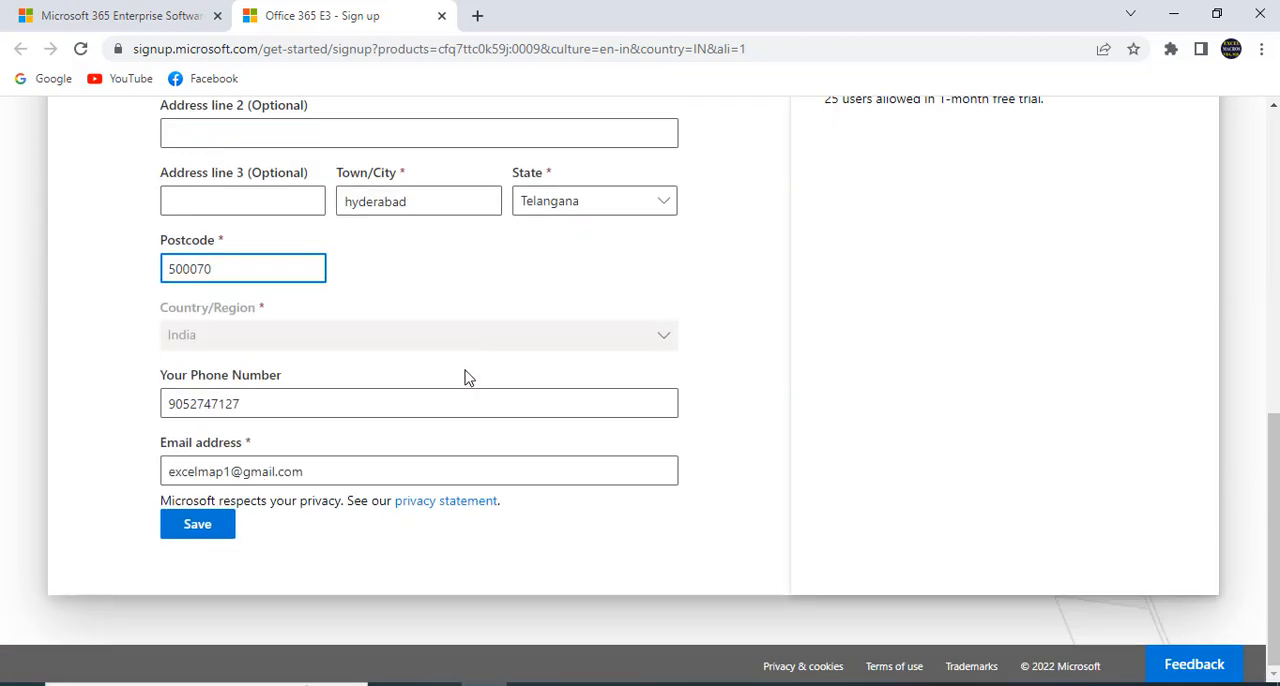
click(196, 524)
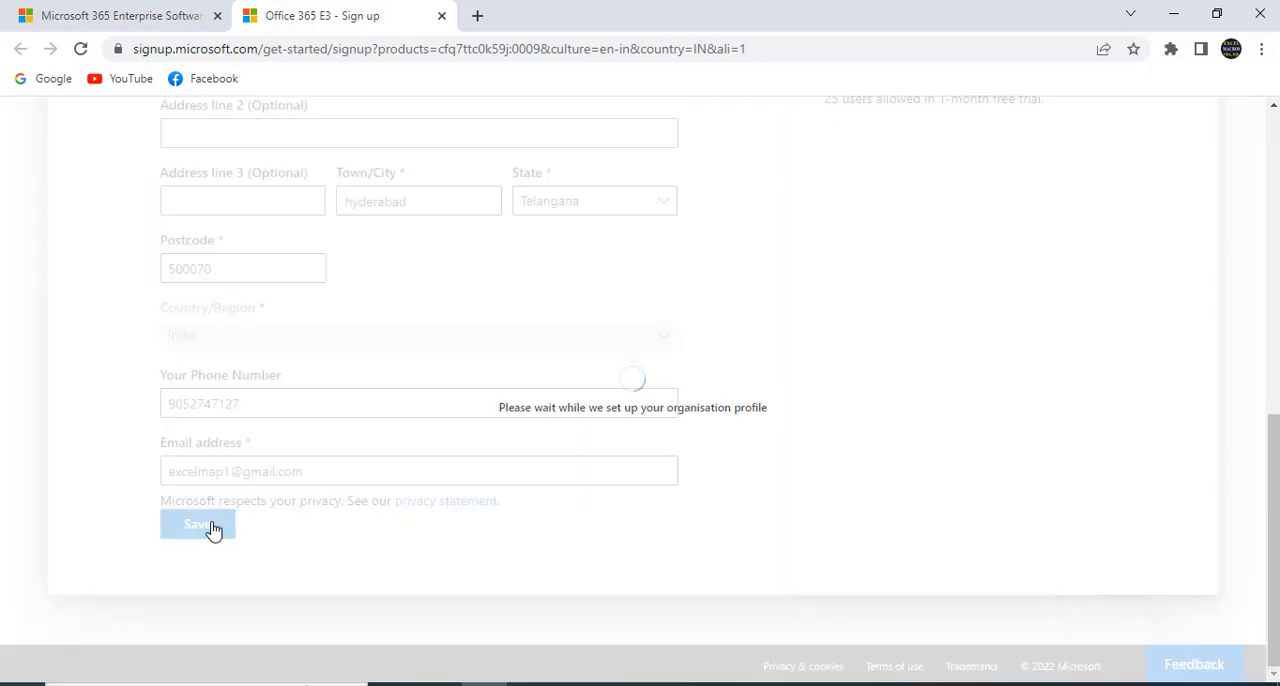
click(196, 524)
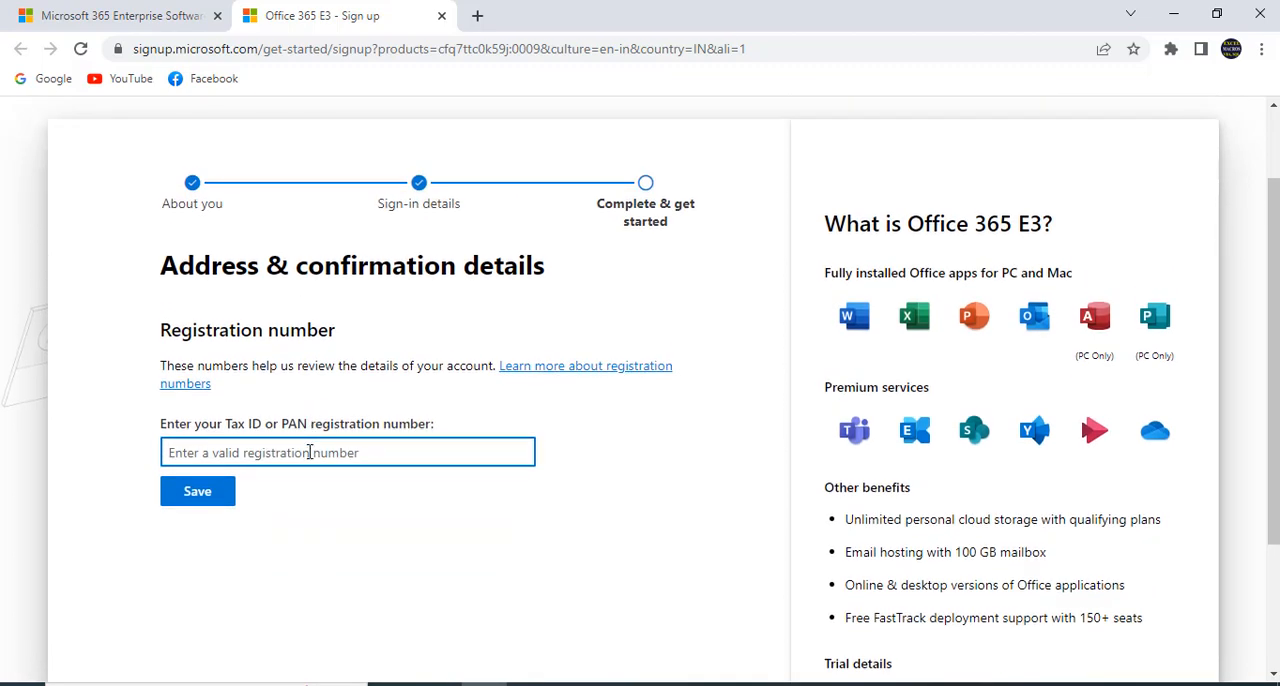
Step: Submit the Tax ID/PAN registration number to finish the E3 trial signup
click(196, 490)
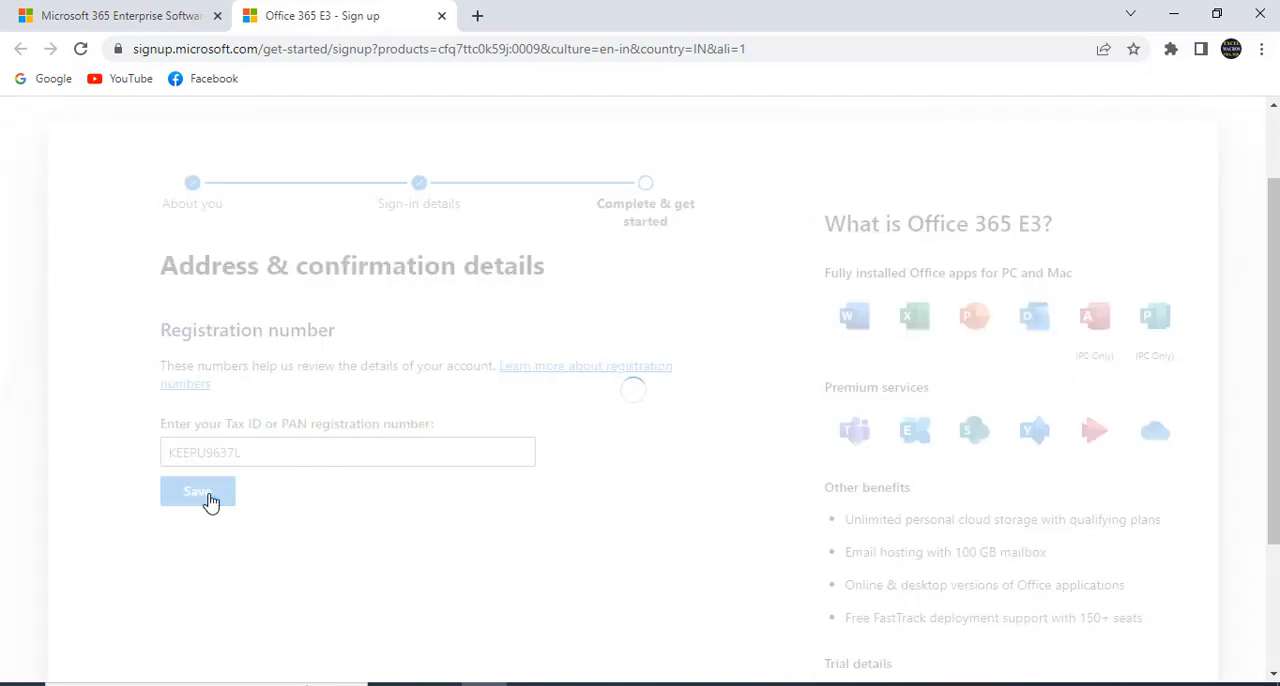
click(196, 490)
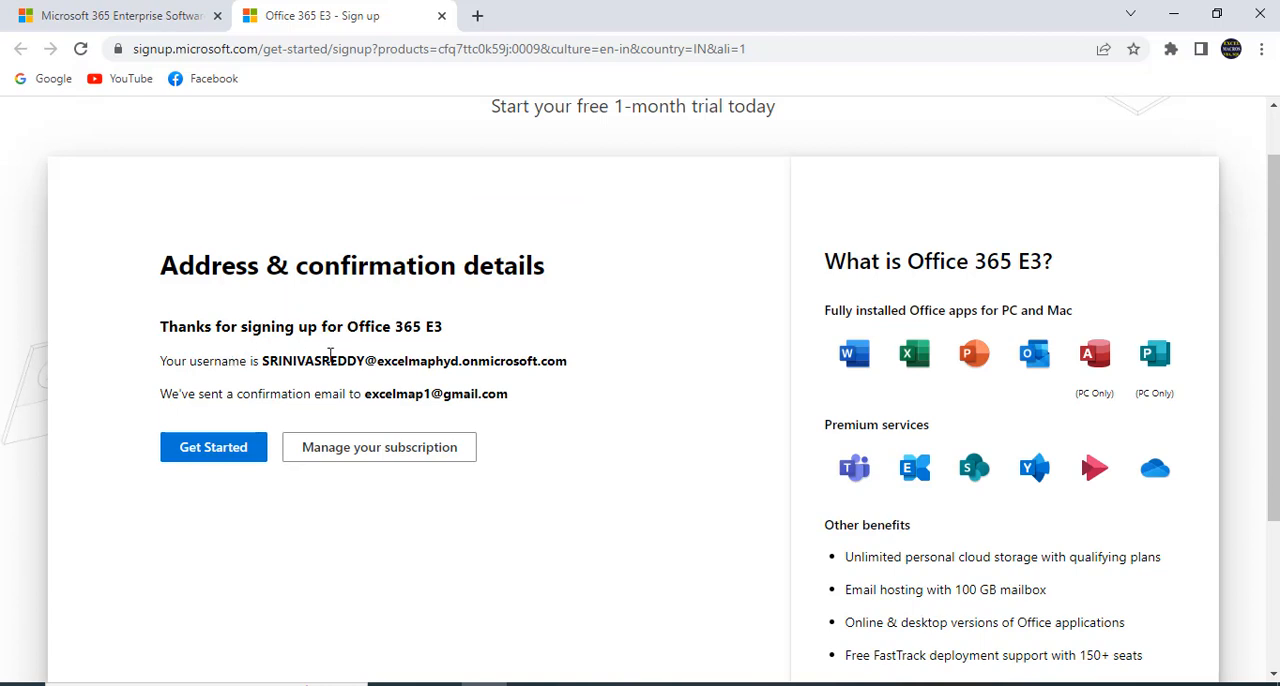
mouse_move(436, 368)
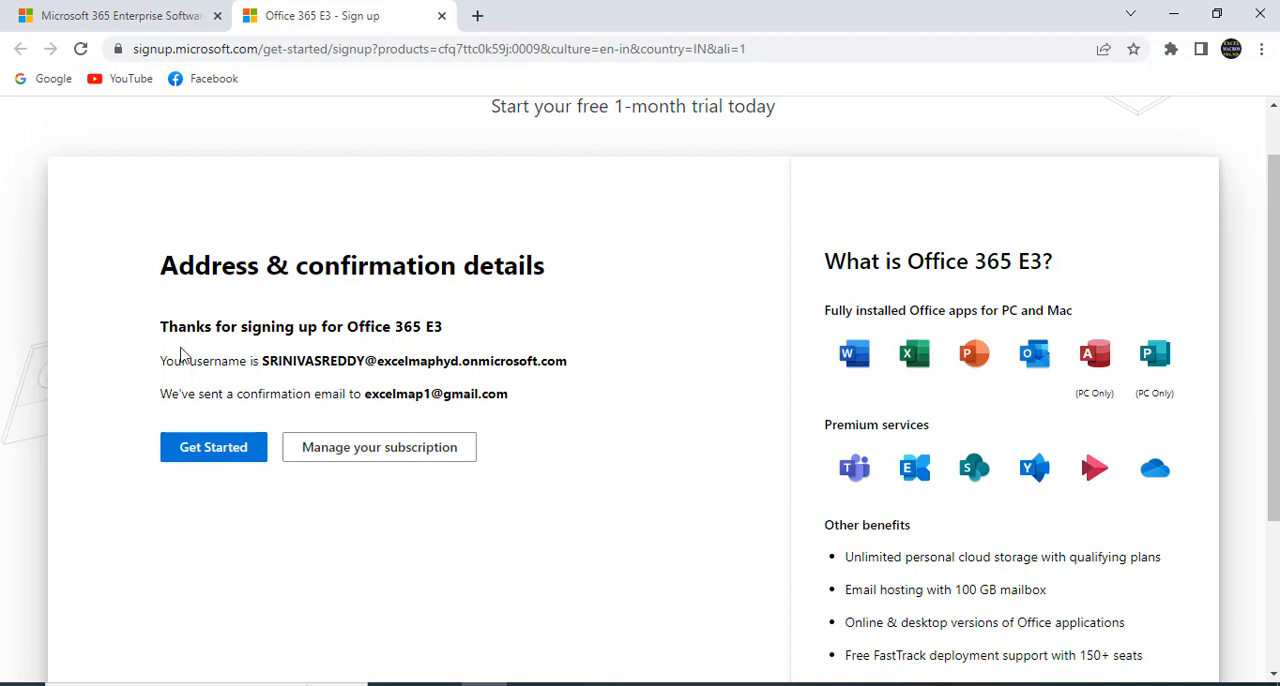
mouse_move(368, 384)
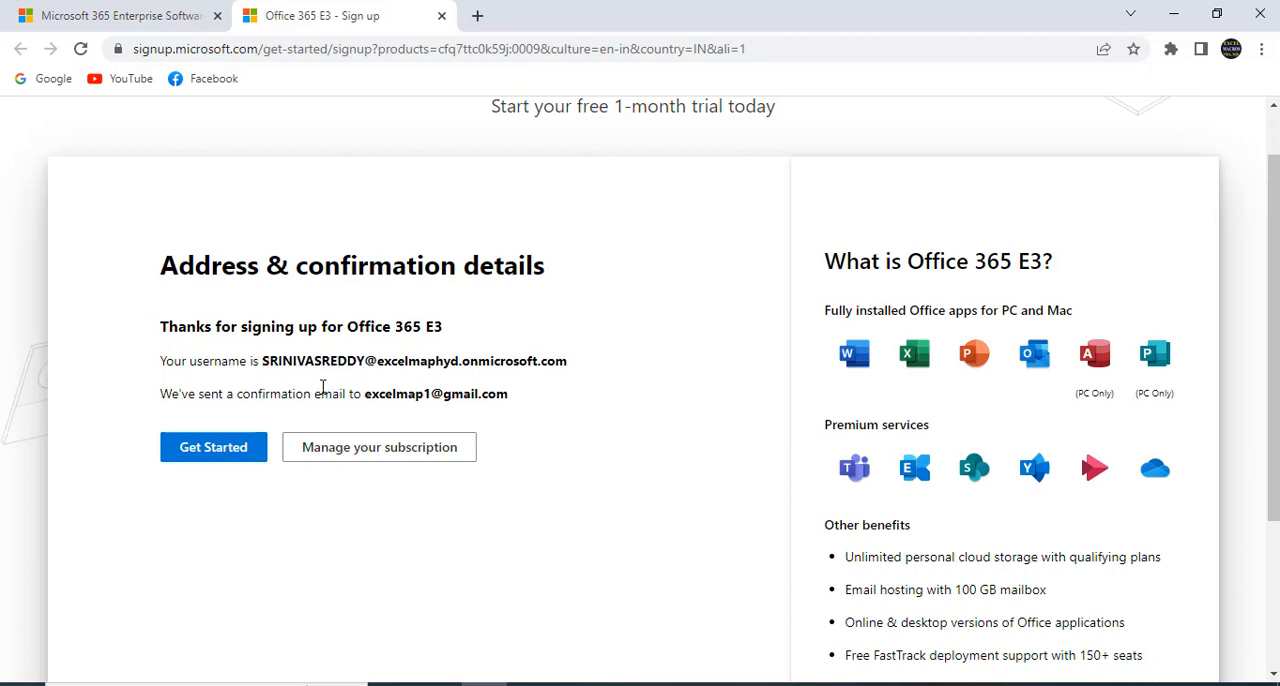
Step: Finish the Office 365 E3 signup with Get Started, landing on the Power BI signup page
double_click(312, 360)
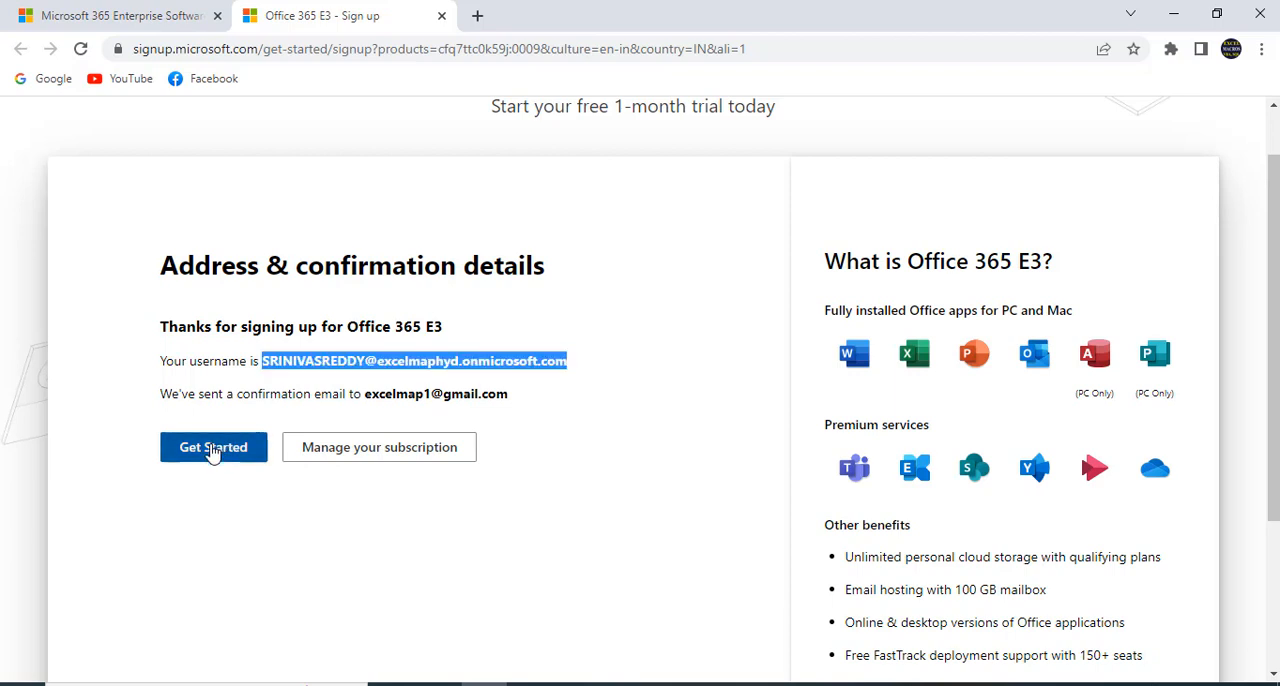
click(212, 448)
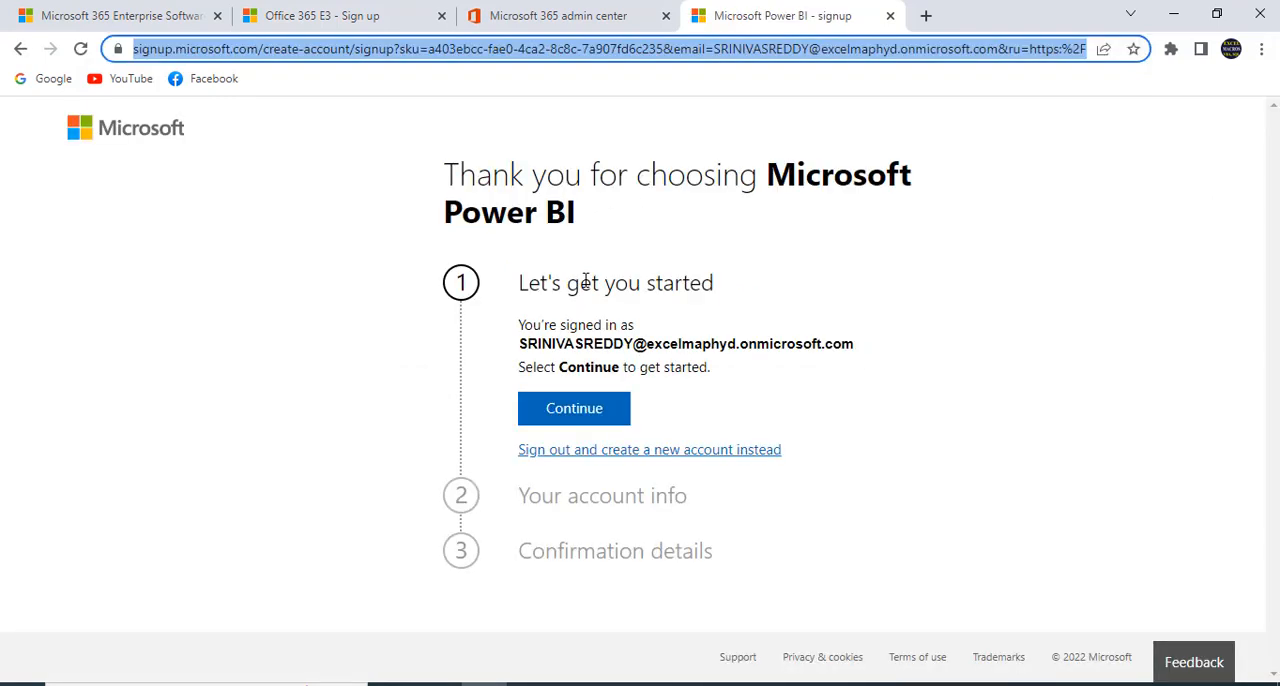
mouse_move(668, 344)
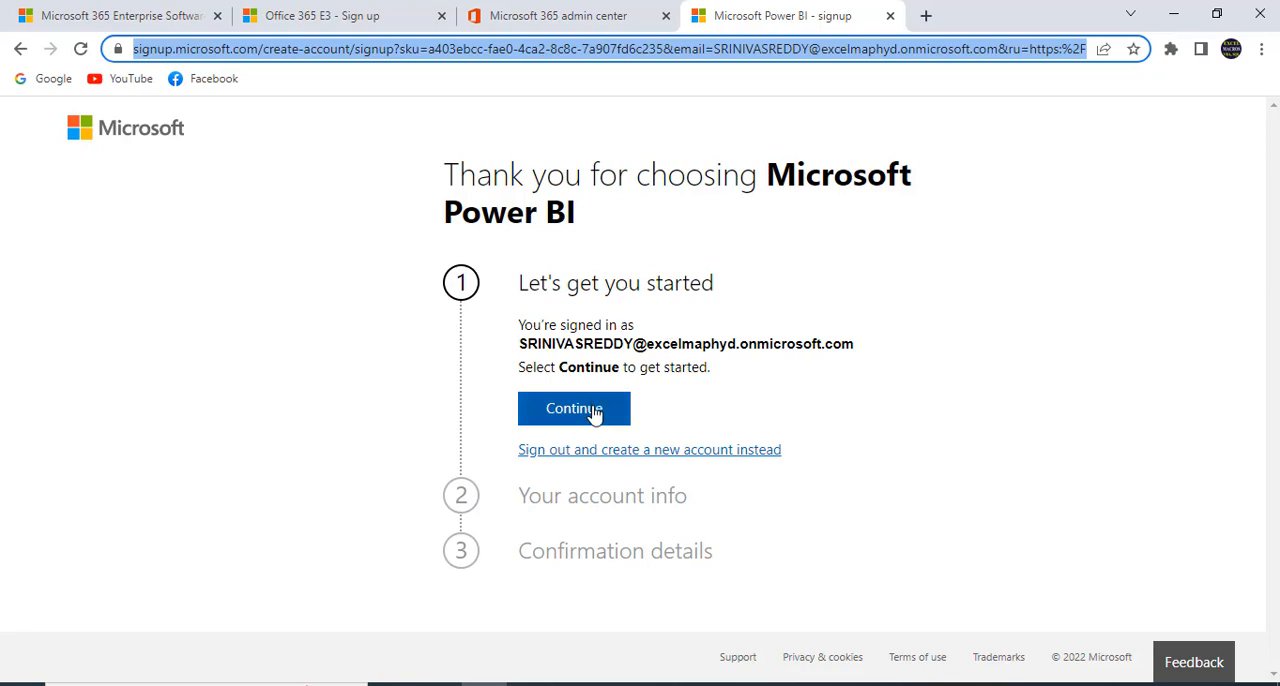
click(574, 408)
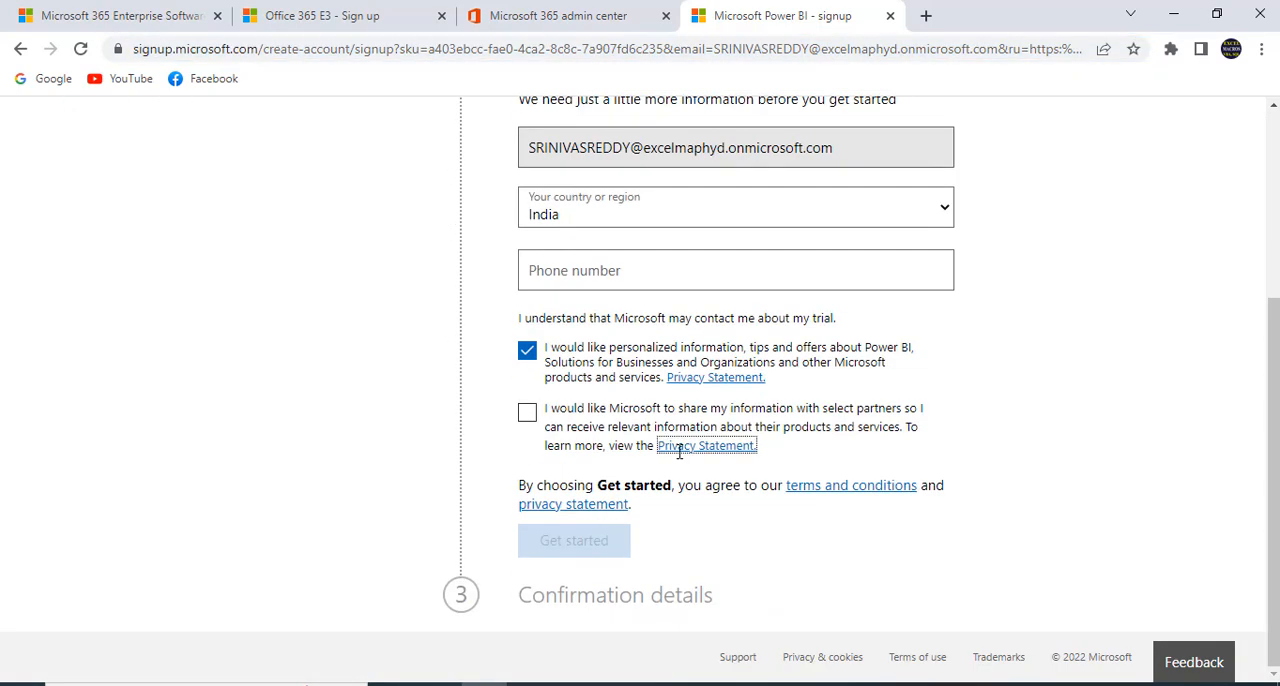
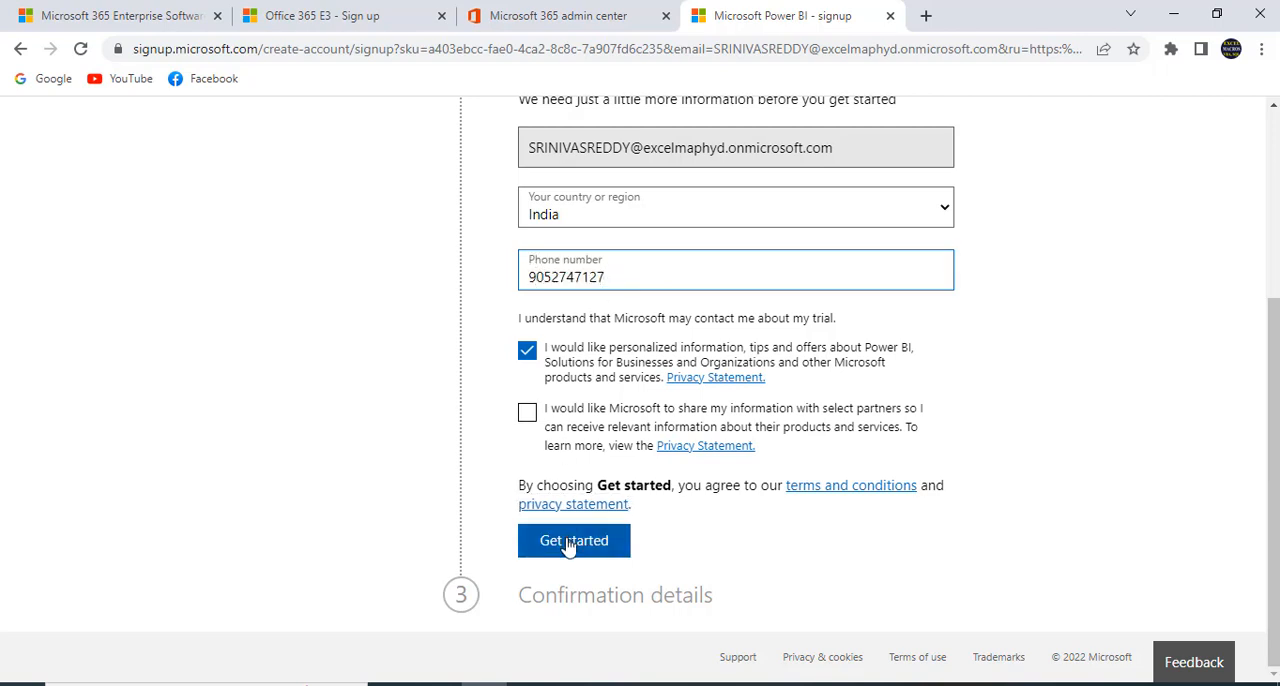
click(574, 540)
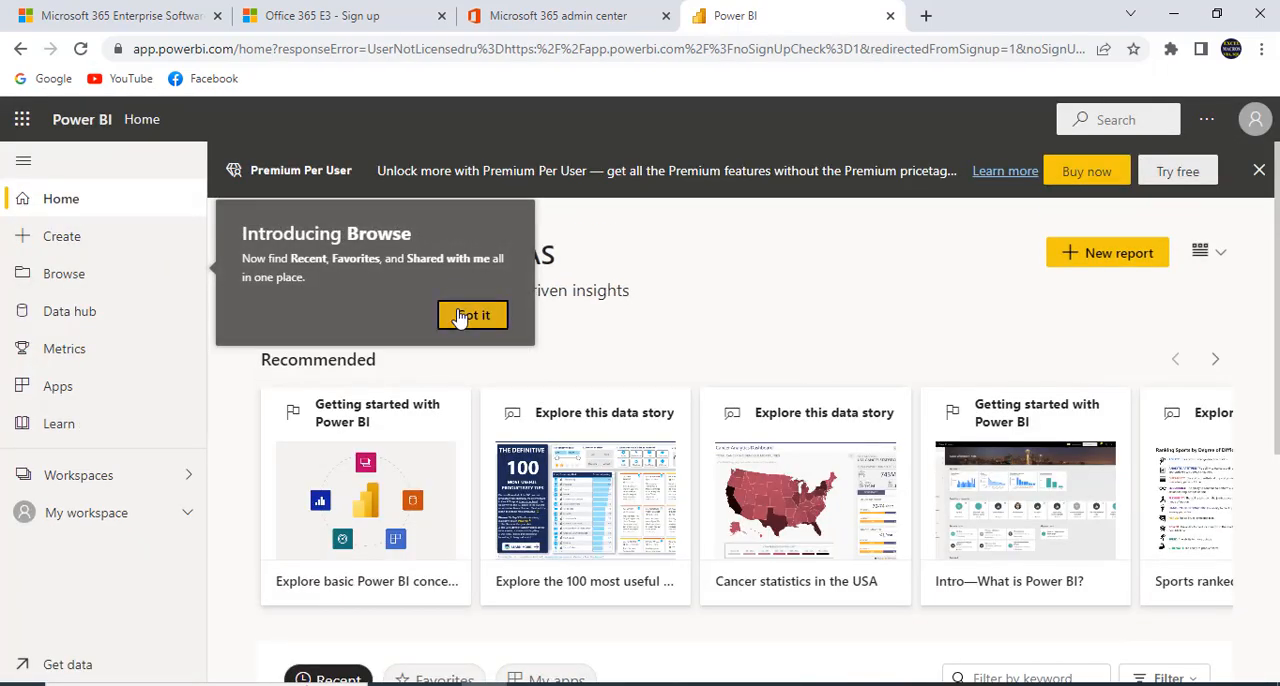
Step: Dismiss the Browse tip and start the 60-day Power BI Pro free trial from the Premium Per User banner
click(472, 316)
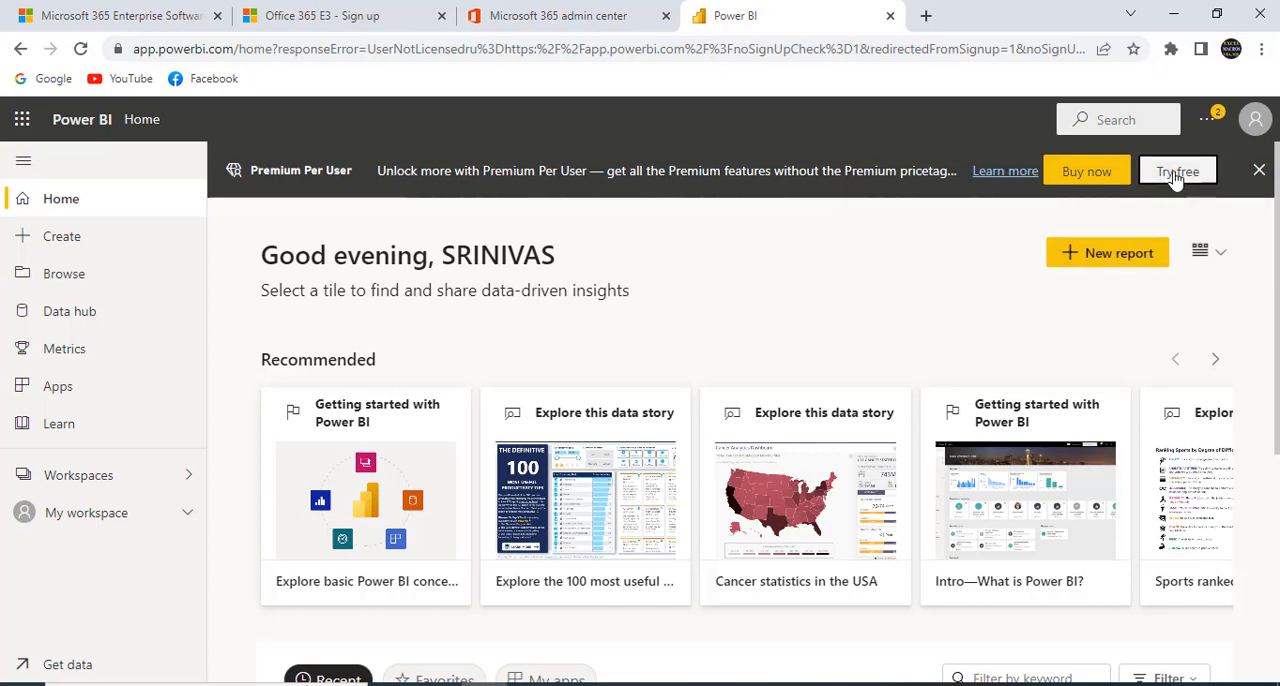
click(1178, 170)
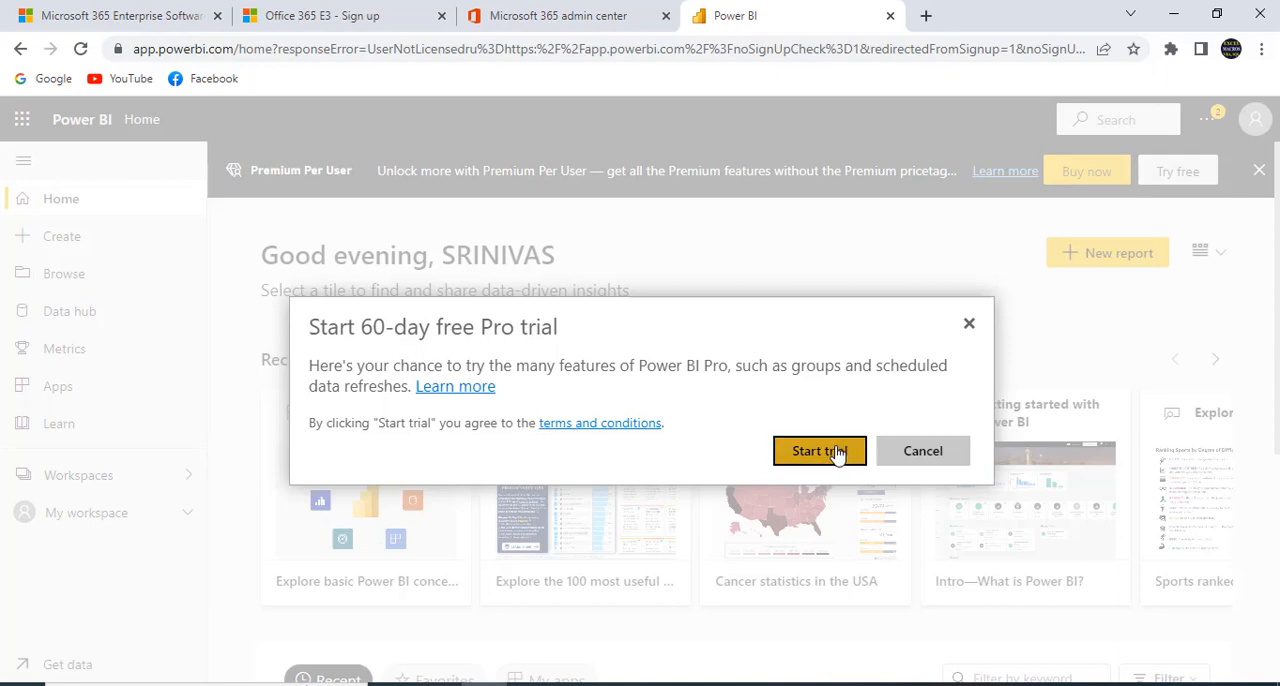
click(820, 450)
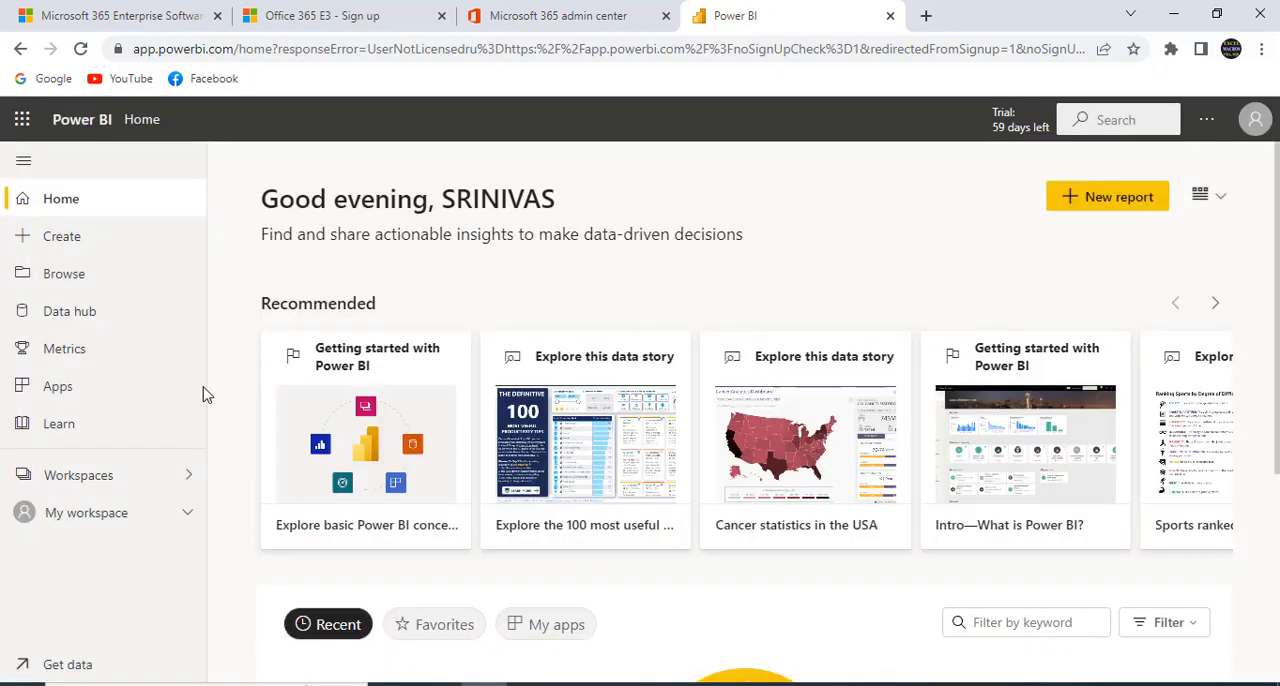
click(78, 476)
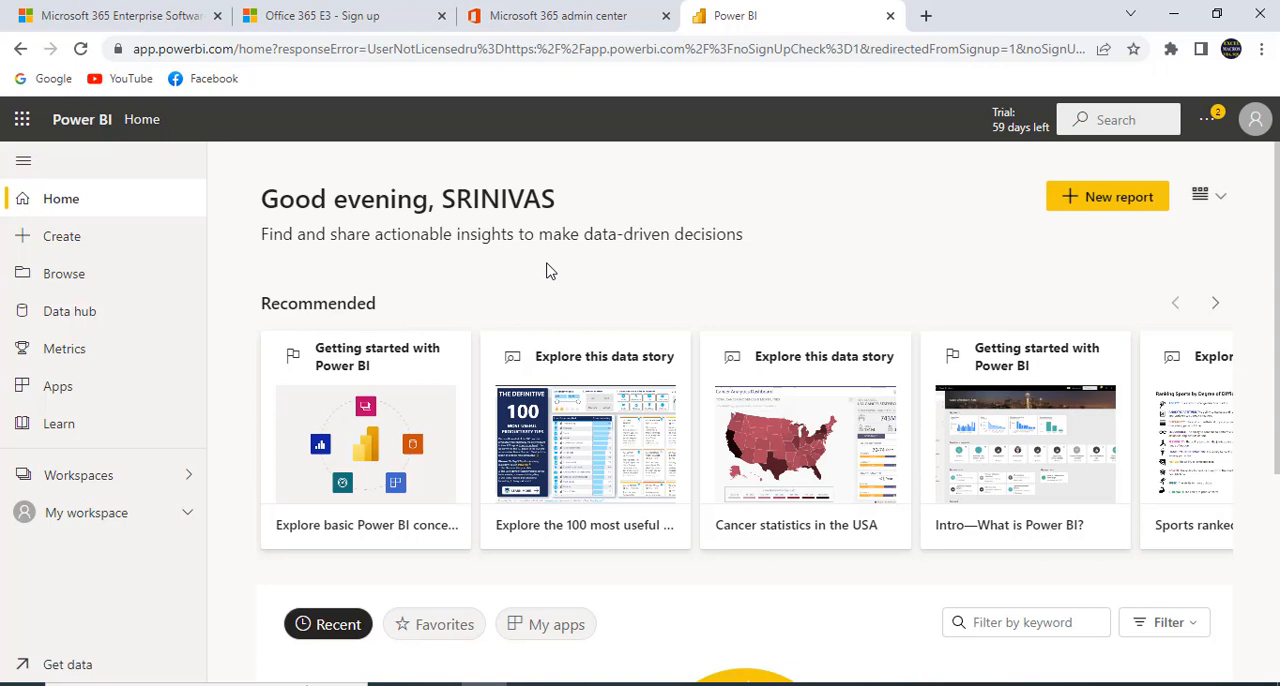
mouse_move(776, 216)
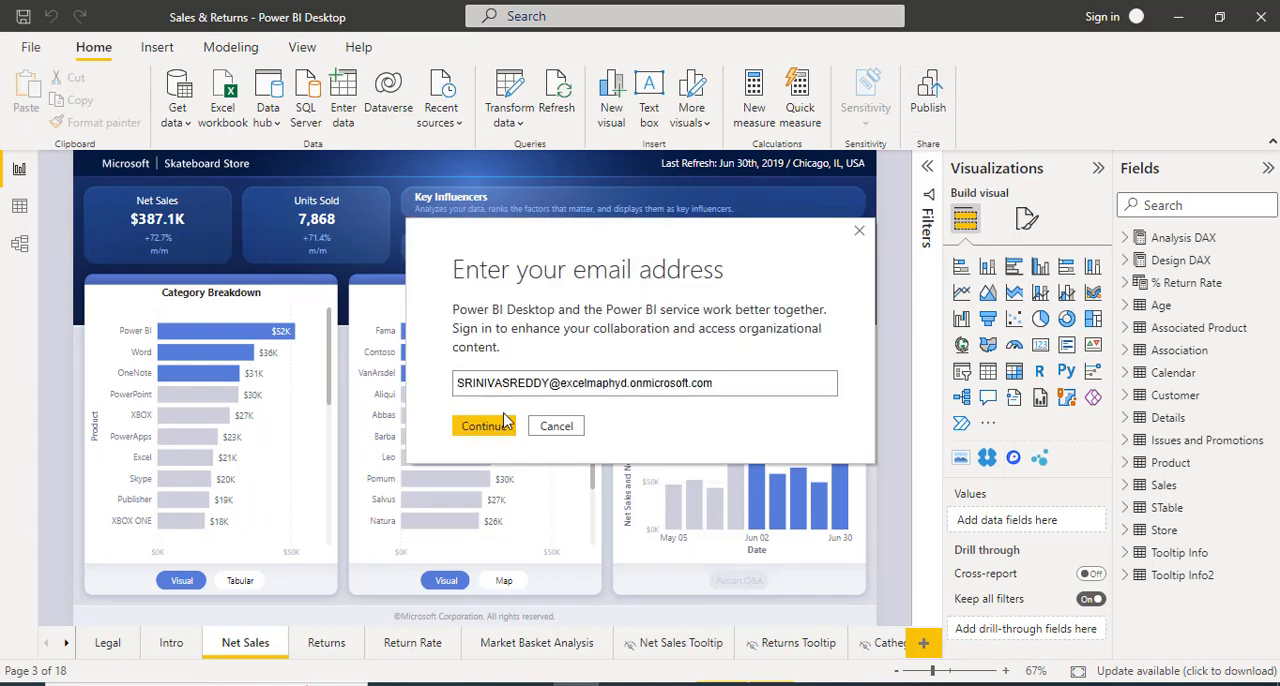
click(484, 424)
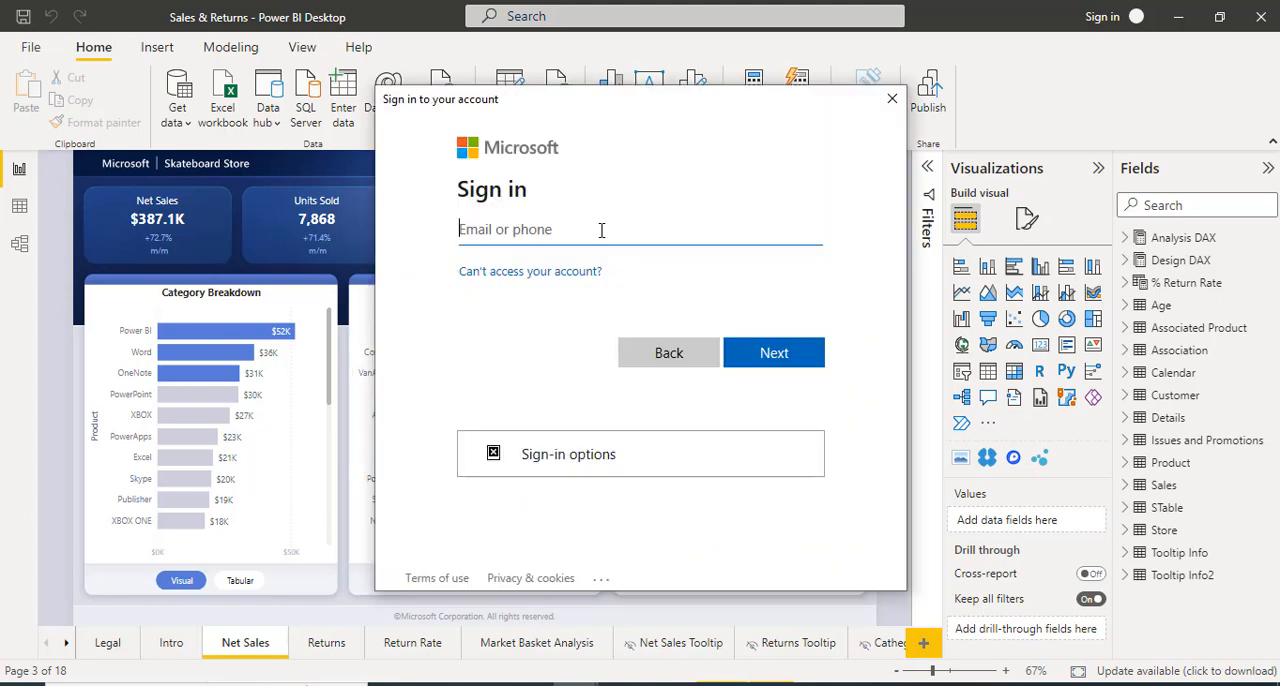
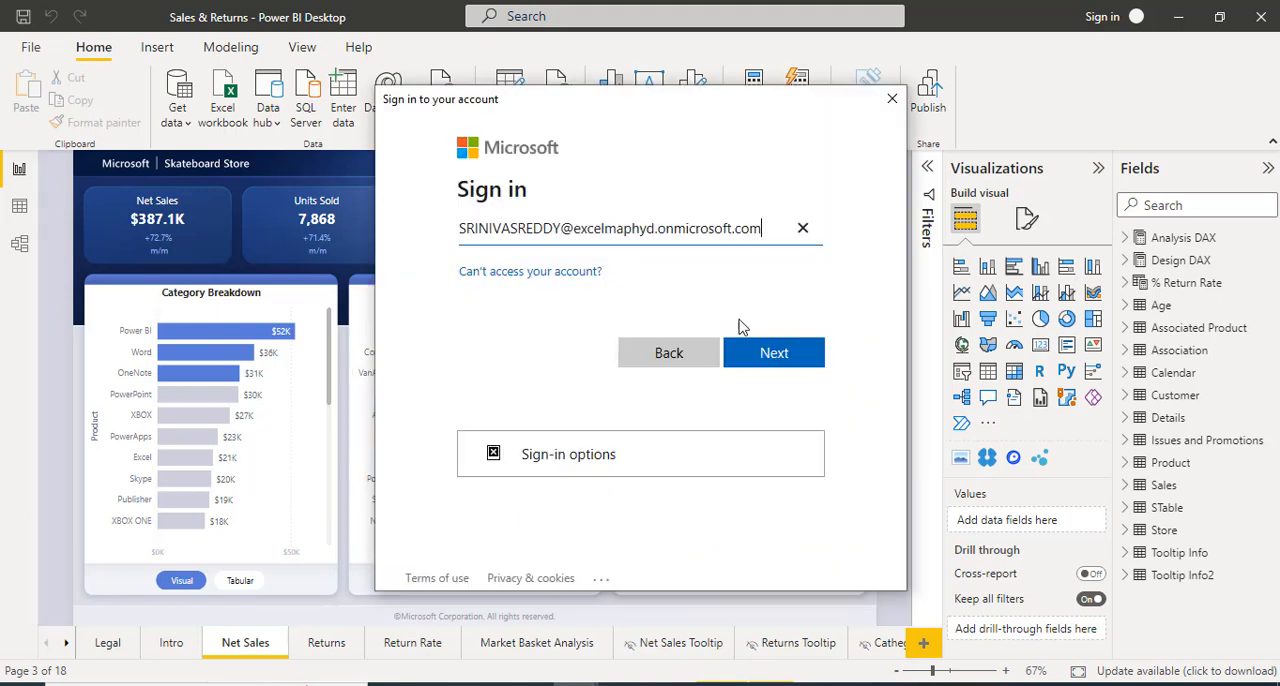
click(774, 352)
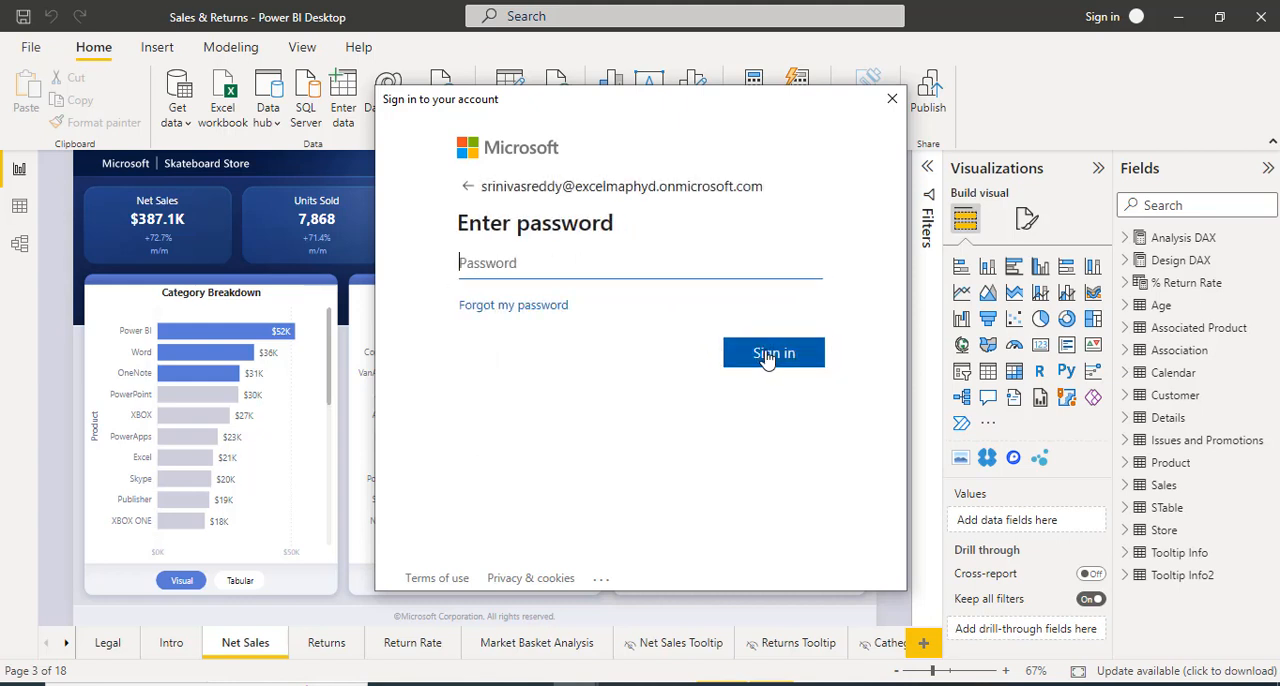
text(••)
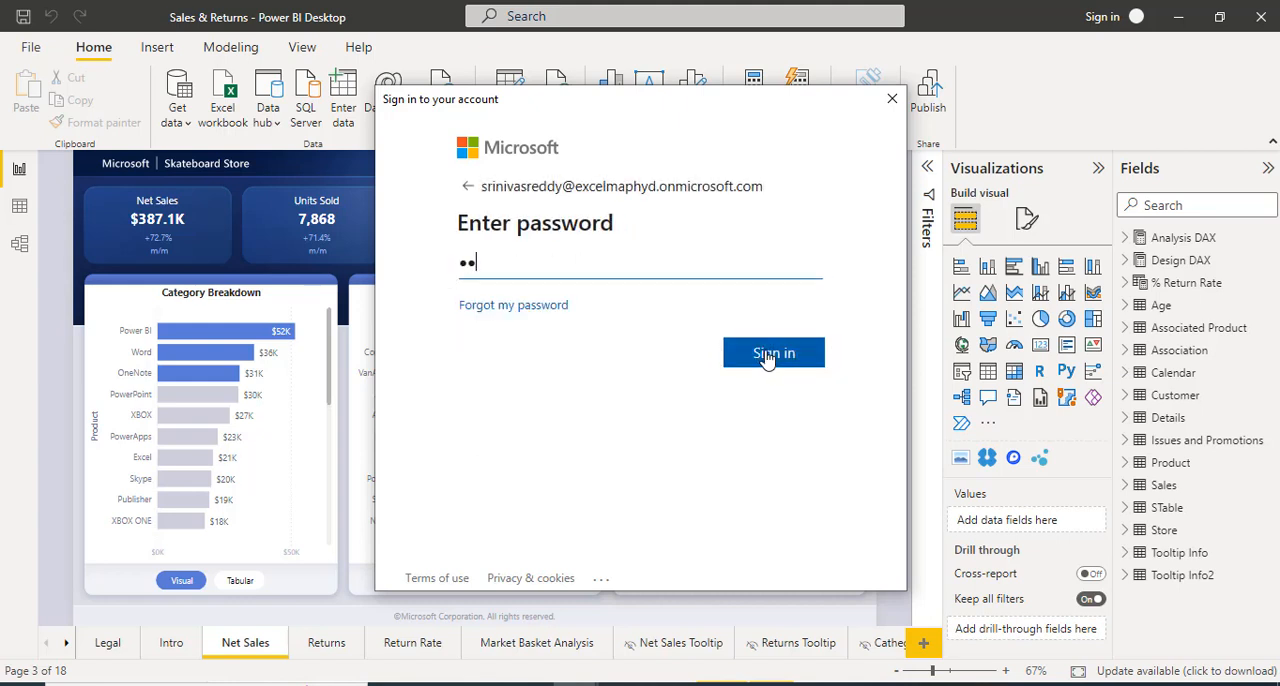
Step: Finish sign-in, publish Sales & Returns to My workspace, and dismiss the success message
click(772, 354)
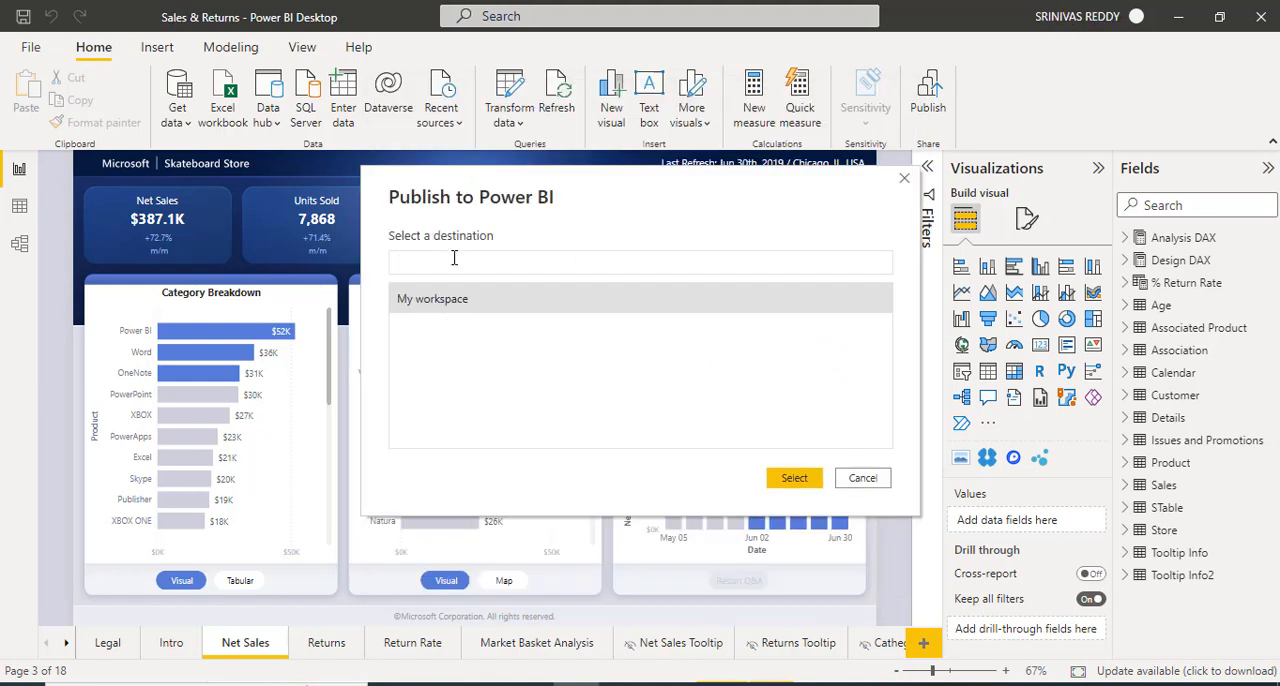
mouse_move(464, 332)
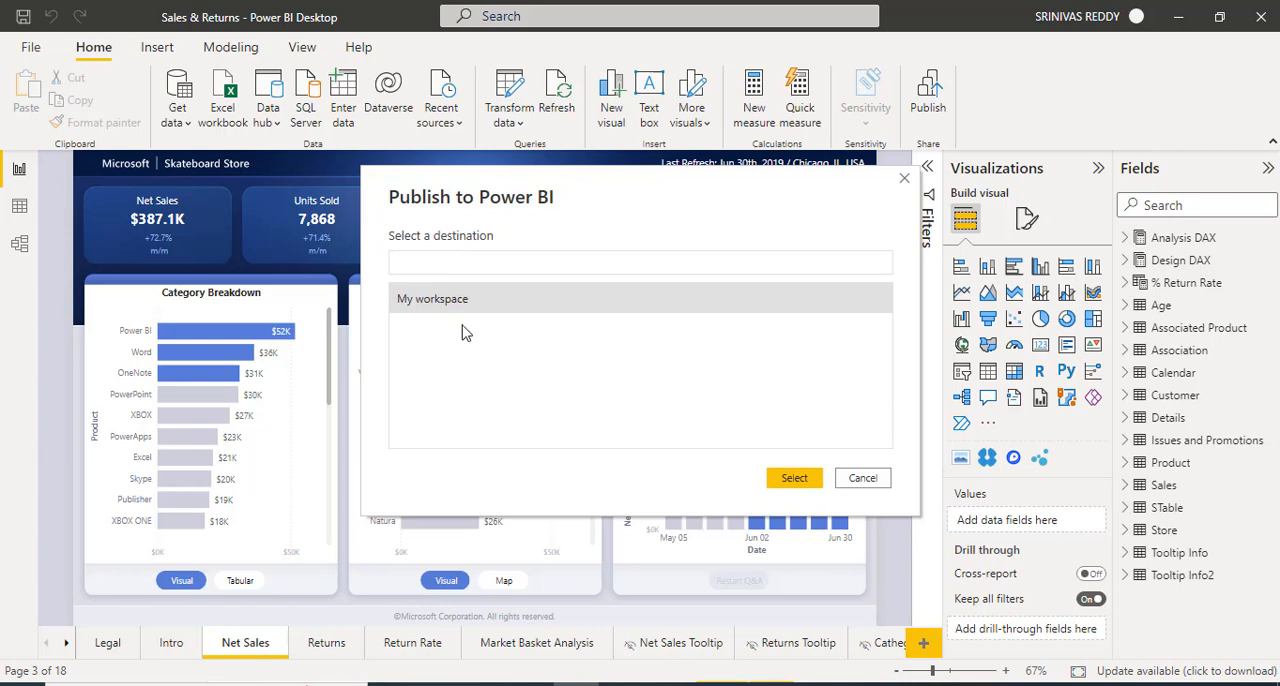
click(640, 262)
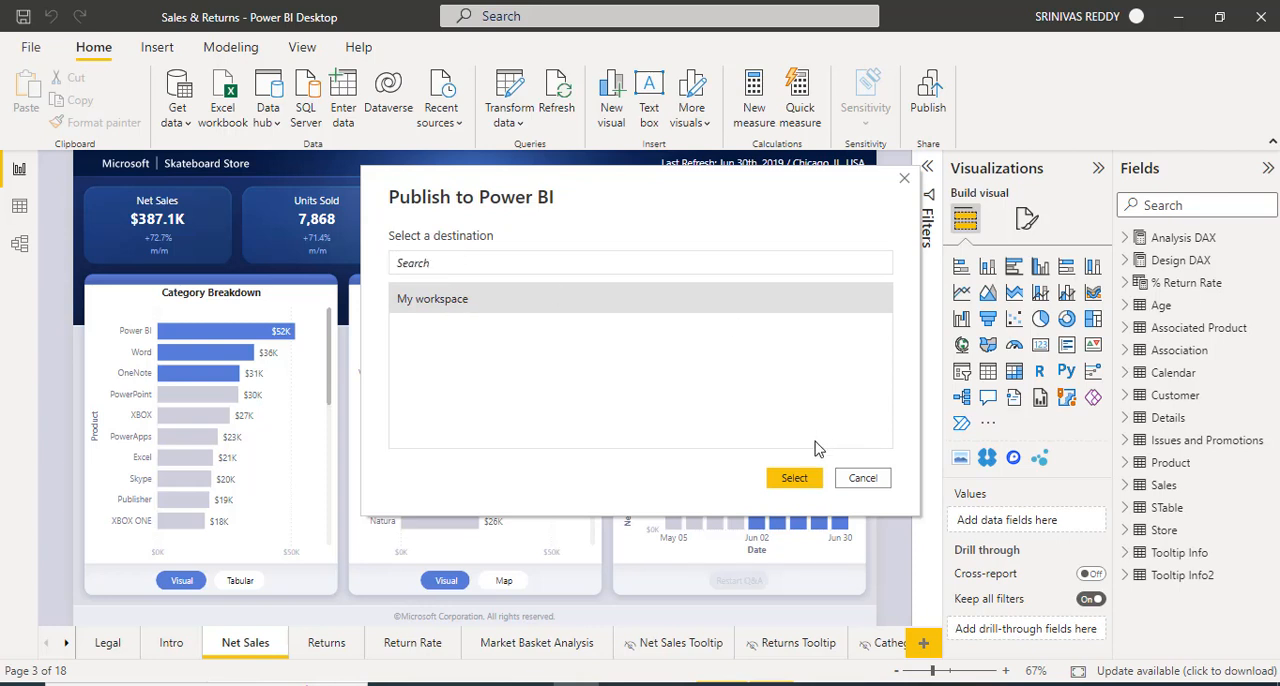
click(862, 478)
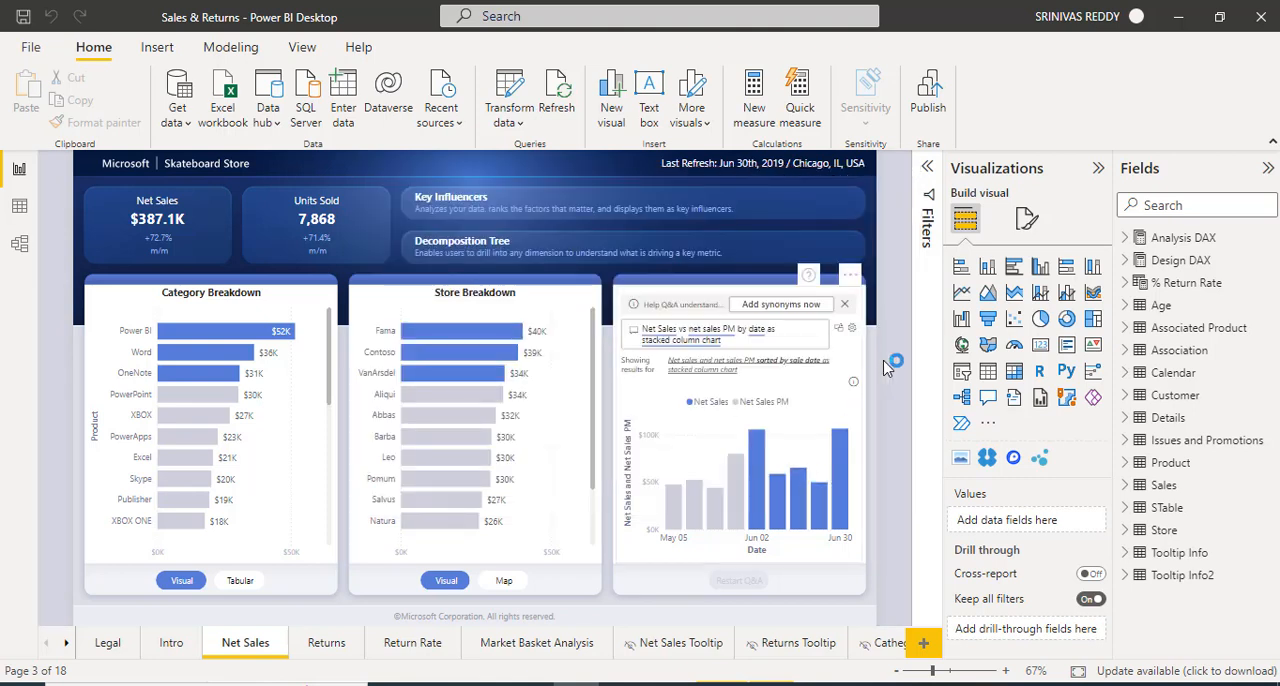
click(926, 90)
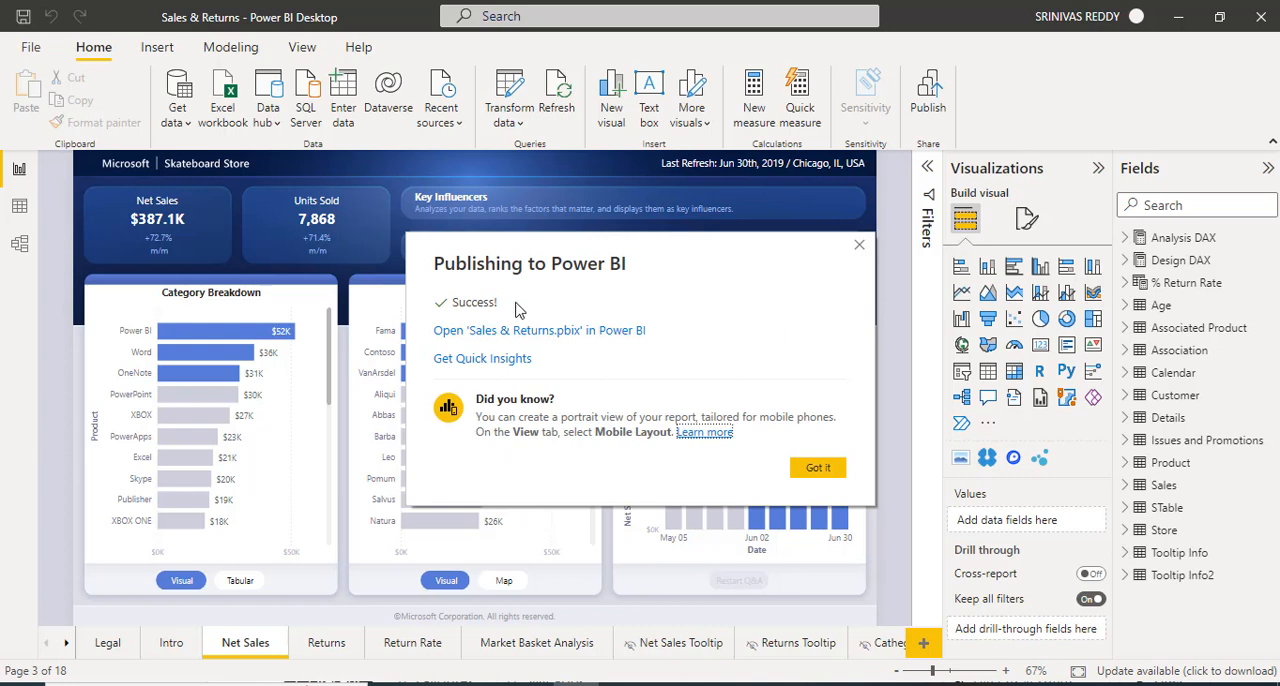
mouse_move(900, 458)
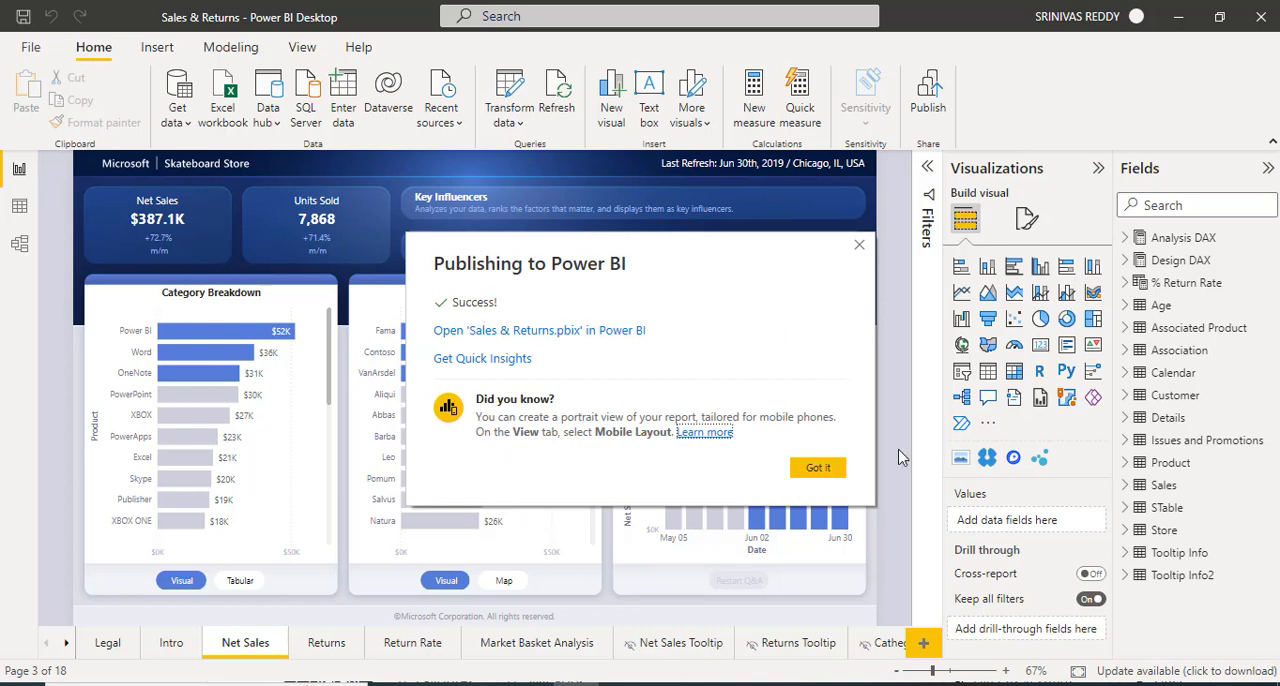
click(816, 468)
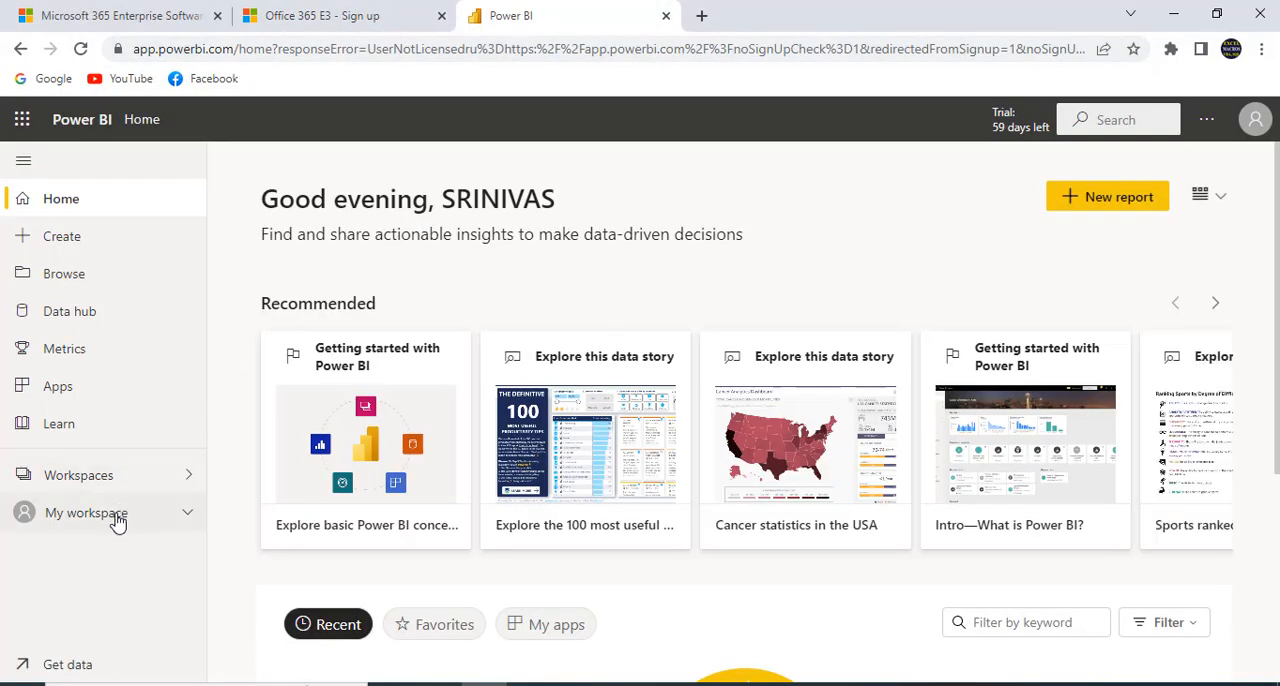
Step: From My workspace, open the published Sales & Returns report in Power BI Service
click(86, 512)
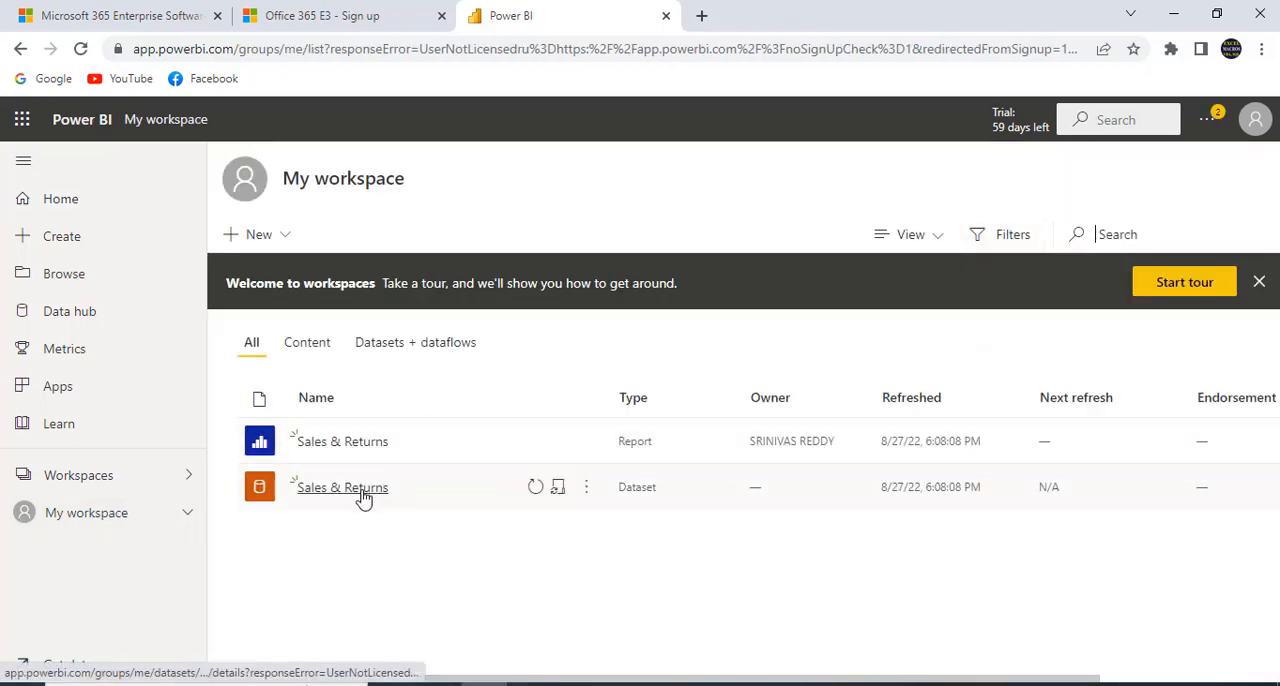
click(340, 442)
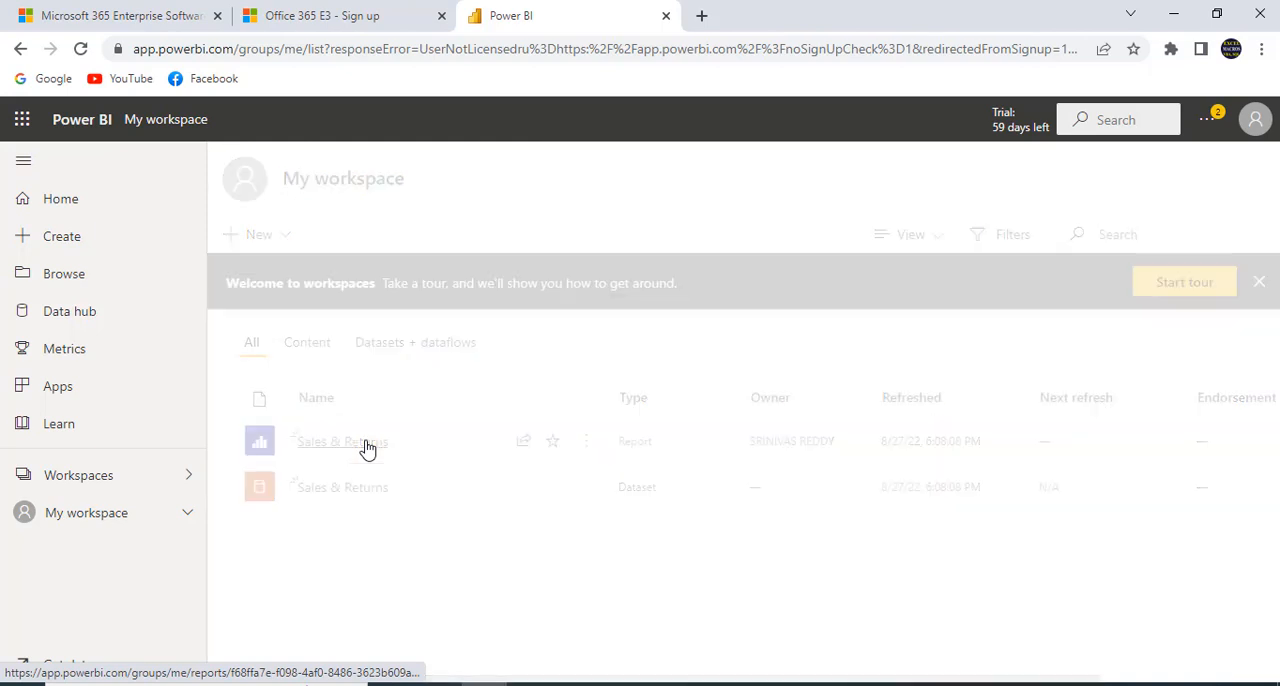
click(340, 442)
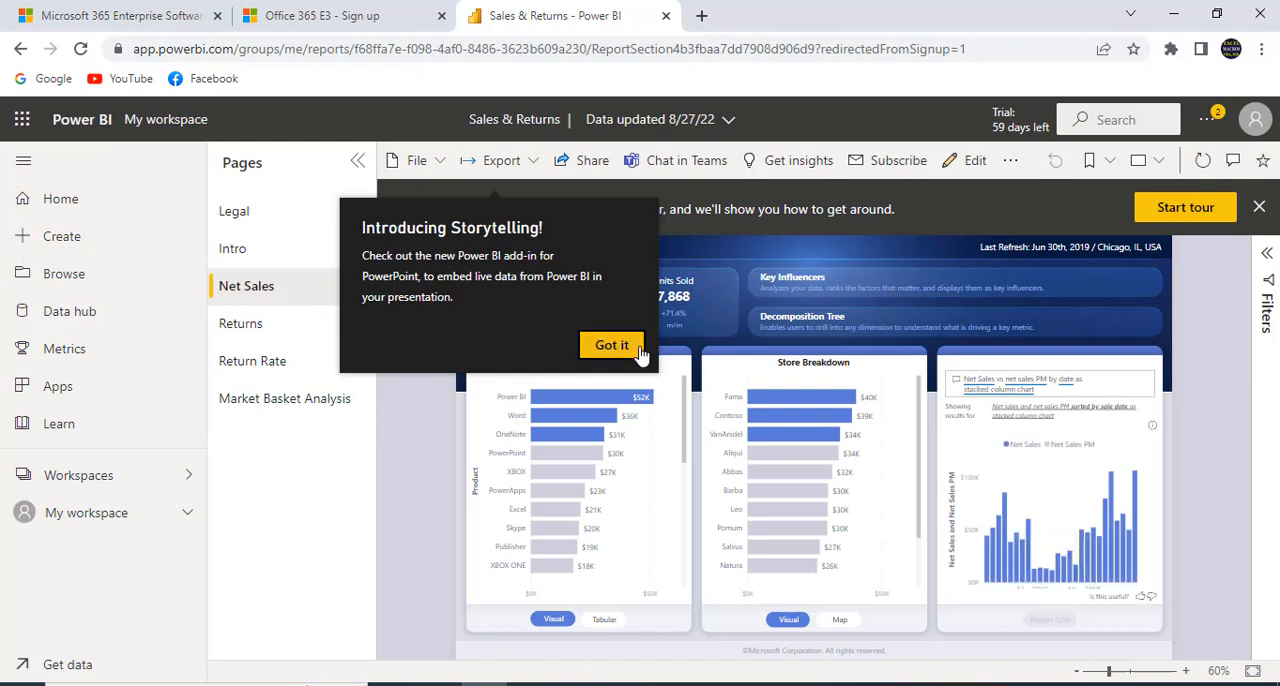
Step: Dismiss the Introducing Storytelling tip and the Welcome to reports banner
click(612, 344)
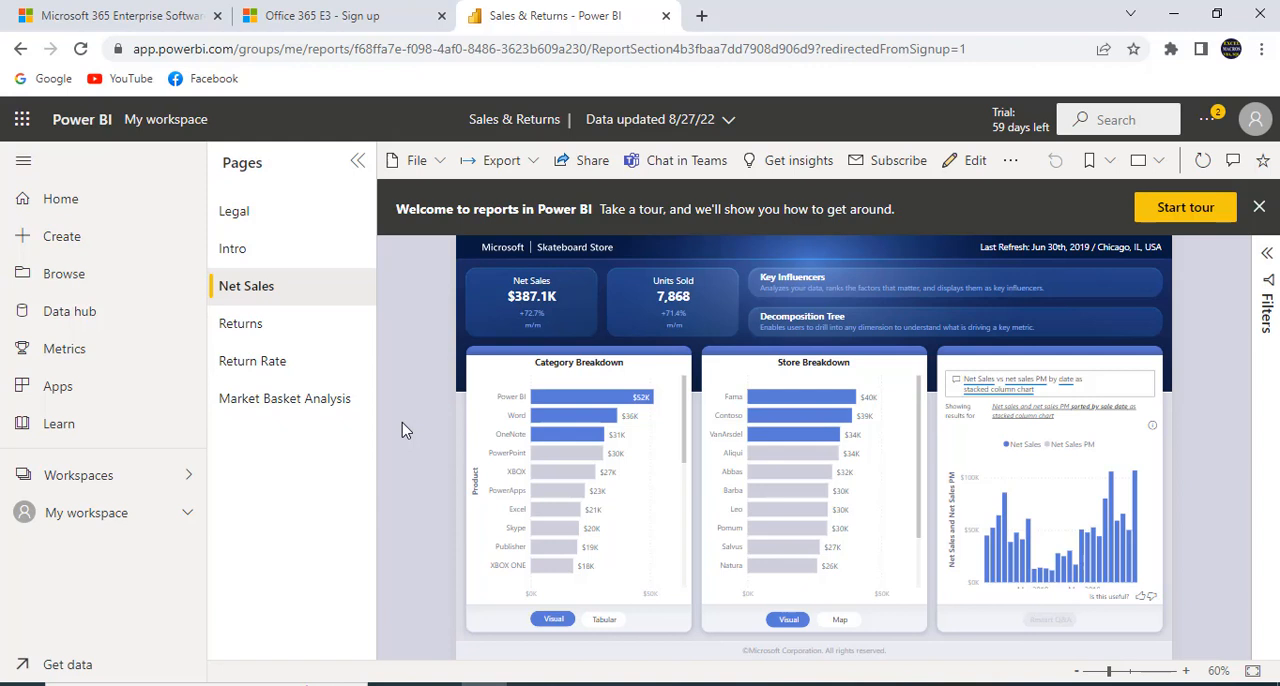
mouse_move(1020, 210)
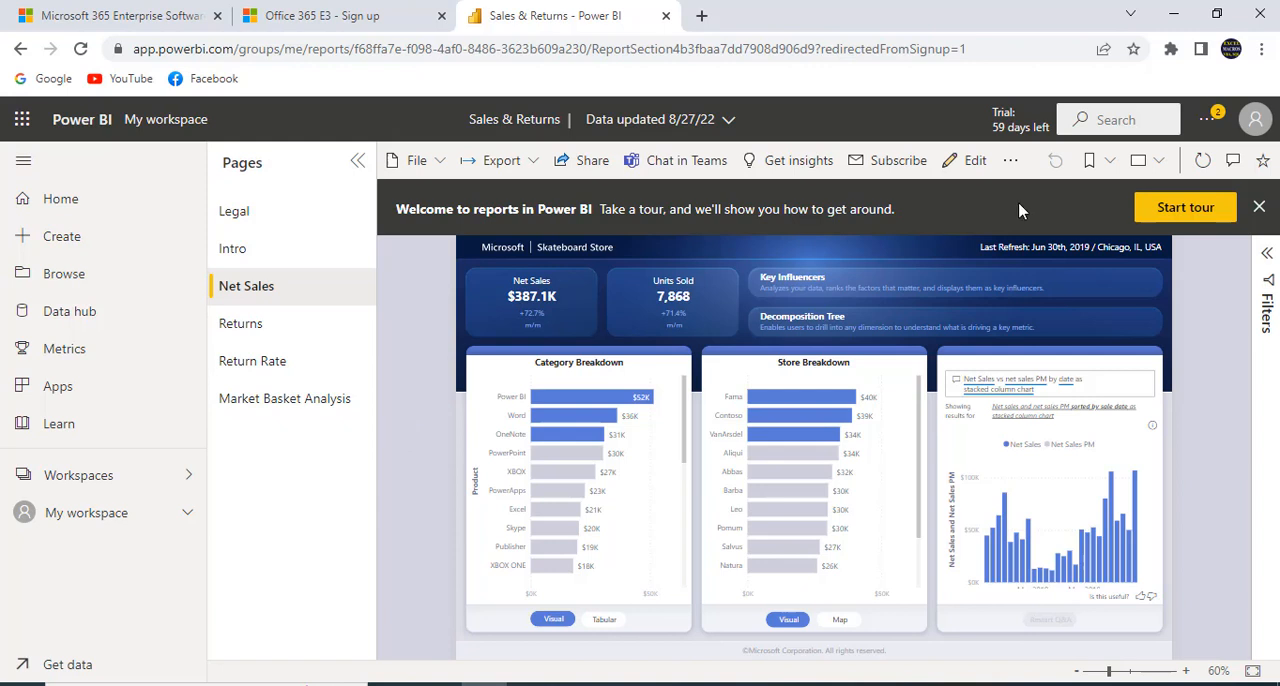
click(1258, 208)
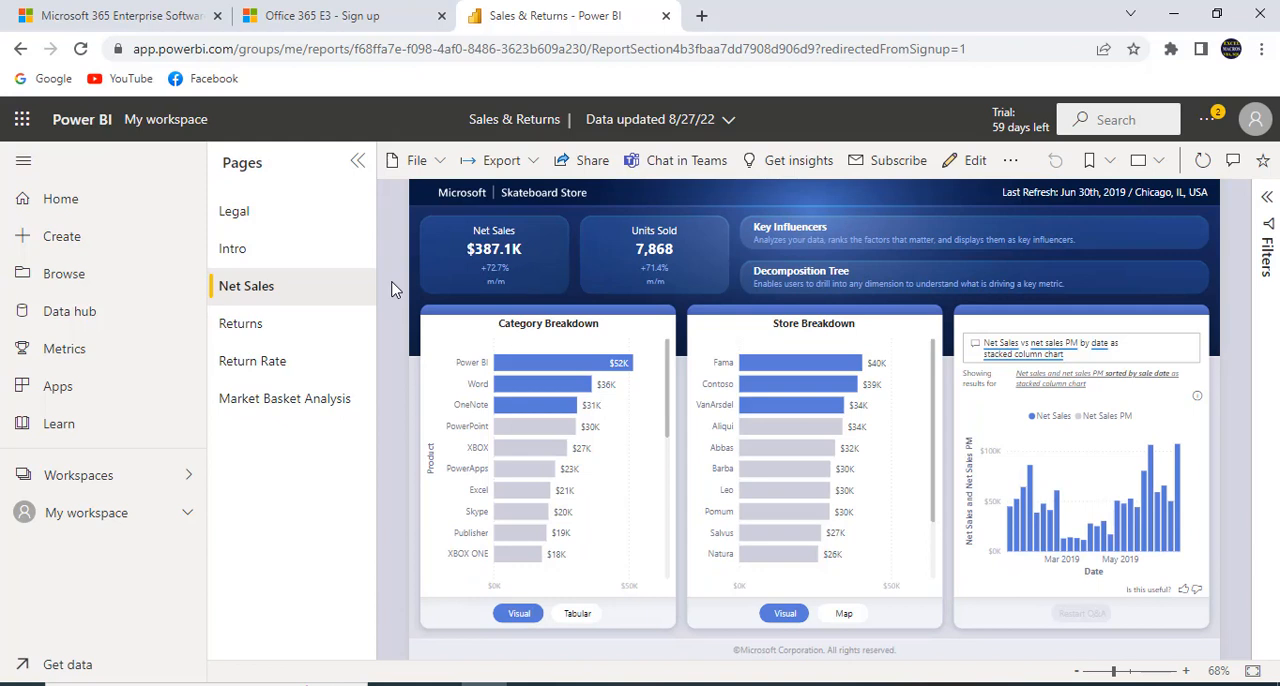